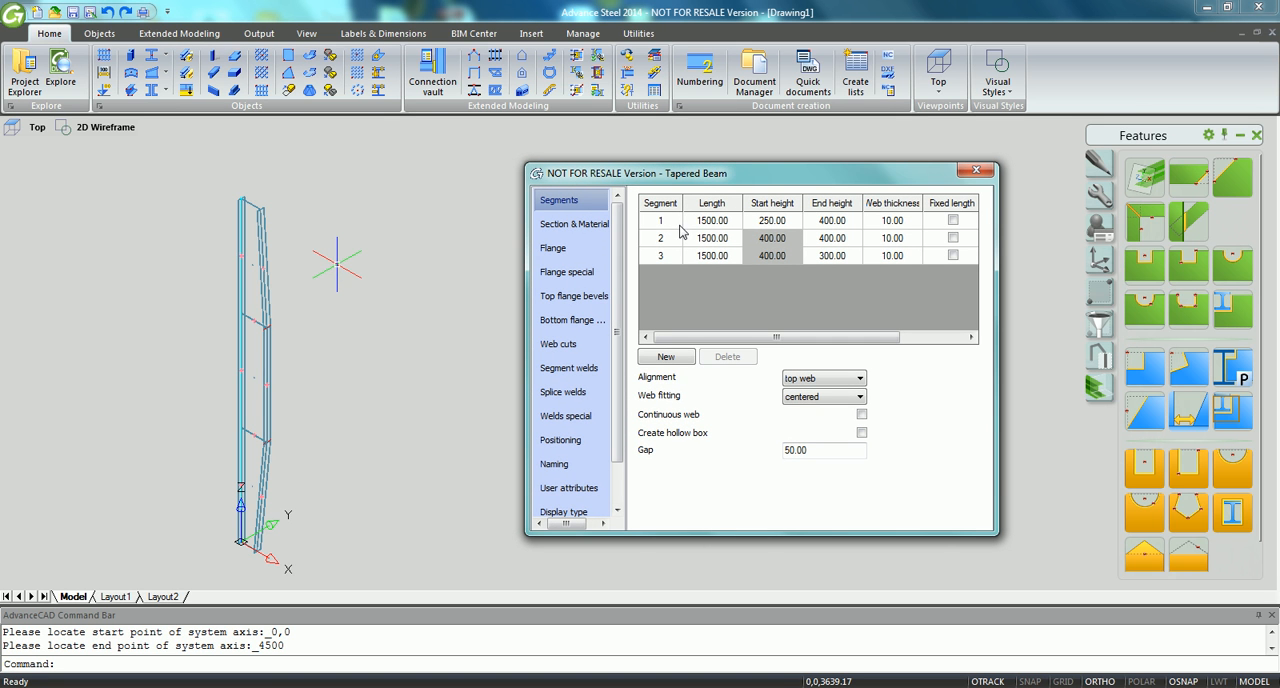
- Give segment 1 a fixed 1000 length and delete segment 3, leaving two segments
{"action": "left_click", "coordinate": [711, 220]}
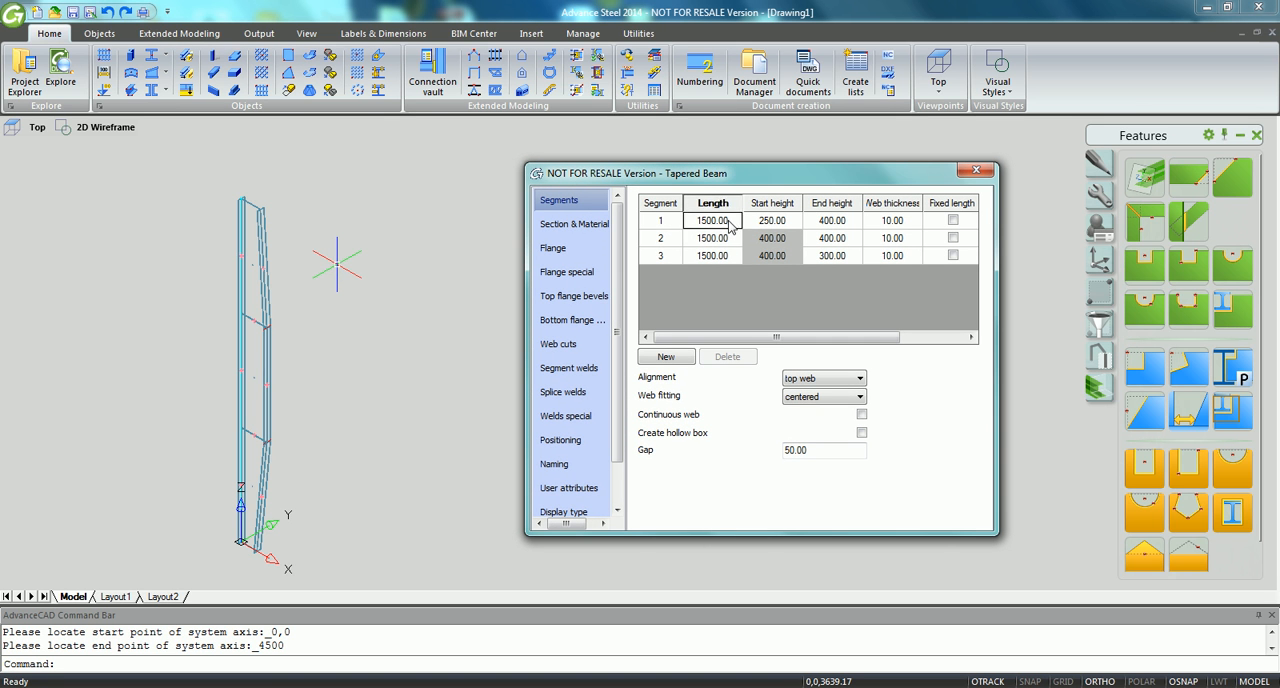
{"action": "type", "text": "100"}
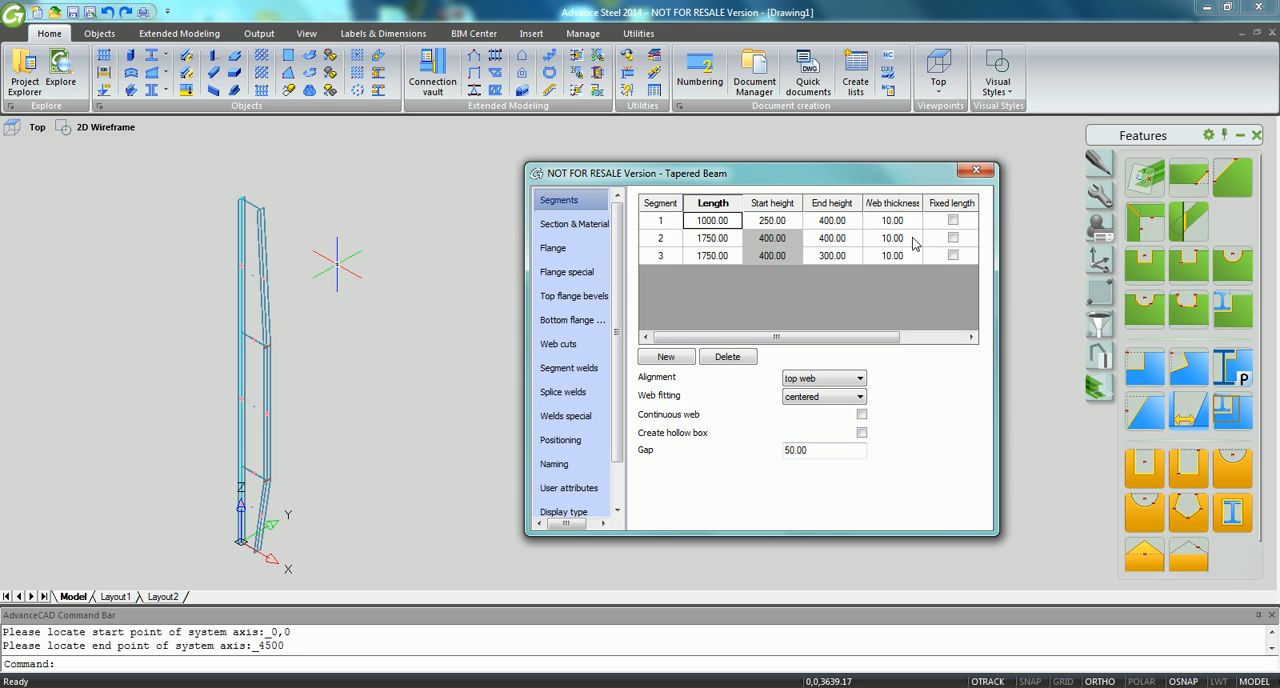
{"action": "left_click", "coordinate": [952, 220]}
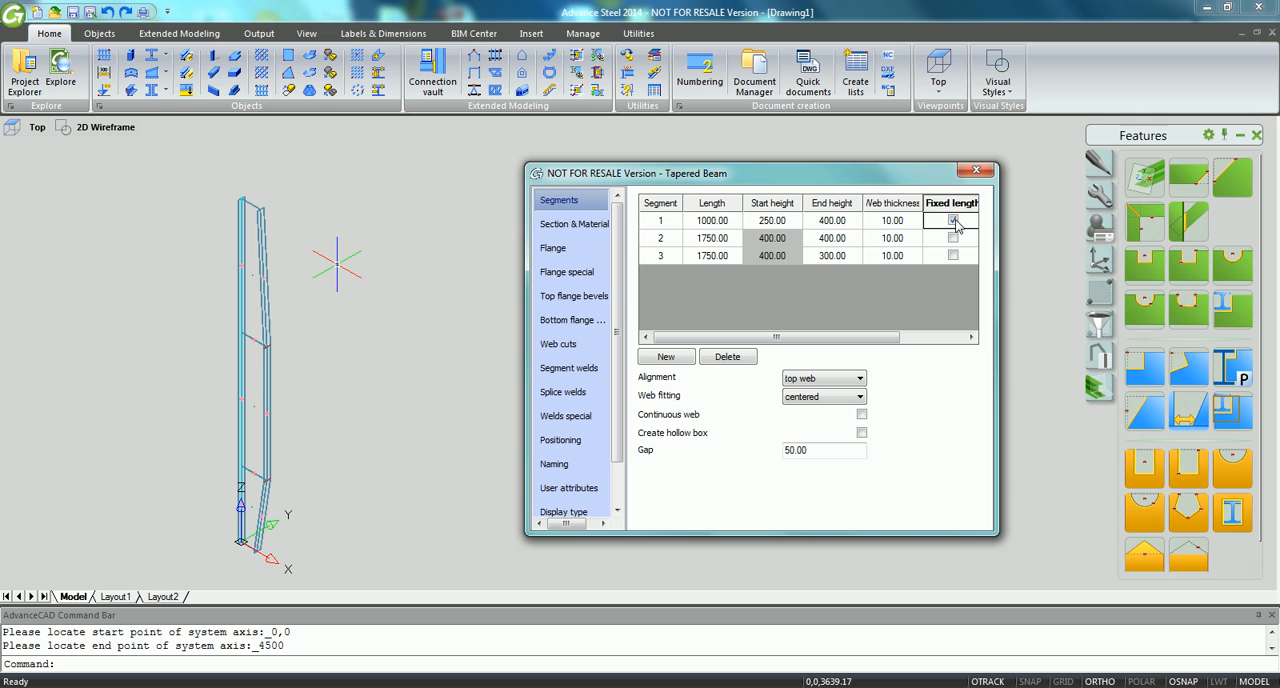
{"action": "left_click", "coordinate": [952, 220]}
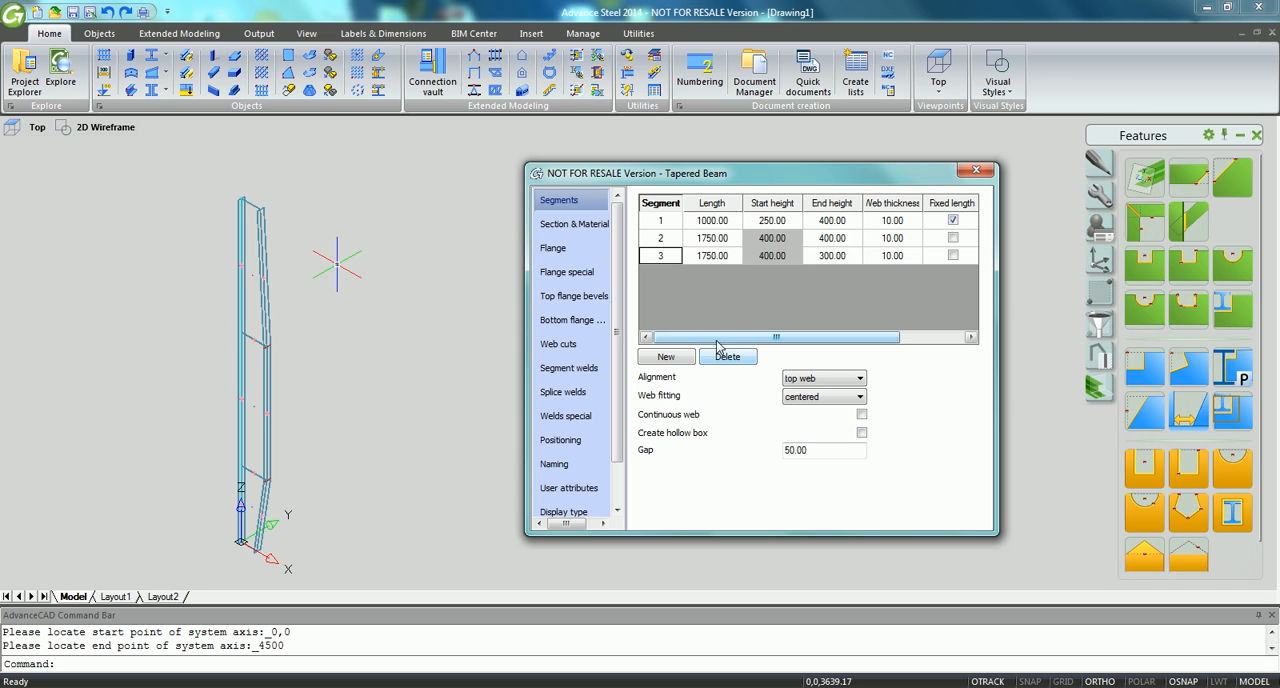
{"action": "left_click", "coordinate": [728, 356]}
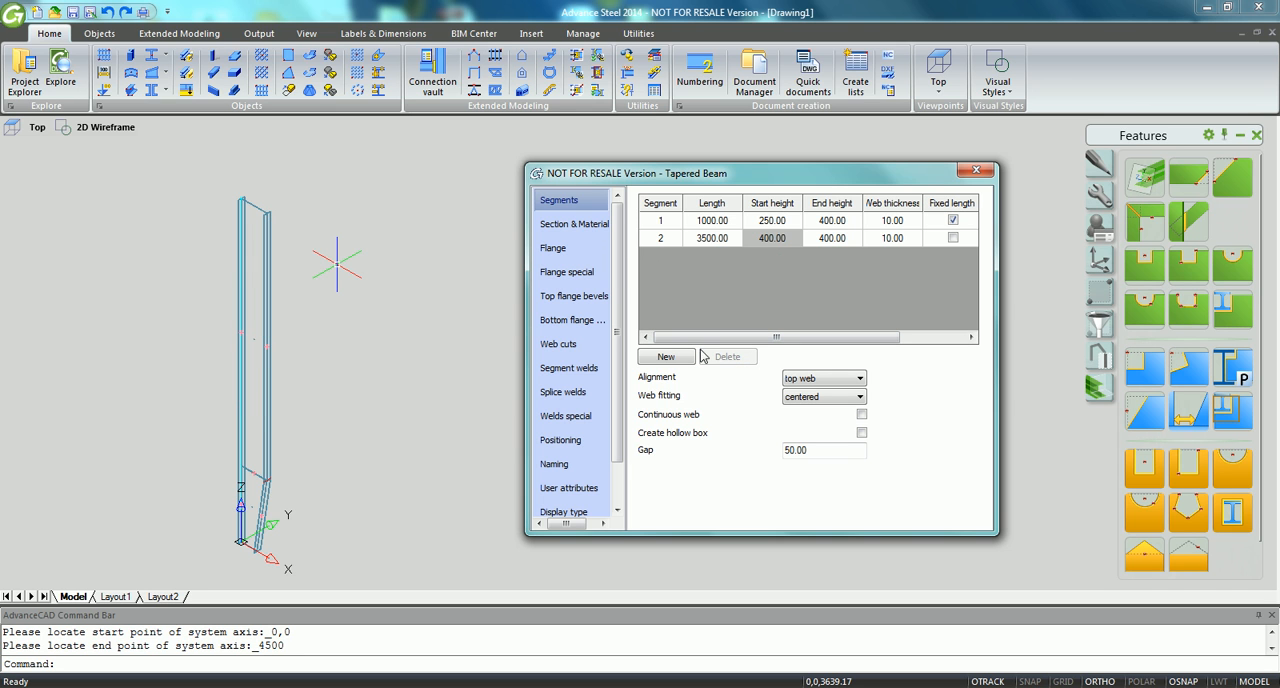
{"action": "left_click", "coordinate": [573, 223]}
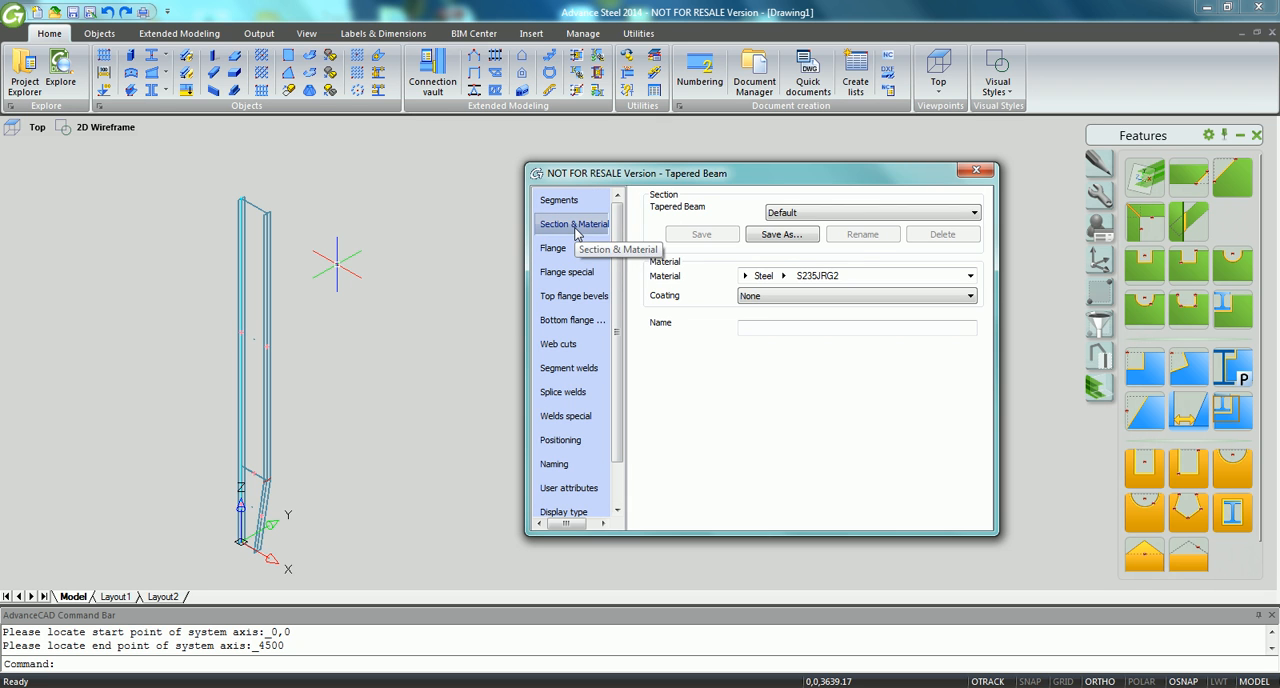
- Build the upper flange from FL150X15 flats for both segments; lower flange same as upper
{"action": "left_click", "coordinate": [553, 247]}
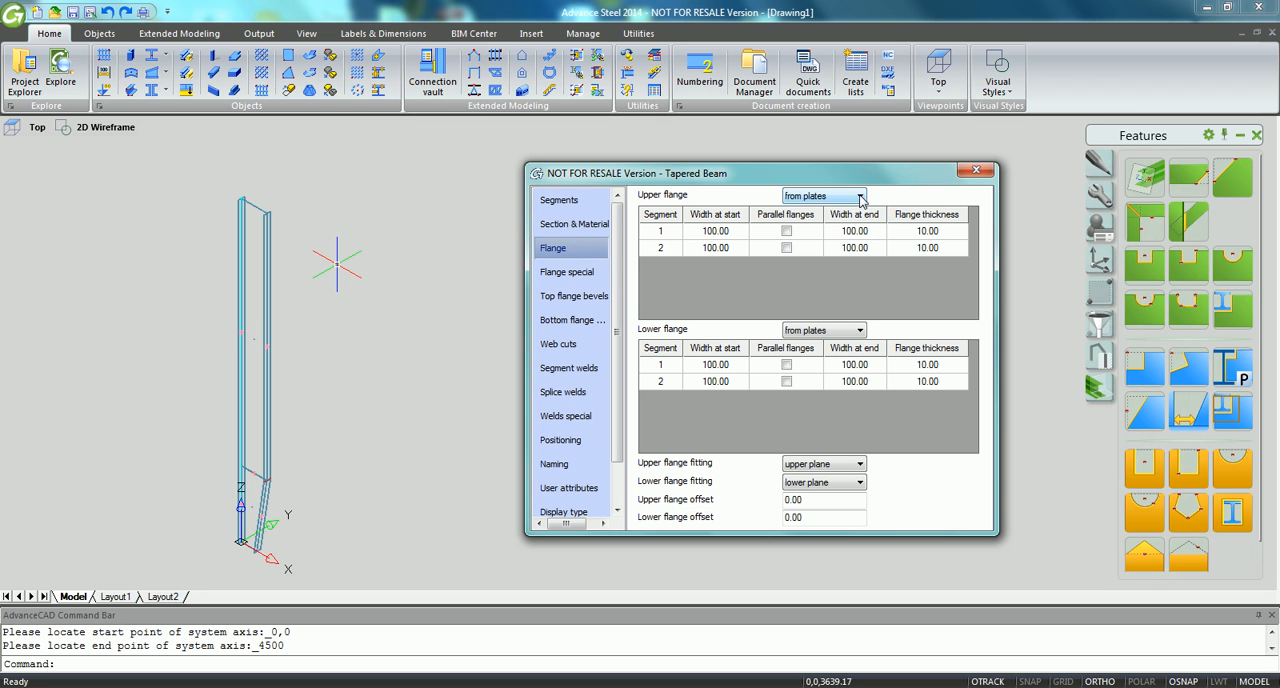
{"action": "left_click", "coordinate": [858, 196]}
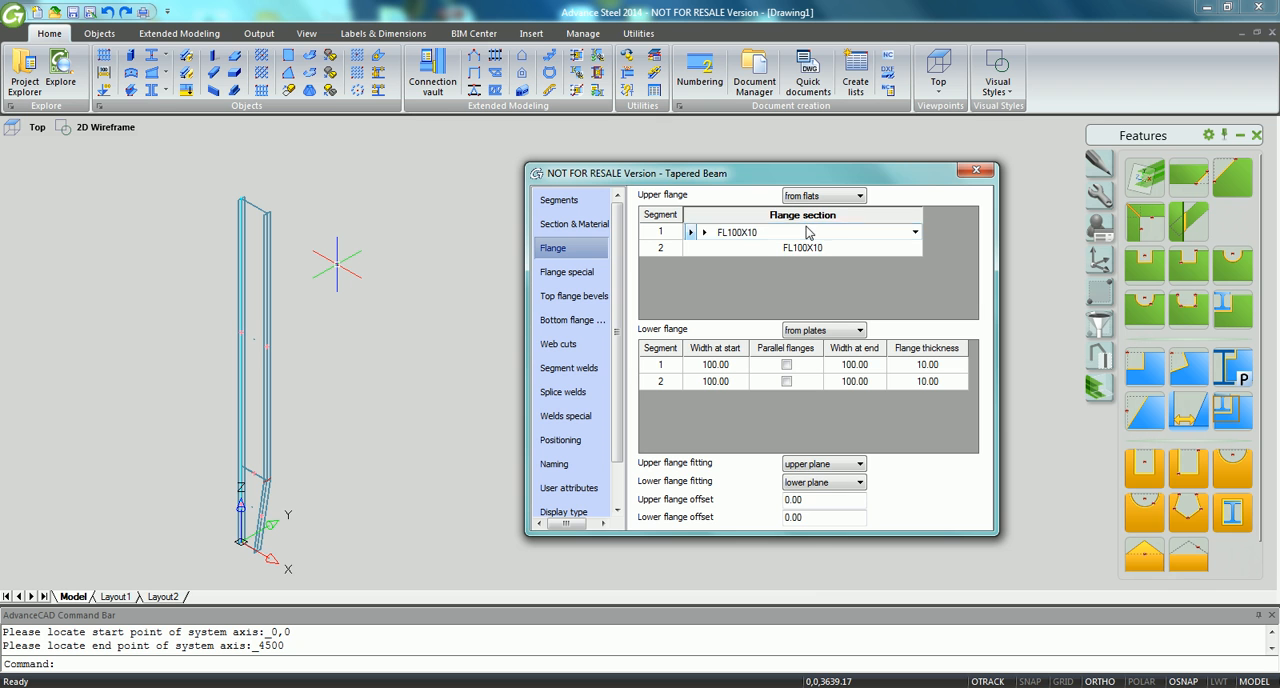
{"action": "left_click", "coordinate": [912, 231]}
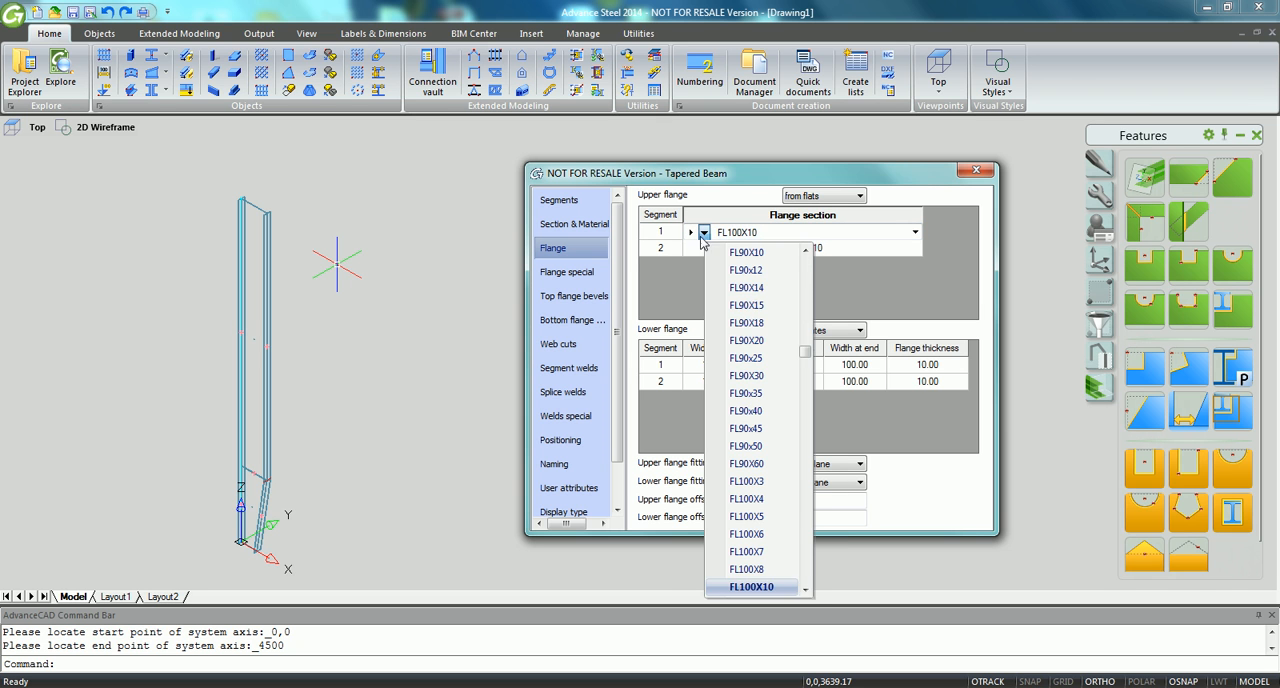
{"action": "scroll", "scroll_direction": "down", "scroll_amount": 3}
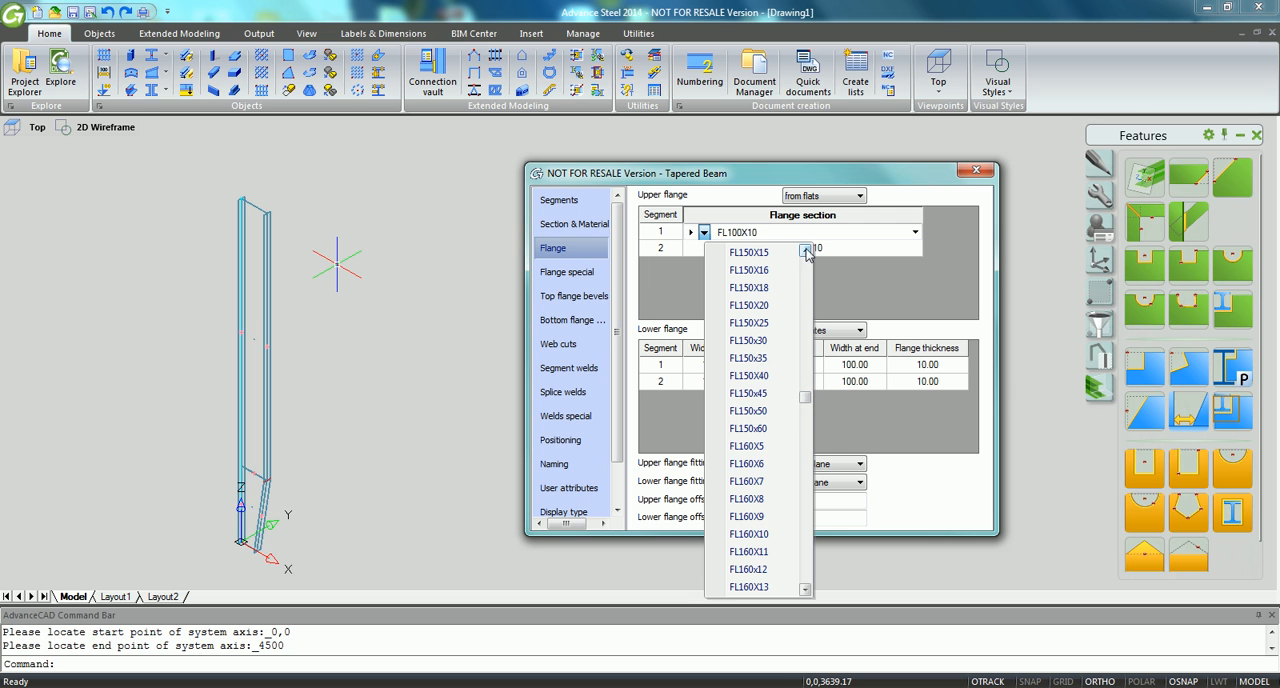
{"action": "left_click", "coordinate": [748, 252]}
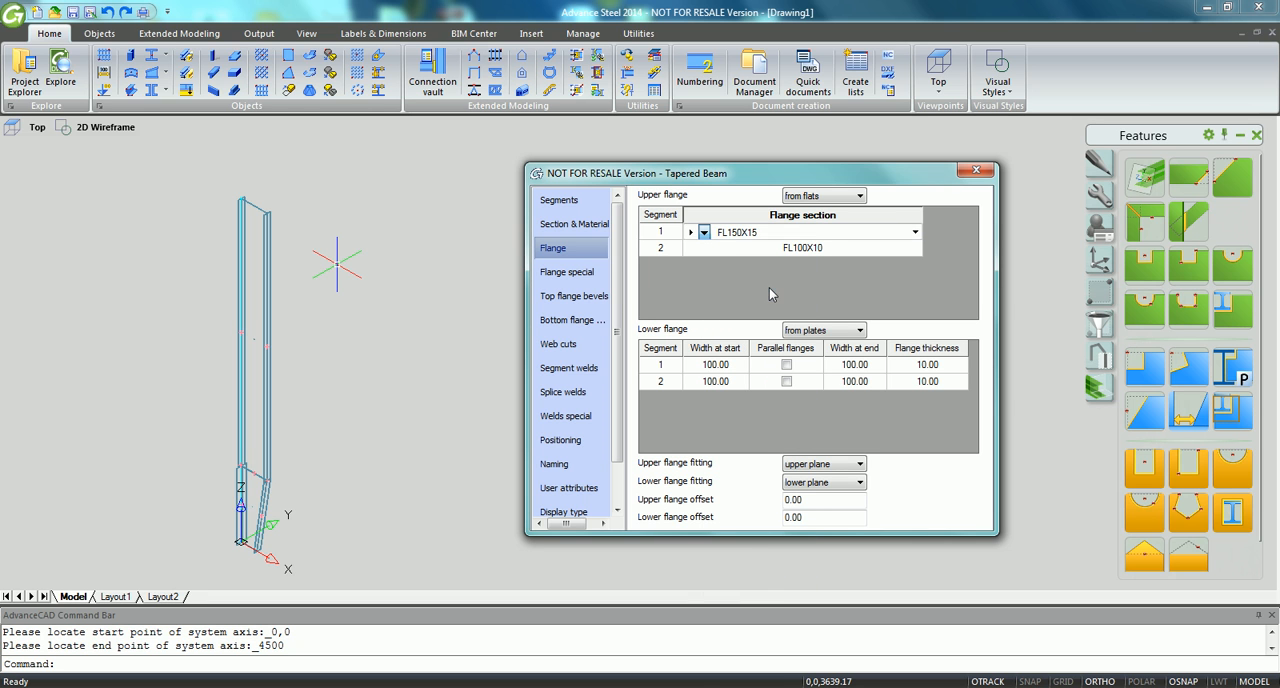
{"action": "left_click", "coordinate": [802, 248]}
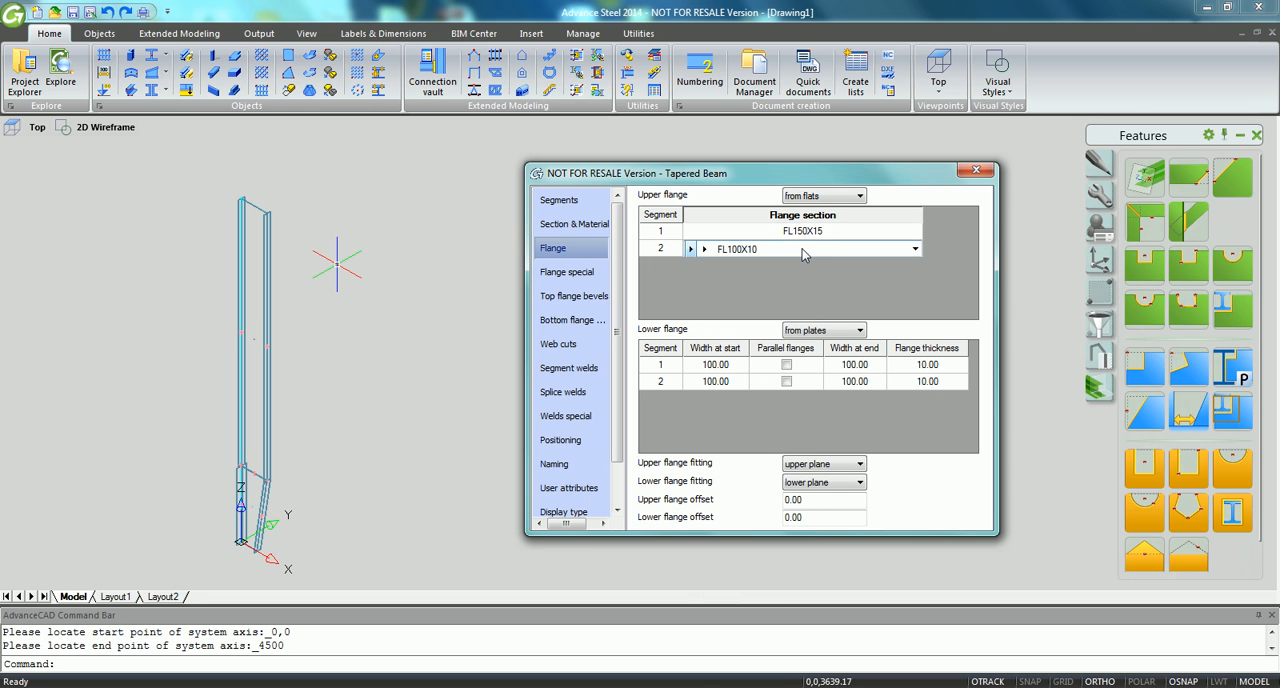
{"action": "left_click", "coordinate": [914, 248]}
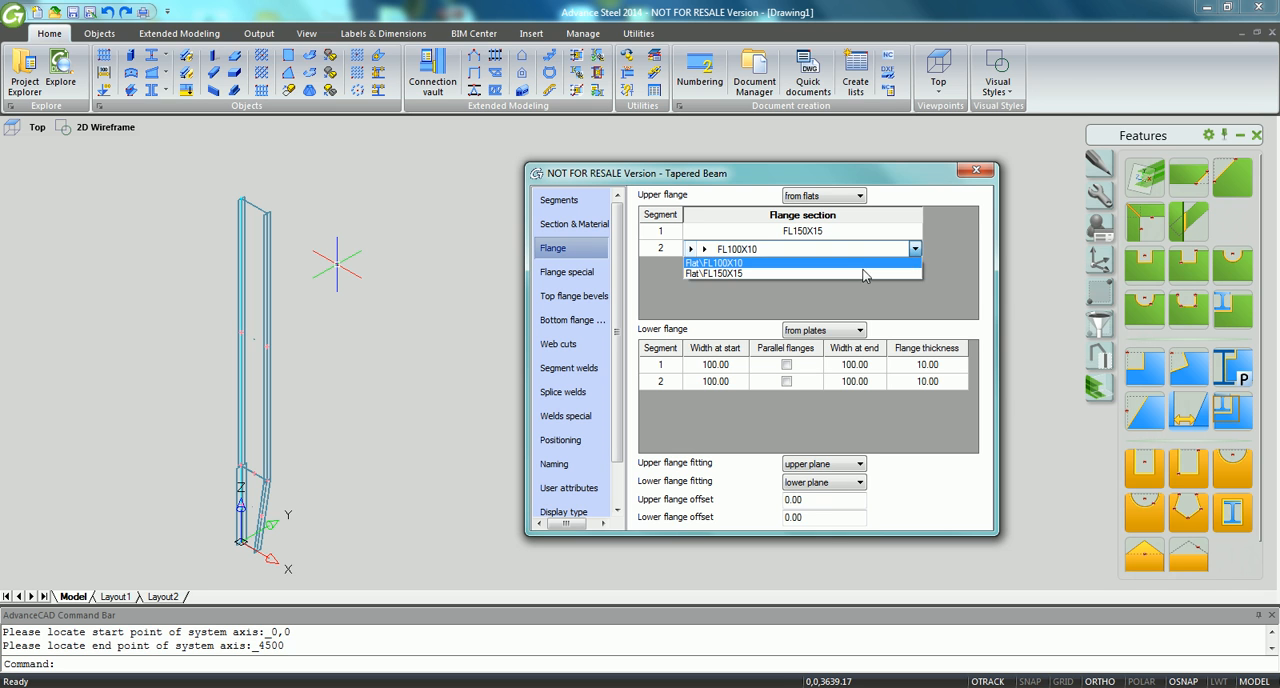
{"action": "left_click", "coordinate": [741, 273]}
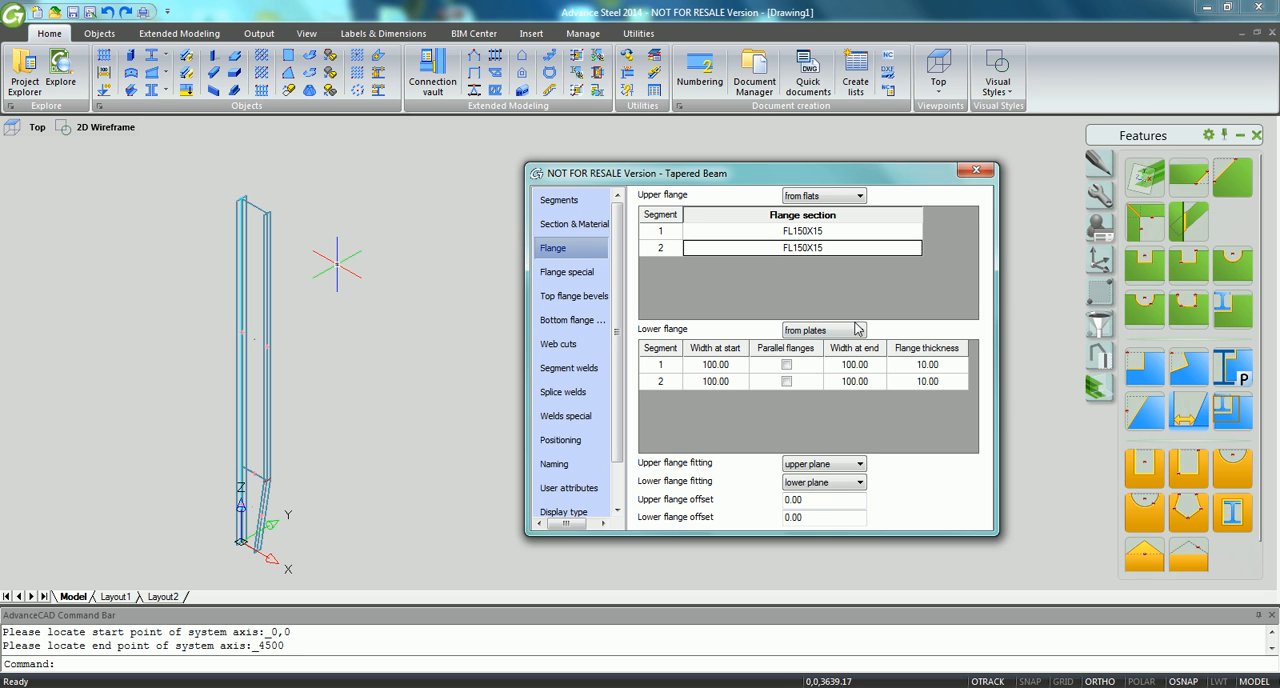
{"action": "left_click", "coordinate": [855, 329]}
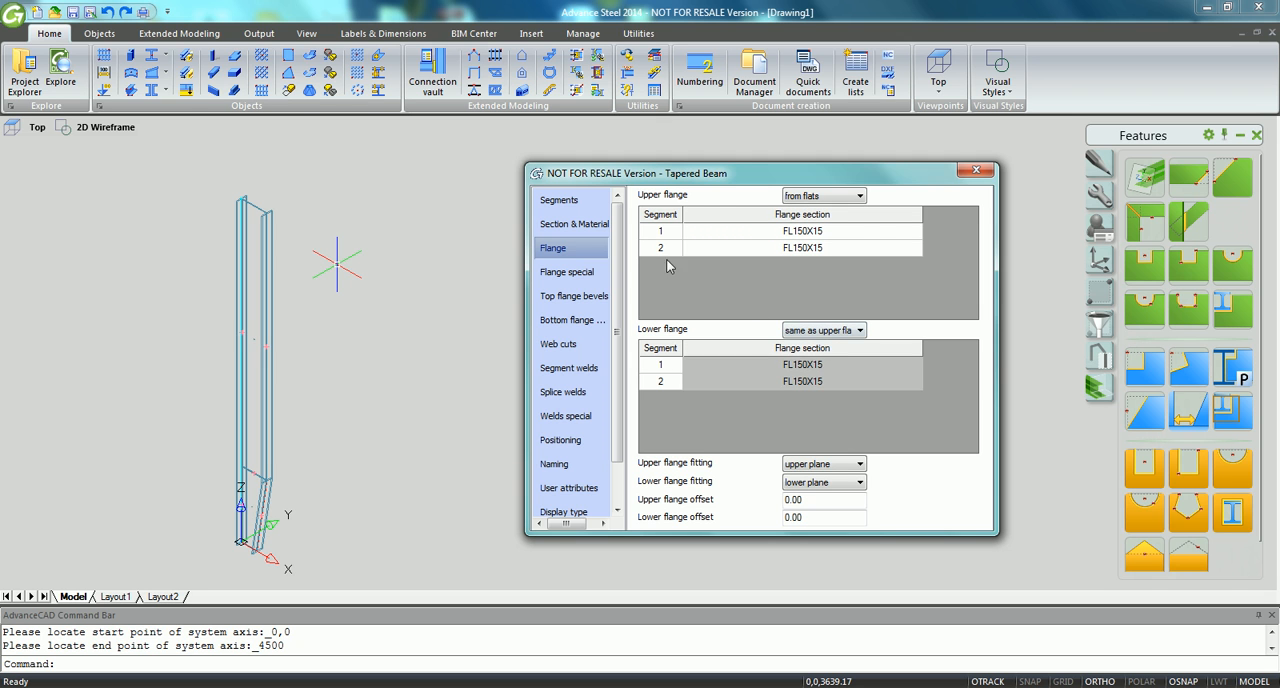
{"action": "left_click", "coordinate": [558, 199]}
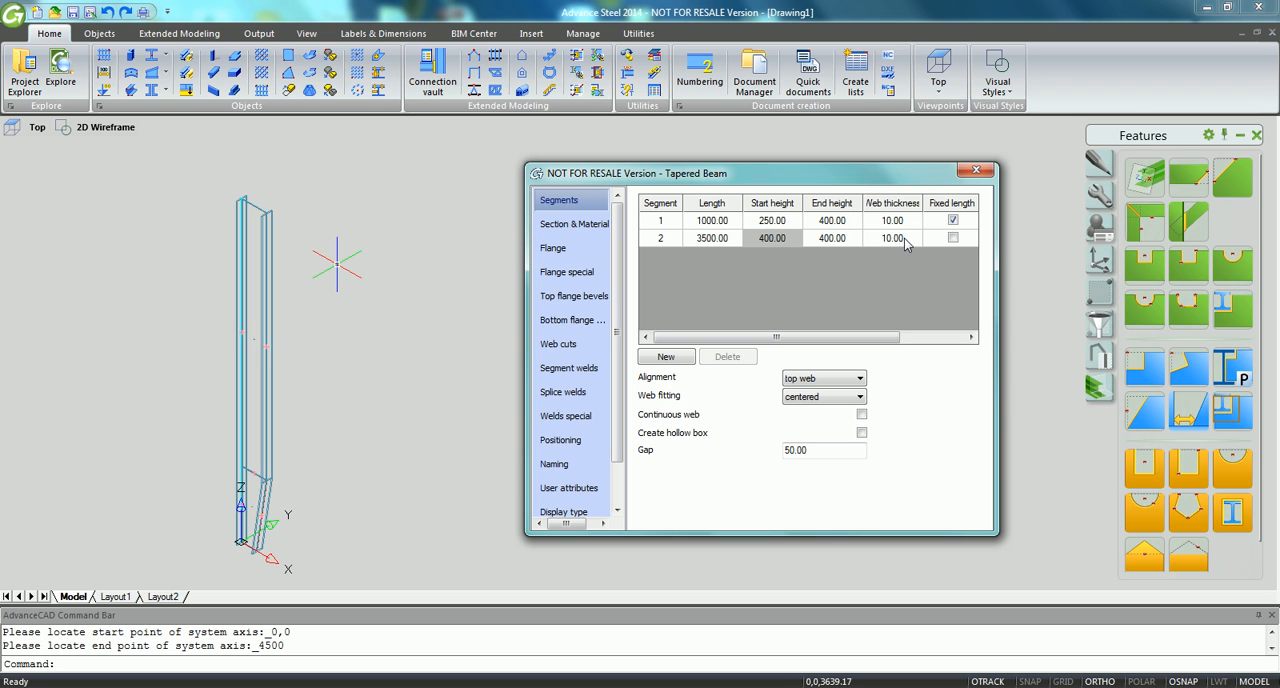
- Set segment 1 web thickness to 12.00 and close the Tapered Beam dialog
{"action": "left_click", "coordinate": [891, 220]}
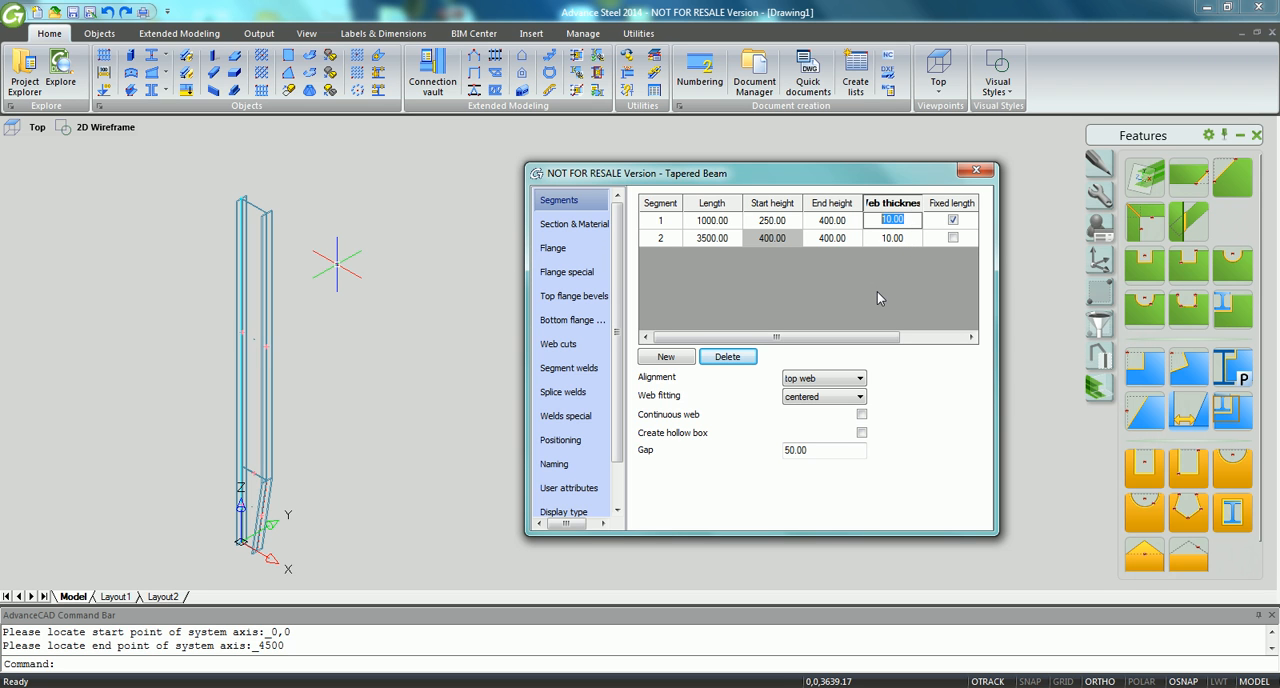
{"action": "type", "text": "12.00"}
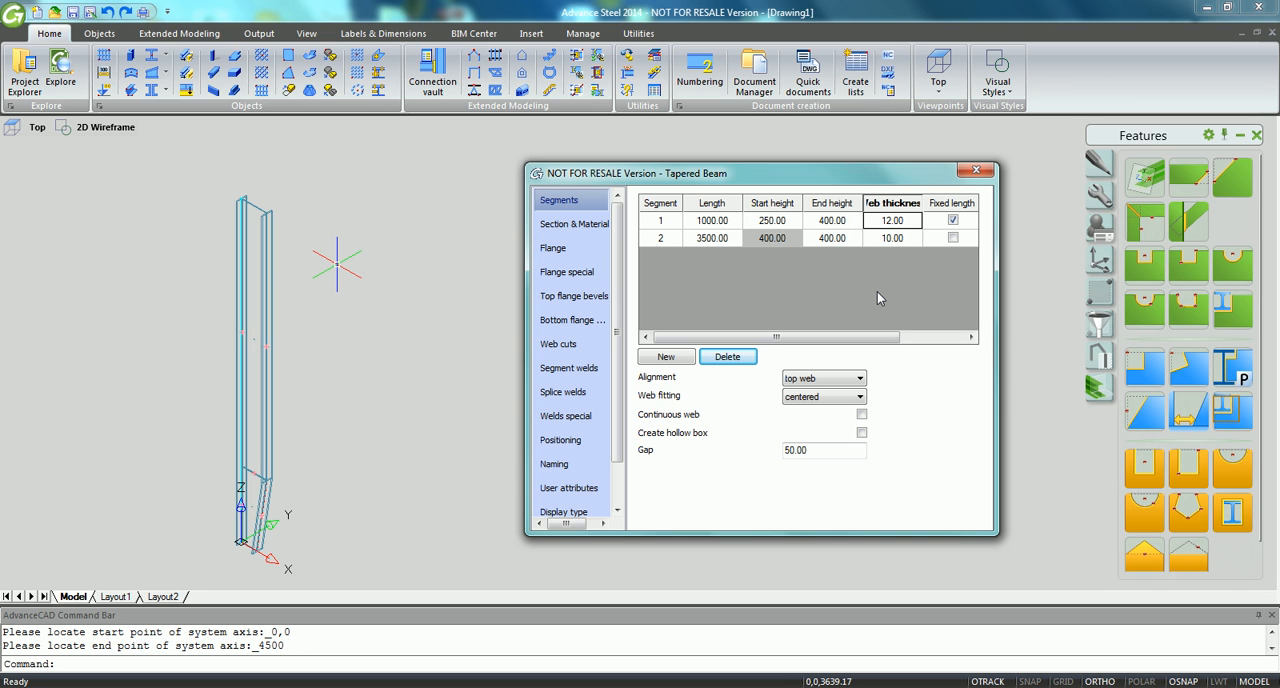
{"action": "left_click", "coordinate": [973, 170]}
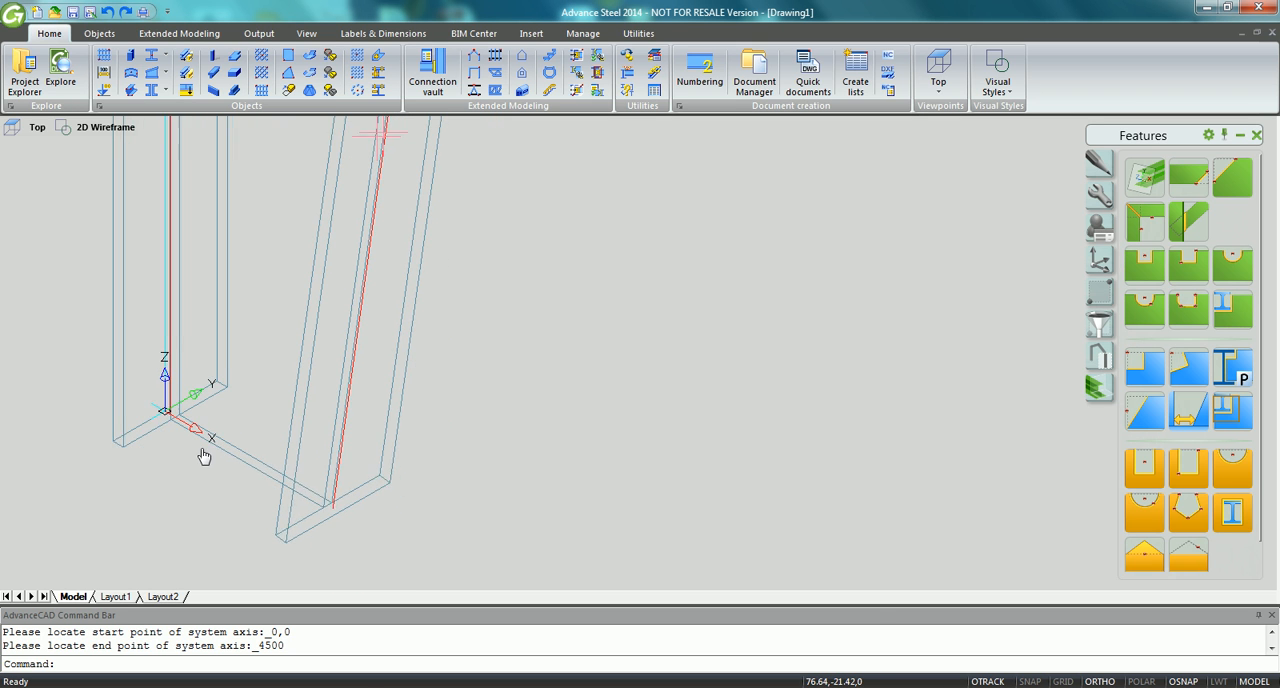
{"action": "mouse_move", "coordinate": [425, 75]}
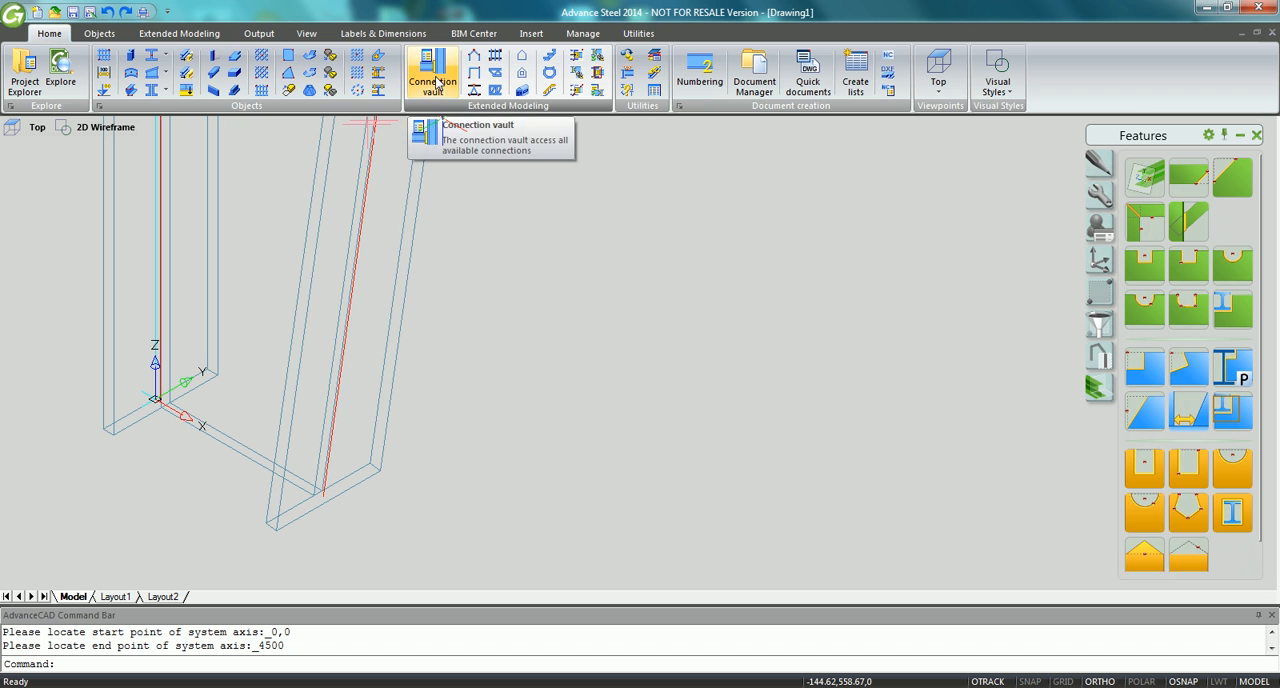
- Open the Connection vault and show the Plates at beam connections
{"action": "left_click", "coordinate": [429, 70]}
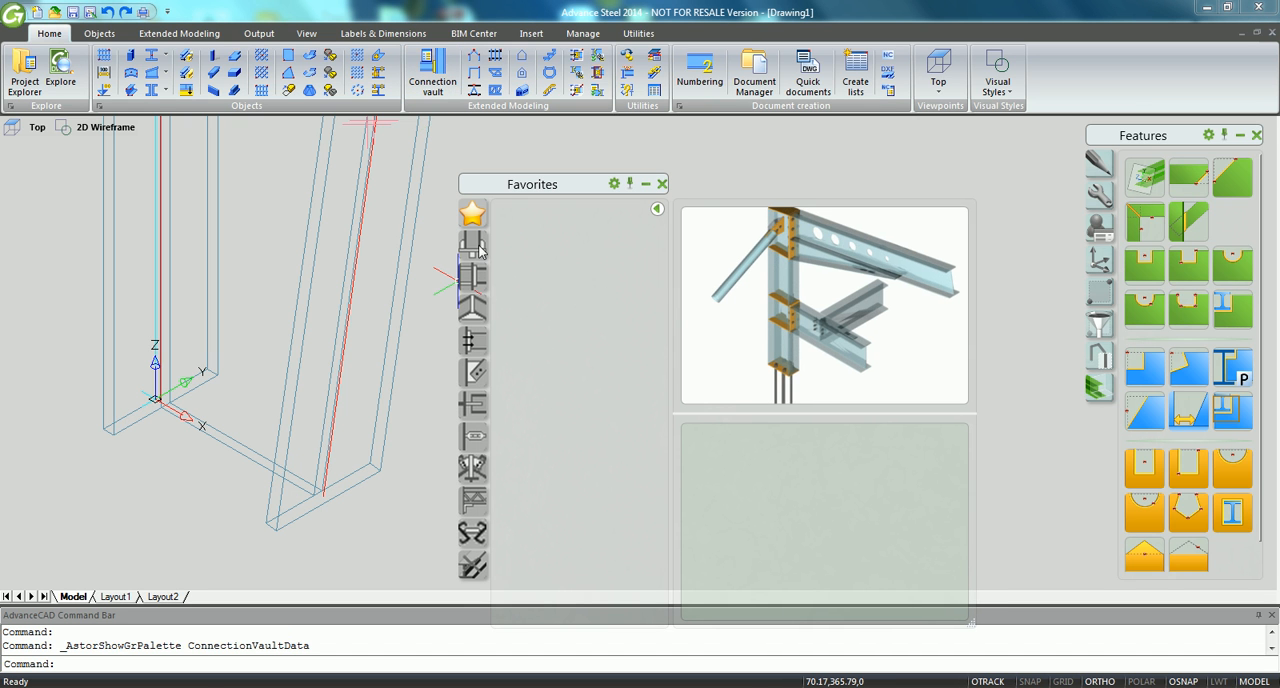
{"action": "left_click", "coordinate": [472, 247]}
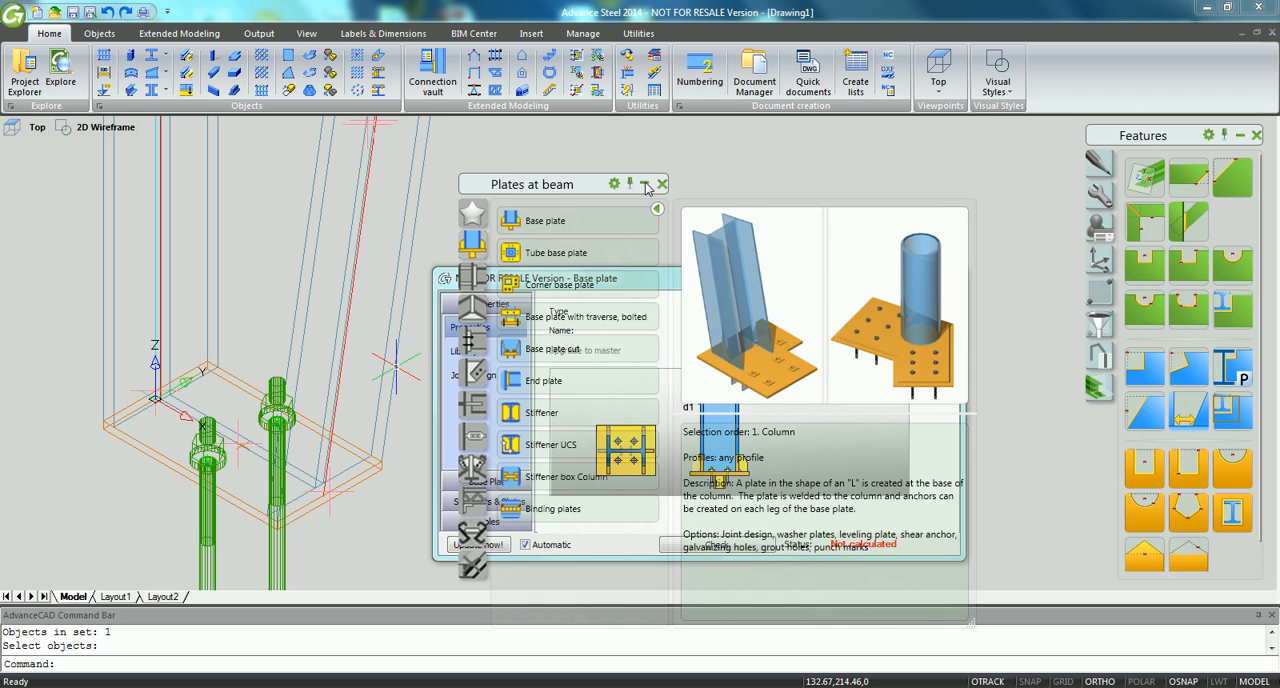
- Set the base plate thickness to 20.00 and view the leveling plate options
{"action": "left_click", "coordinate": [544, 220]}
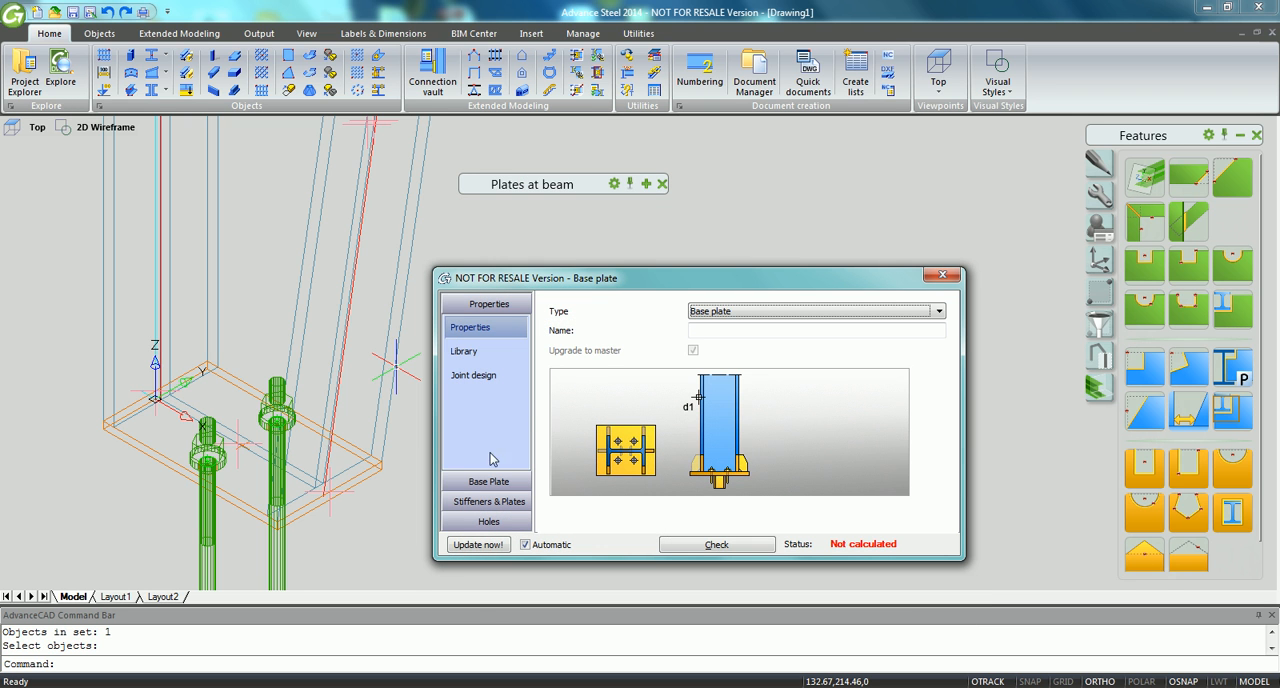
{"action": "left_click", "coordinate": [486, 481]}
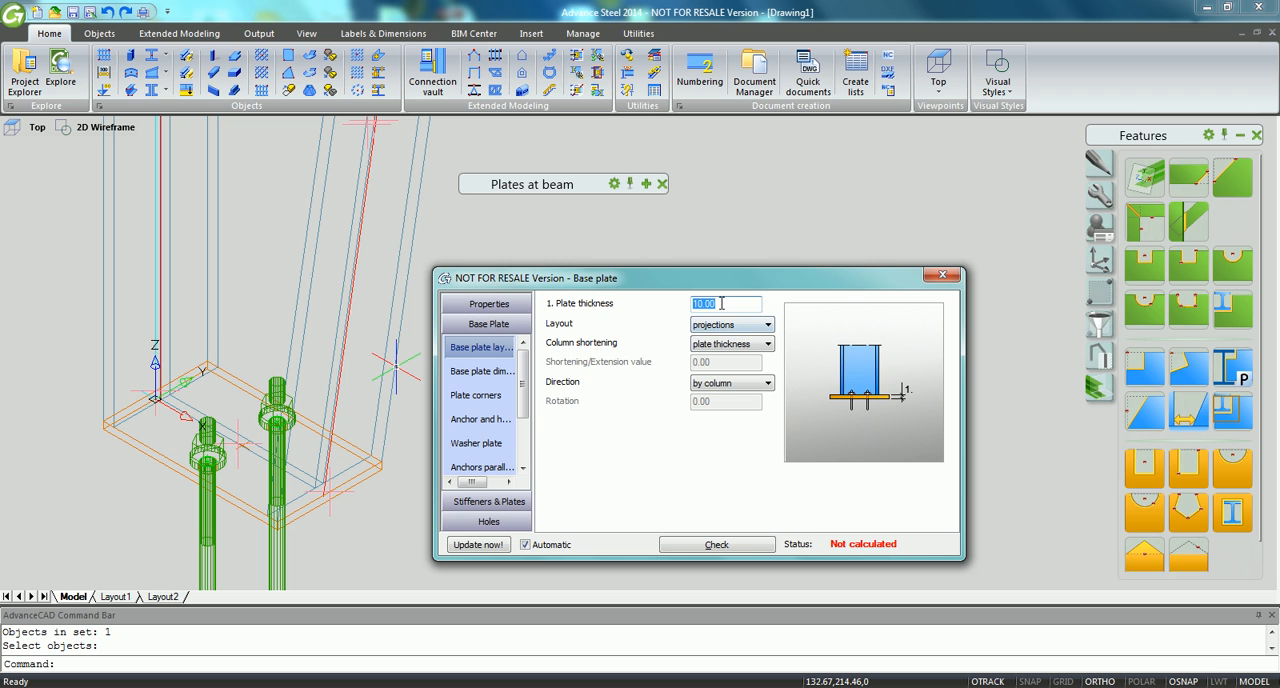
{"action": "type", "text": "20.00"}
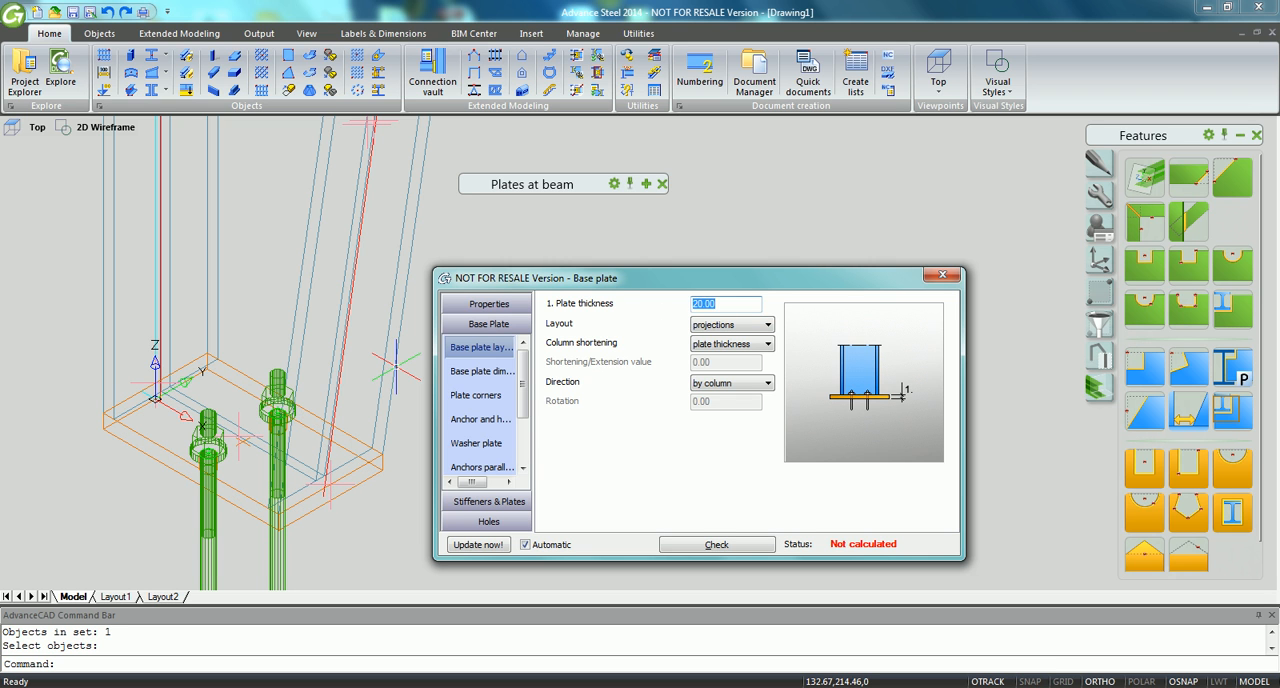
{"action": "left_click", "coordinate": [483, 371]}
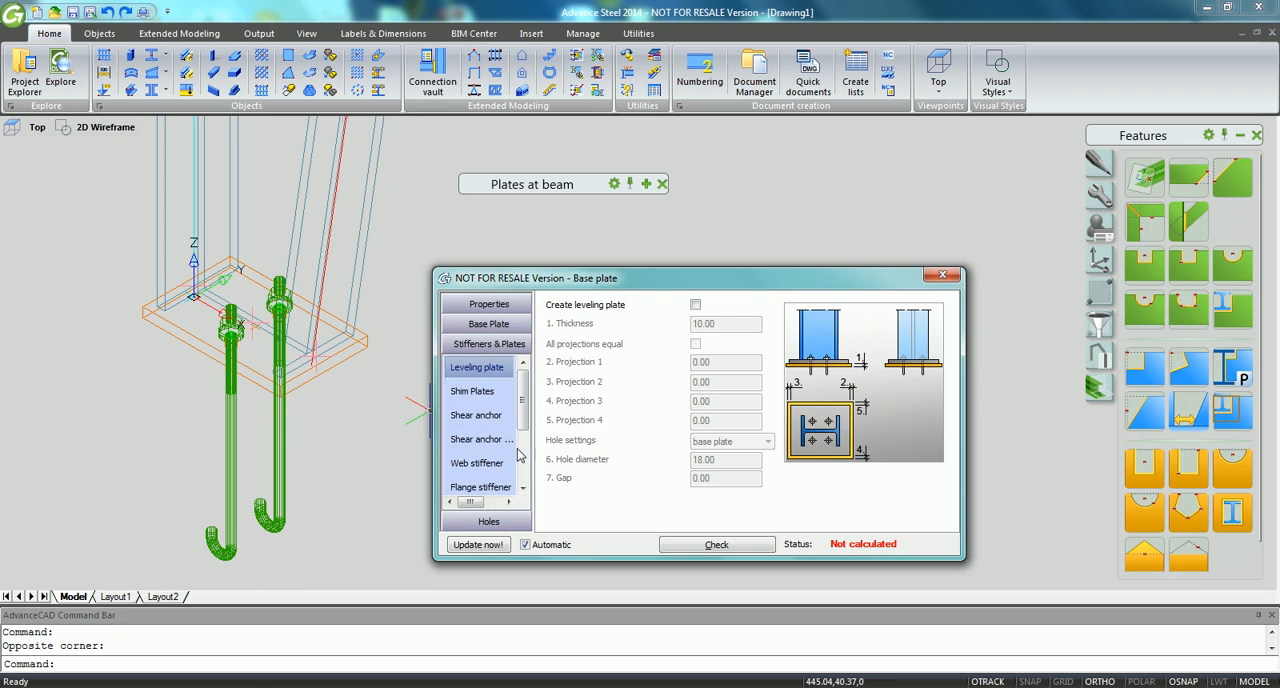
- Create middle stiffeners on both sides: quantity 2, distance 90, thickness 8, height 180
{"action": "left_click", "coordinate": [480, 463]}
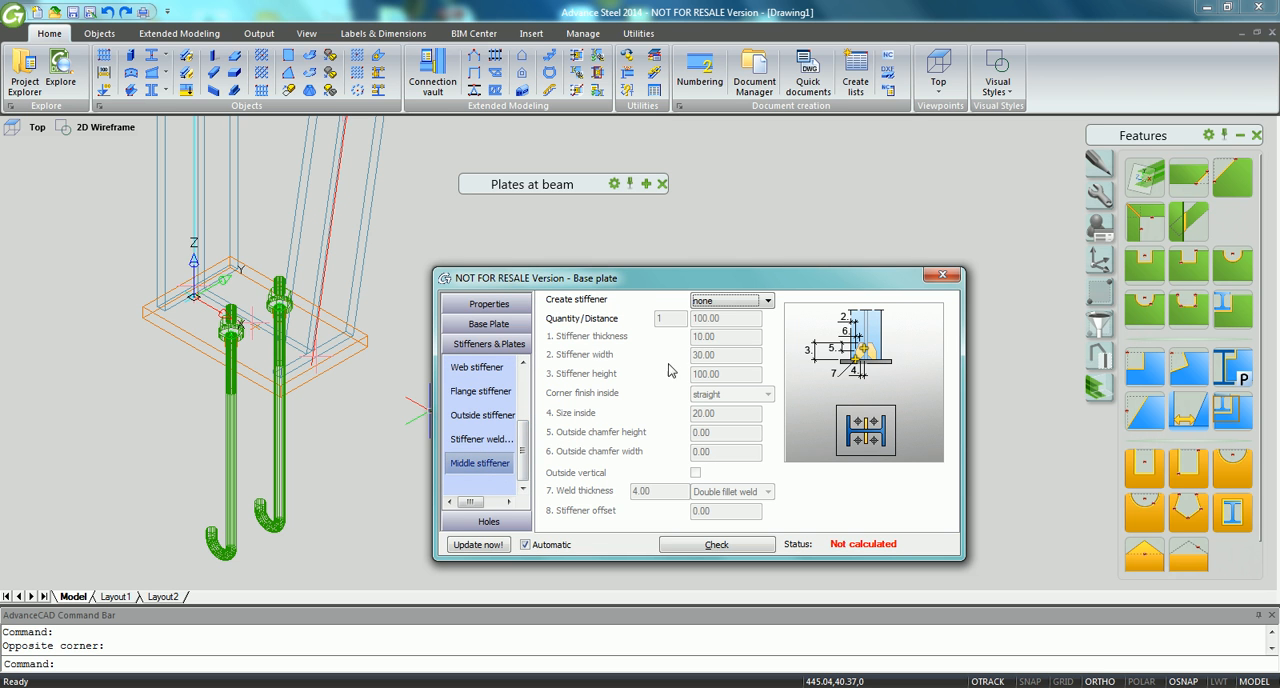
{"action": "left_click", "coordinate": [766, 300]}
{"action": "type", "text": "90"}
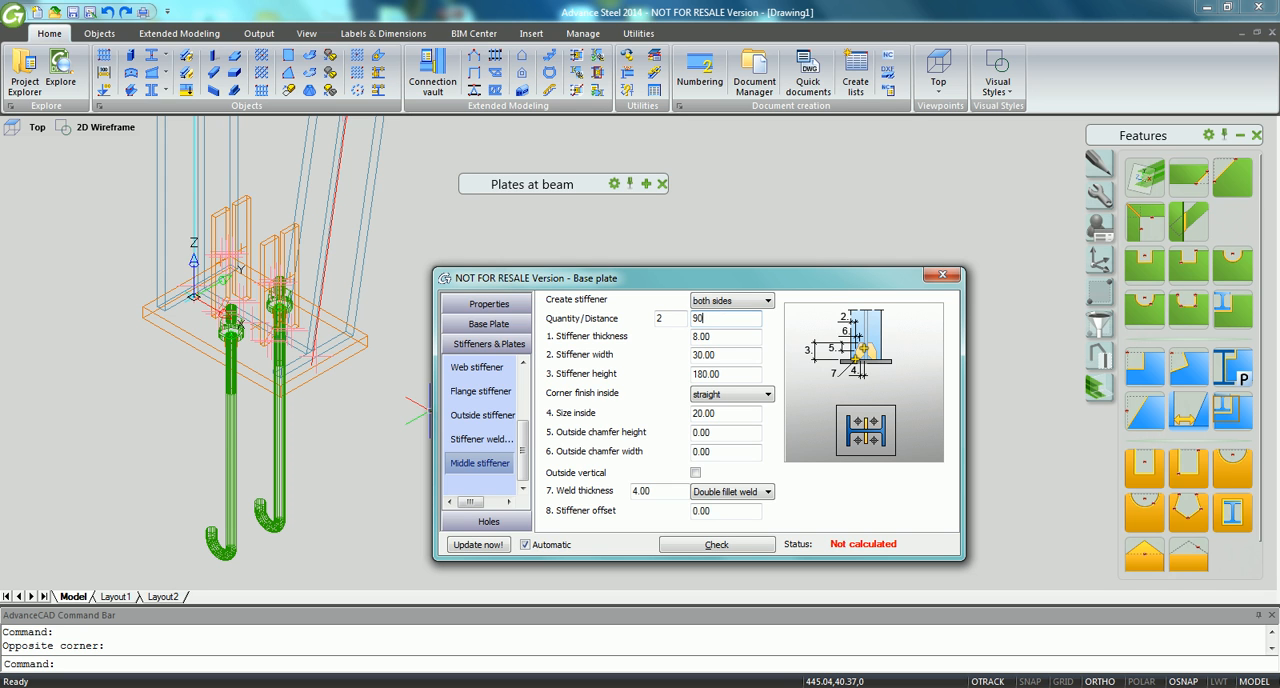
{"action": "left_click", "coordinate": [725, 354]}
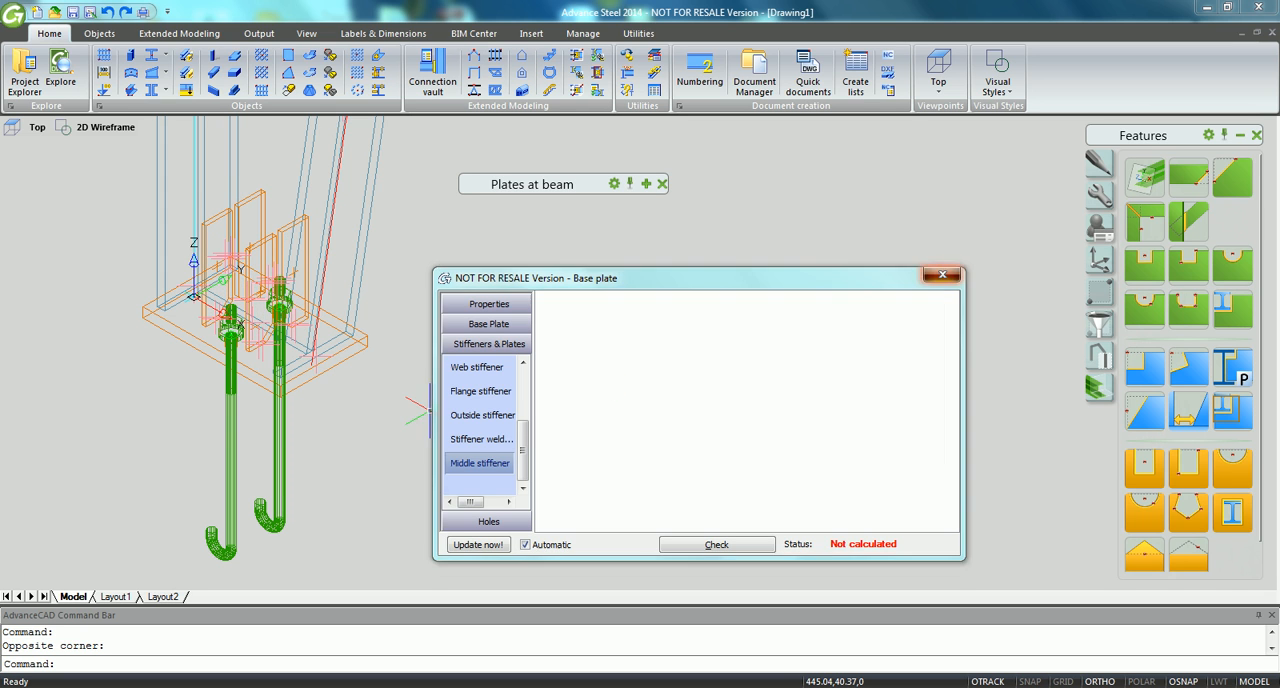
- Switch the visual style to Realistic from the Home ribbon
{"action": "left_click", "coordinate": [999, 72]}
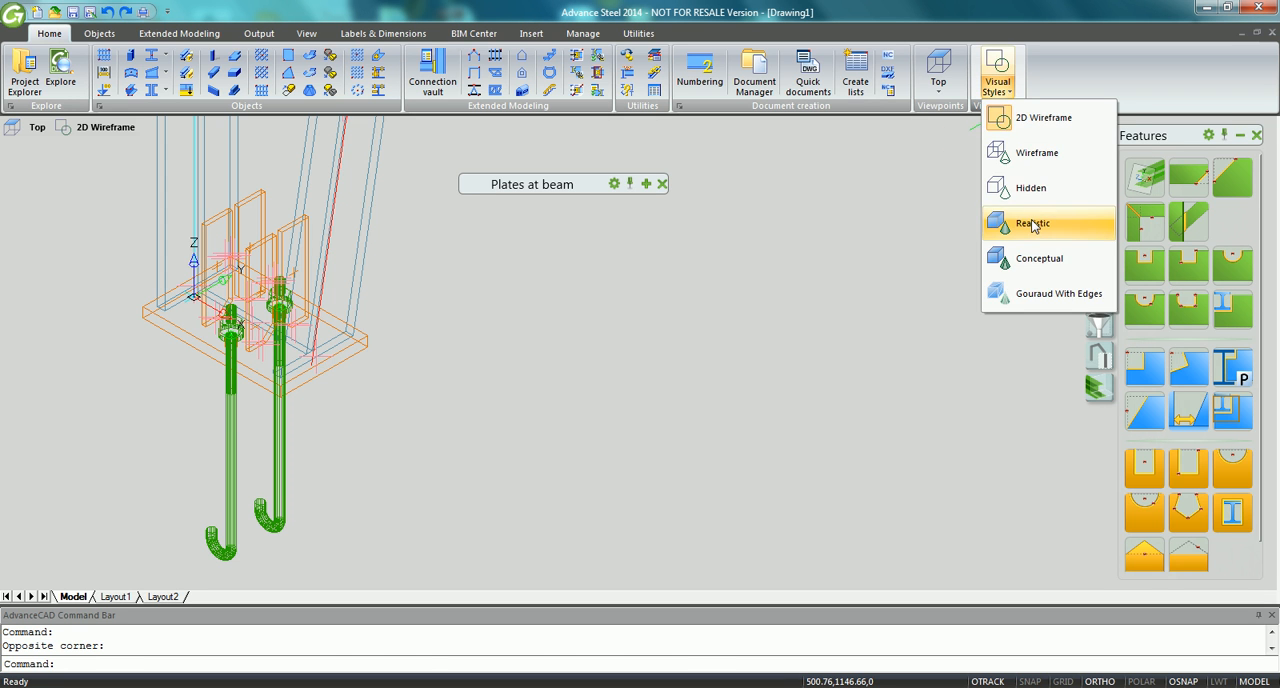
{"action": "left_click", "coordinate": [1032, 223]}
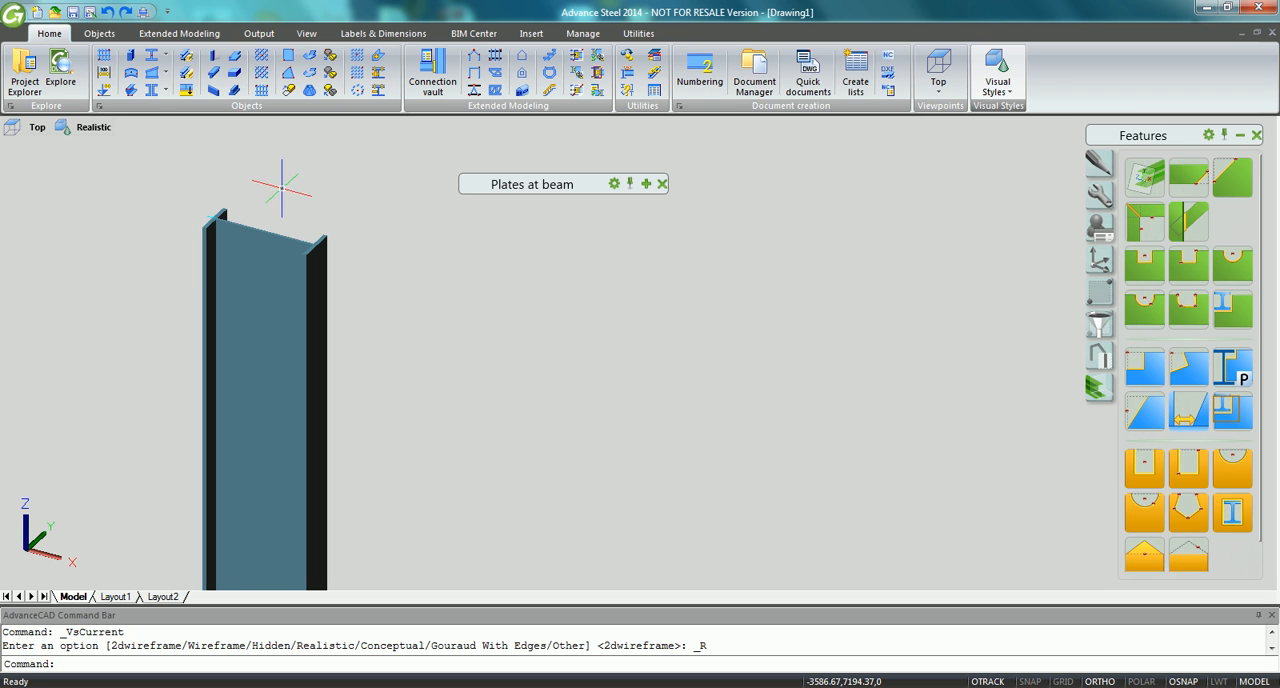
{"action": "mouse_move", "coordinate": [297, 190]}
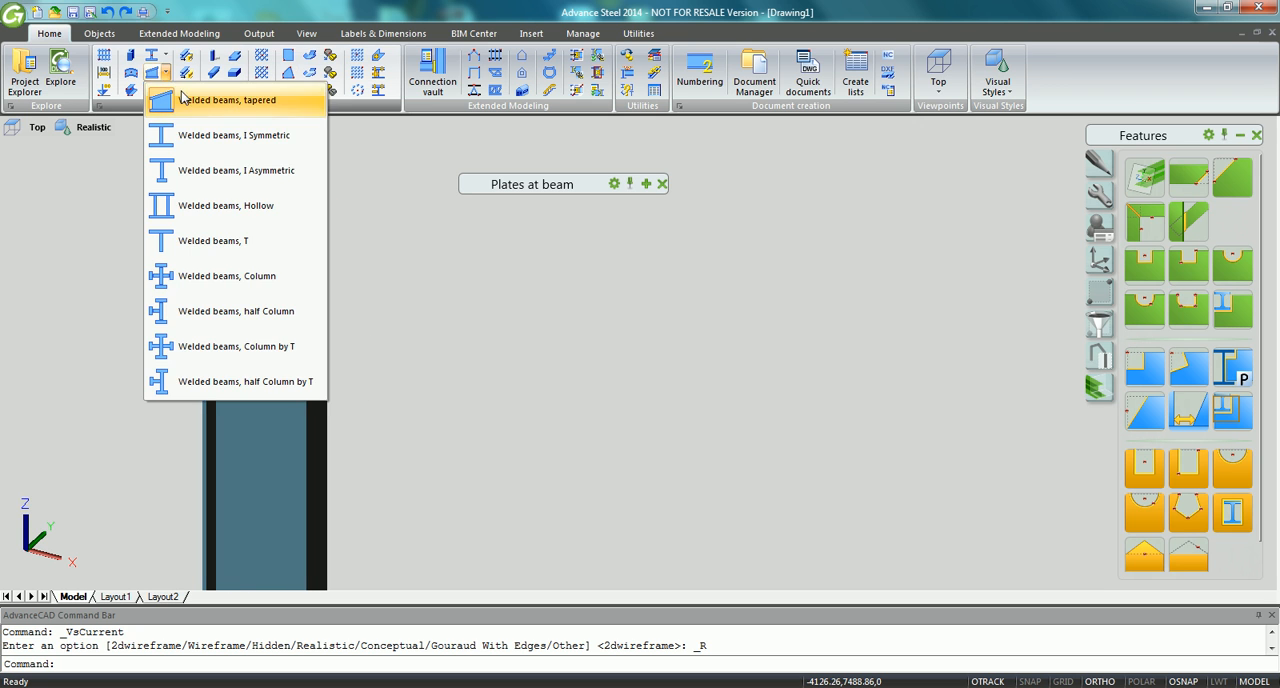
- Start a tapered welded beam snapped to the column-top node
{"action": "left_click", "coordinate": [236, 99]}
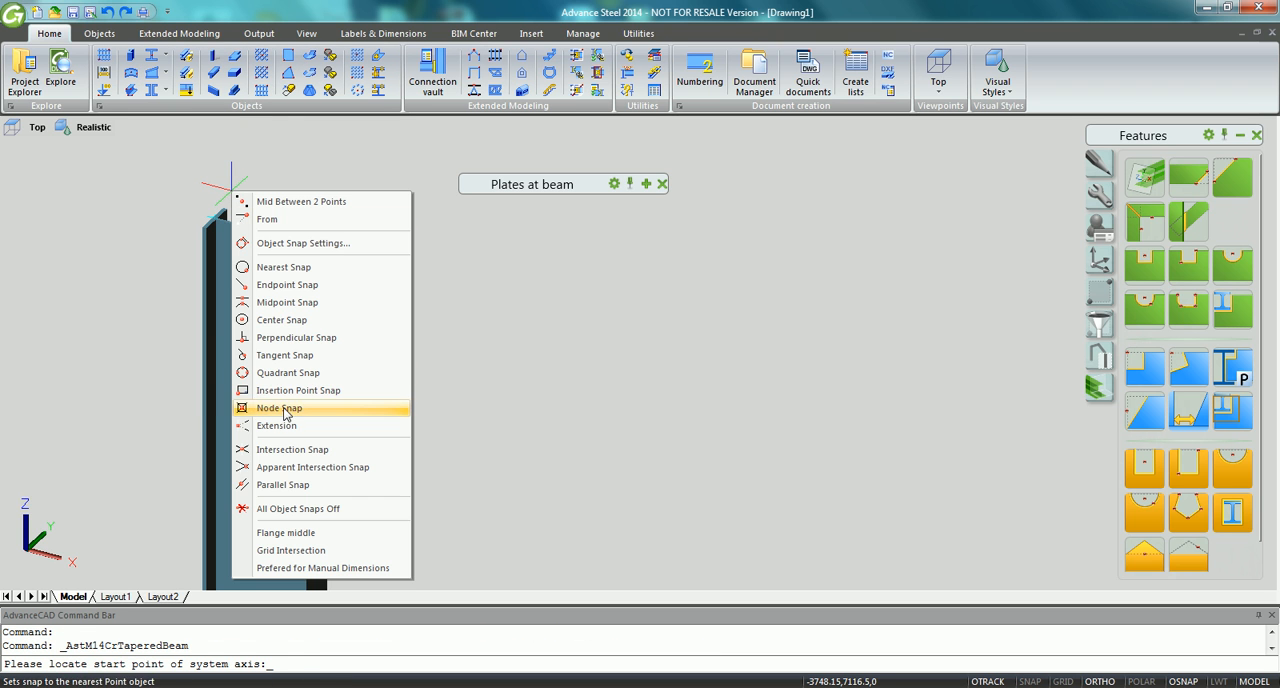
{"action": "left_click", "coordinate": [278, 408]}
{"action": "type", "text": "2500"}
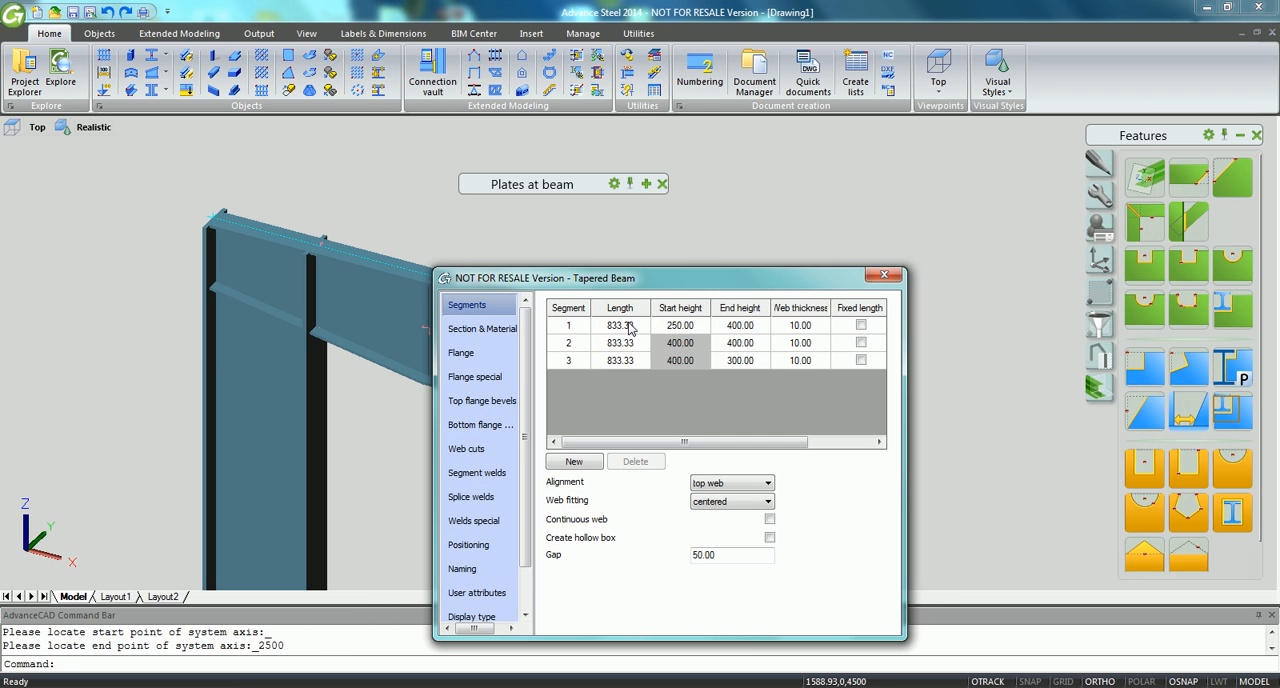
{"action": "left_click_drag", "start_coordinate": [670, 278], "coordinate": [899, 207]}
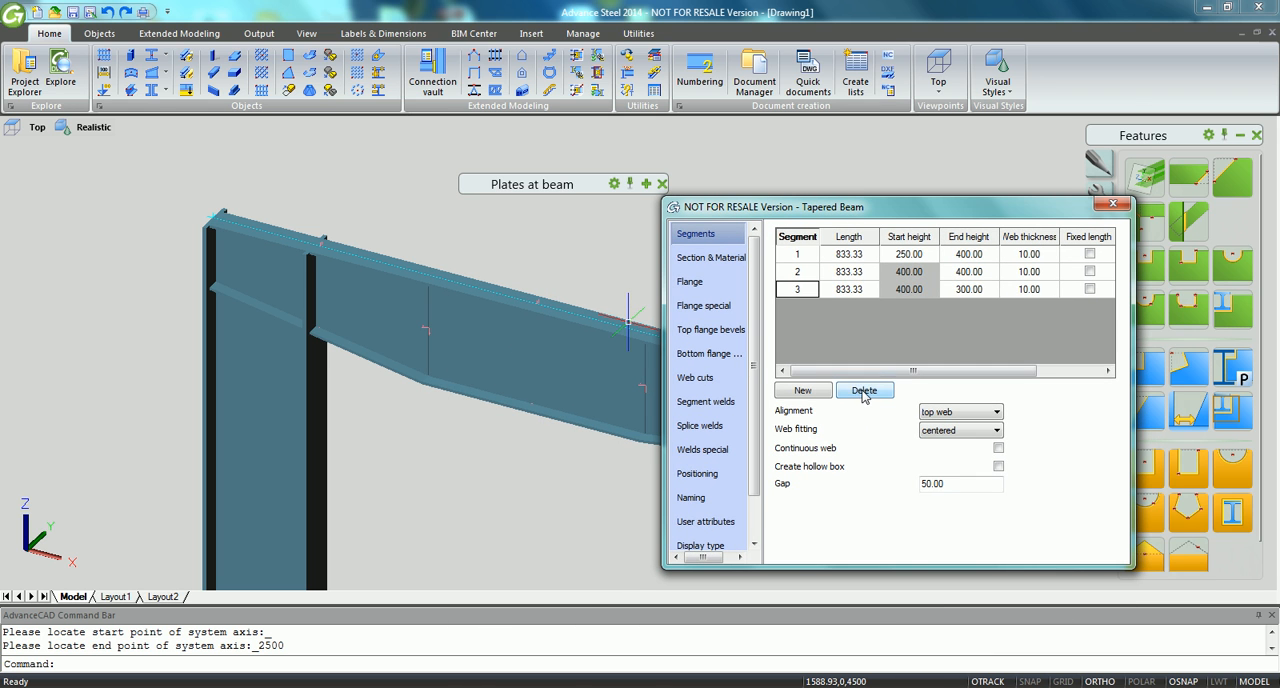
- Delete segment 3, set lengths 1200 fixed and 1300, heights 500/300/300
{"action": "left_click", "coordinate": [864, 390]}
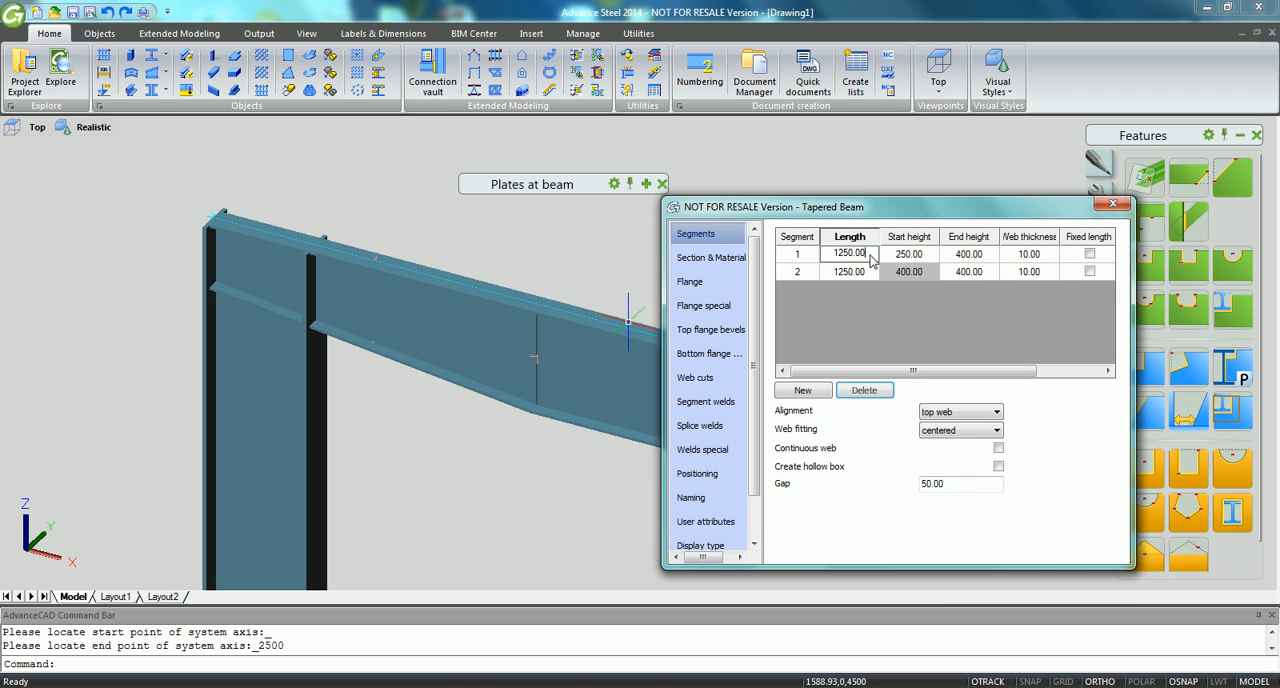
{"action": "double_click", "coordinate": [849, 253]}
{"action": "type", "text": "1200"}
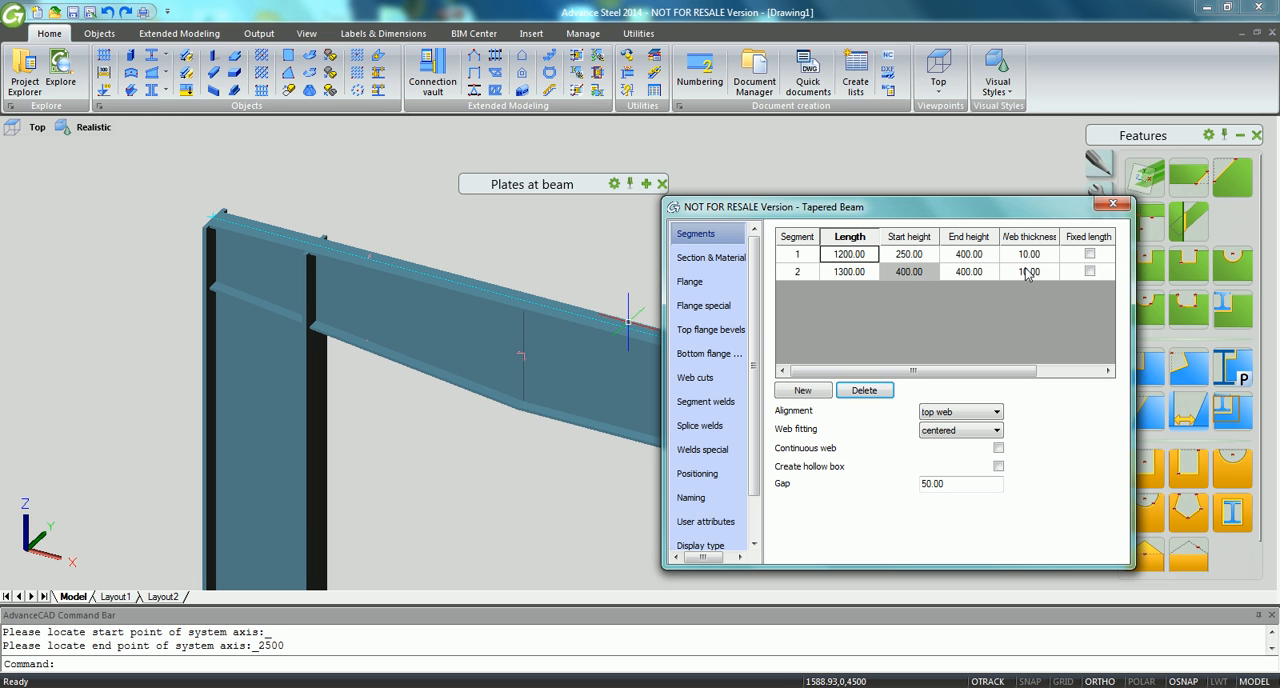
{"action": "left_click", "coordinate": [1089, 253]}
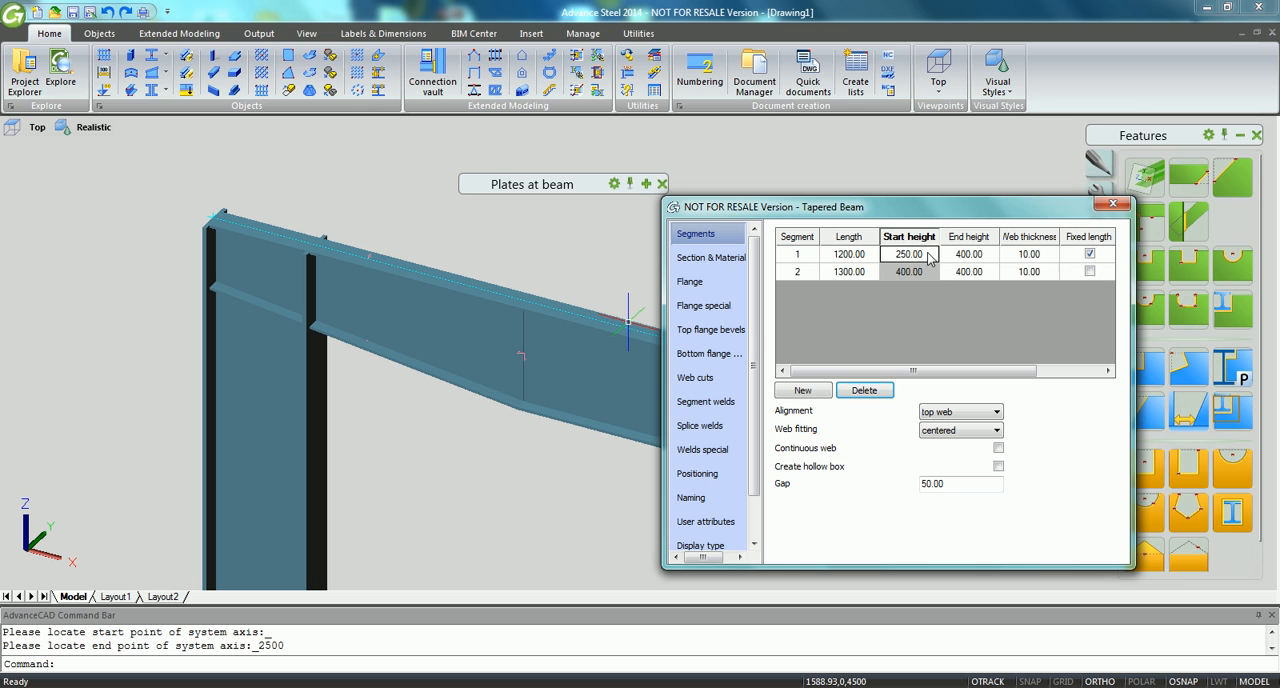
{"action": "type", "text": "5"}
{"action": "left_click", "coordinate": [969, 254]}
{"action": "type", "text": "300"}
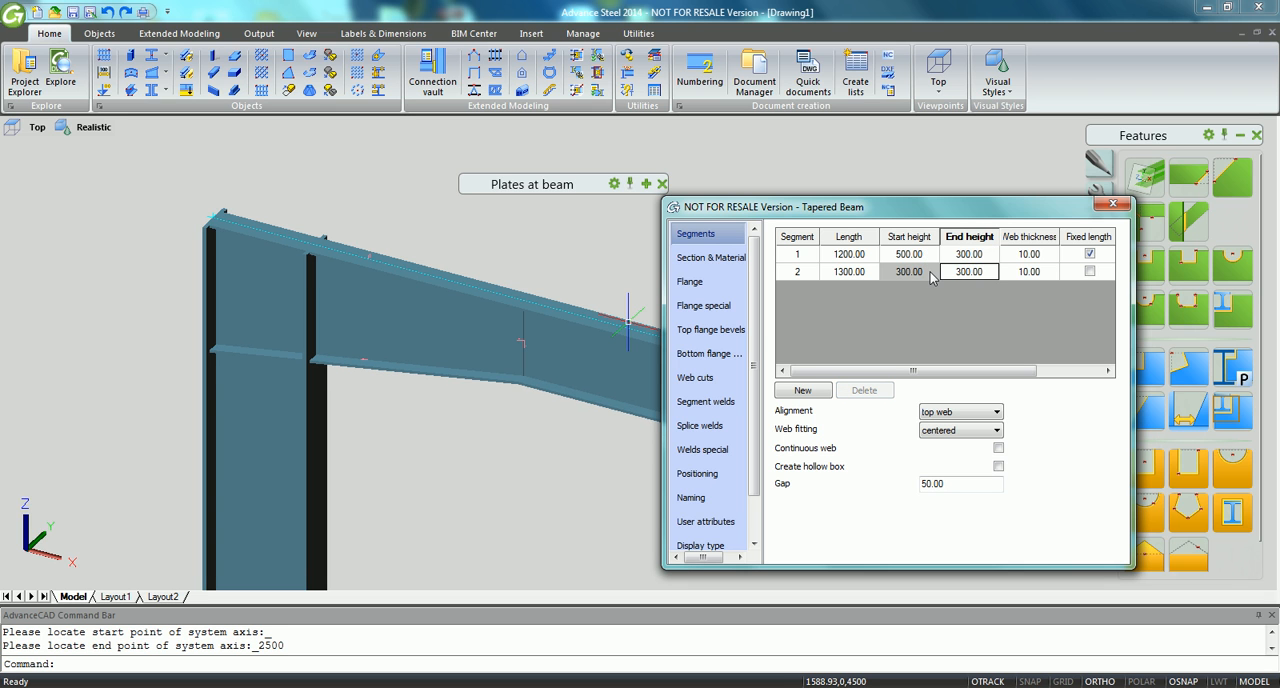
{"action": "left_click", "coordinate": [1127, 204]}
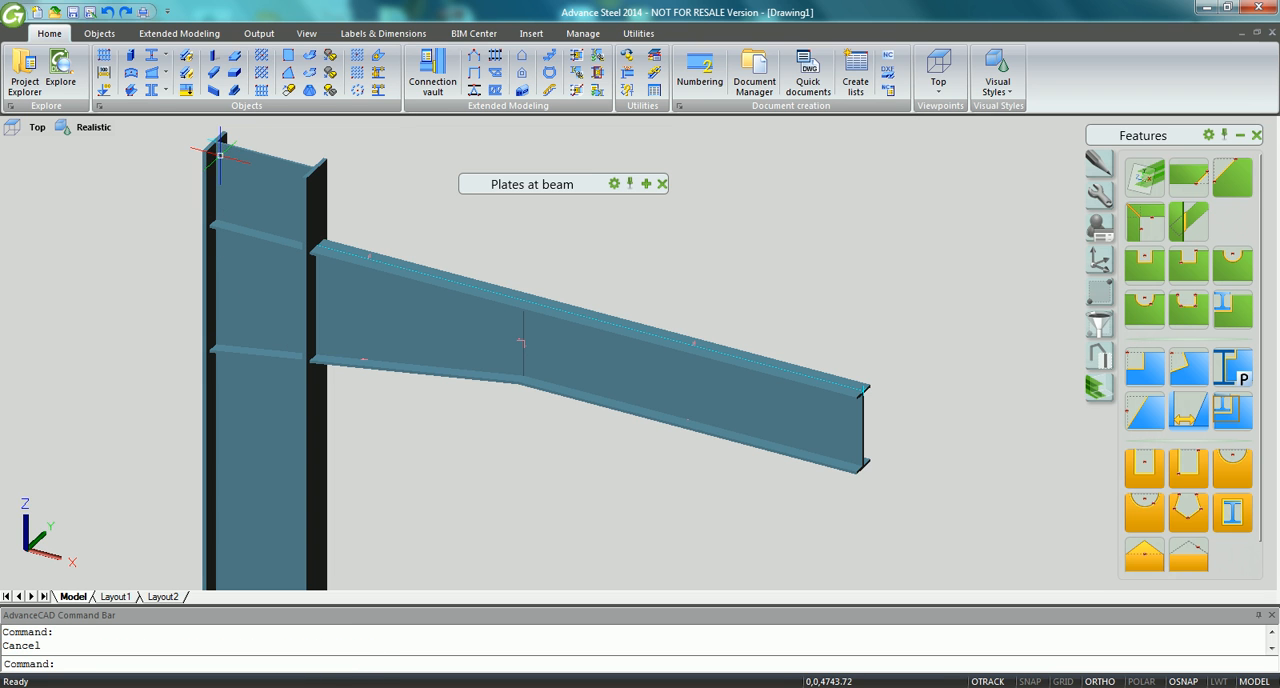
{"action": "mouse_move", "coordinate": [884, 340]}
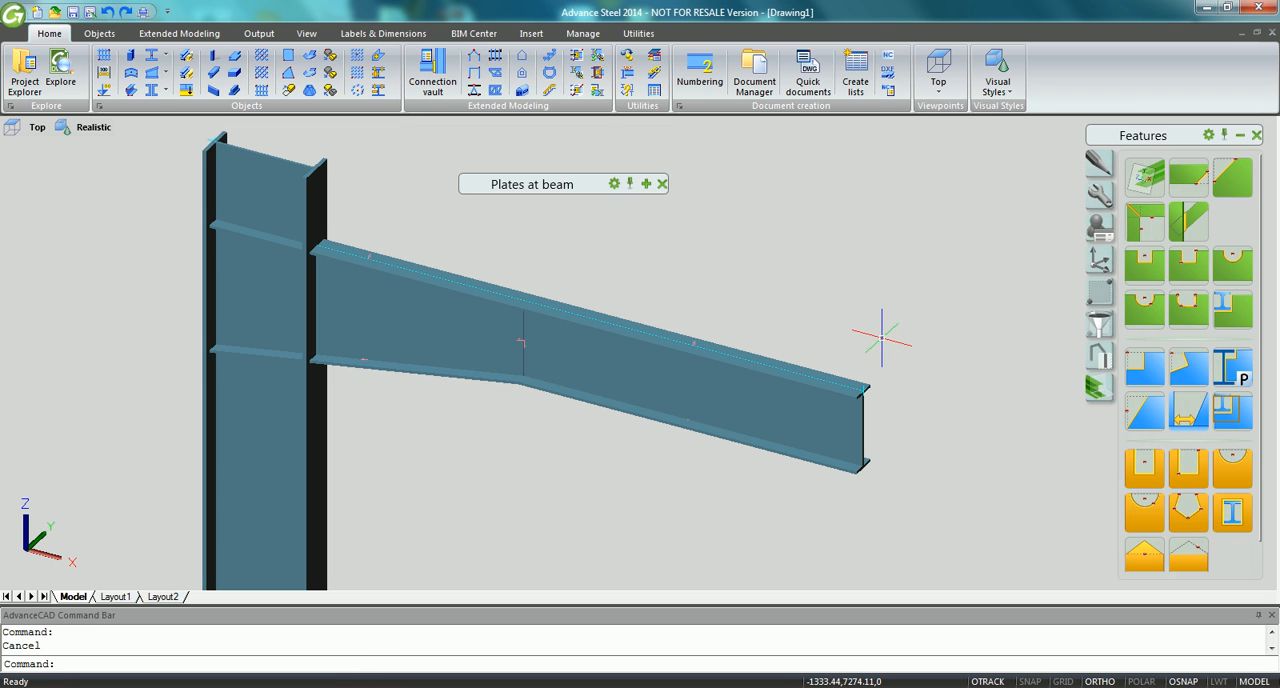
- Draw a 5000 guide line from the column-top node, then enter 1500 with Midpoint snap
{"action": "type", "text": "line"}
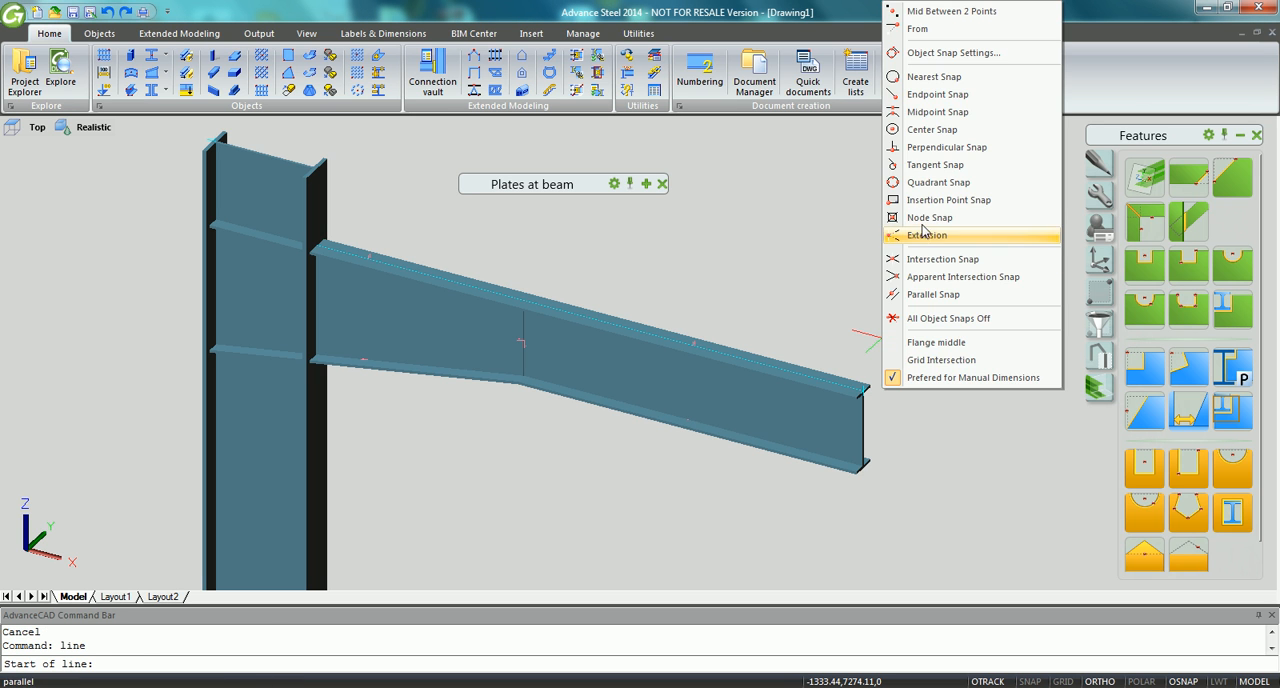
{"action": "left_click", "coordinate": [929, 217]}
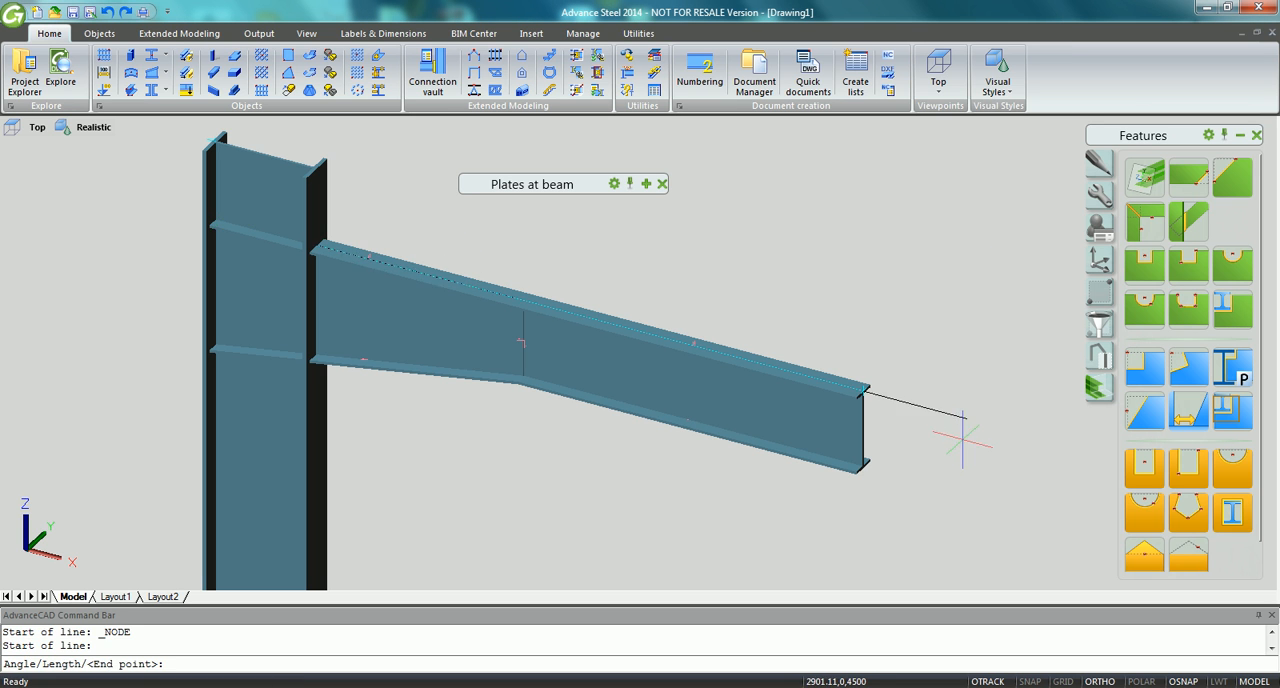
{"action": "type", "text": "5000"}
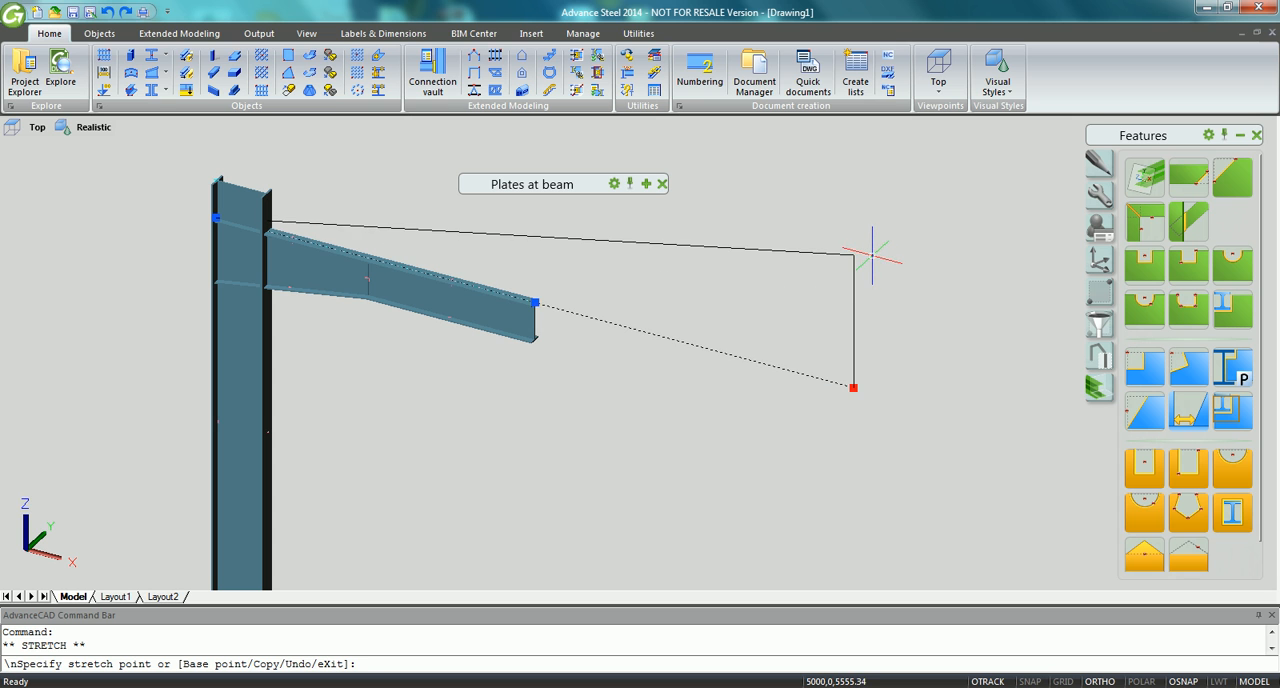
{"action": "type", "text": "1500"}
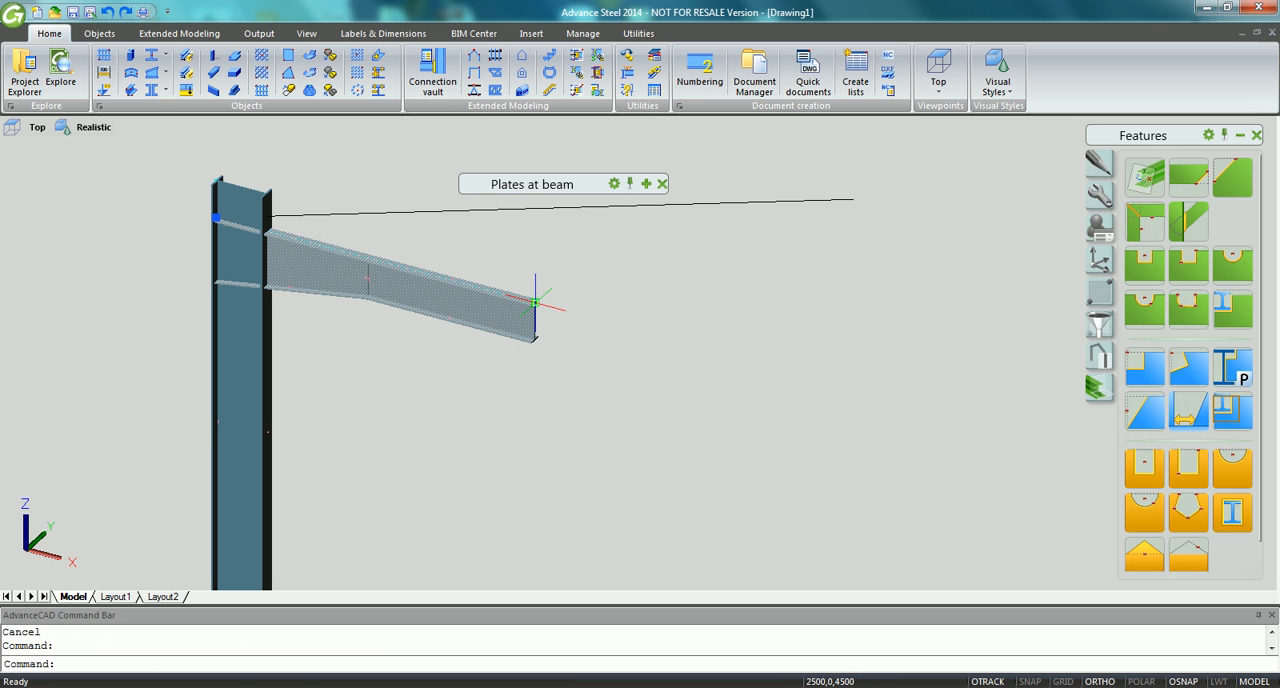
{"action": "right_click", "coordinate": [540, 300]}
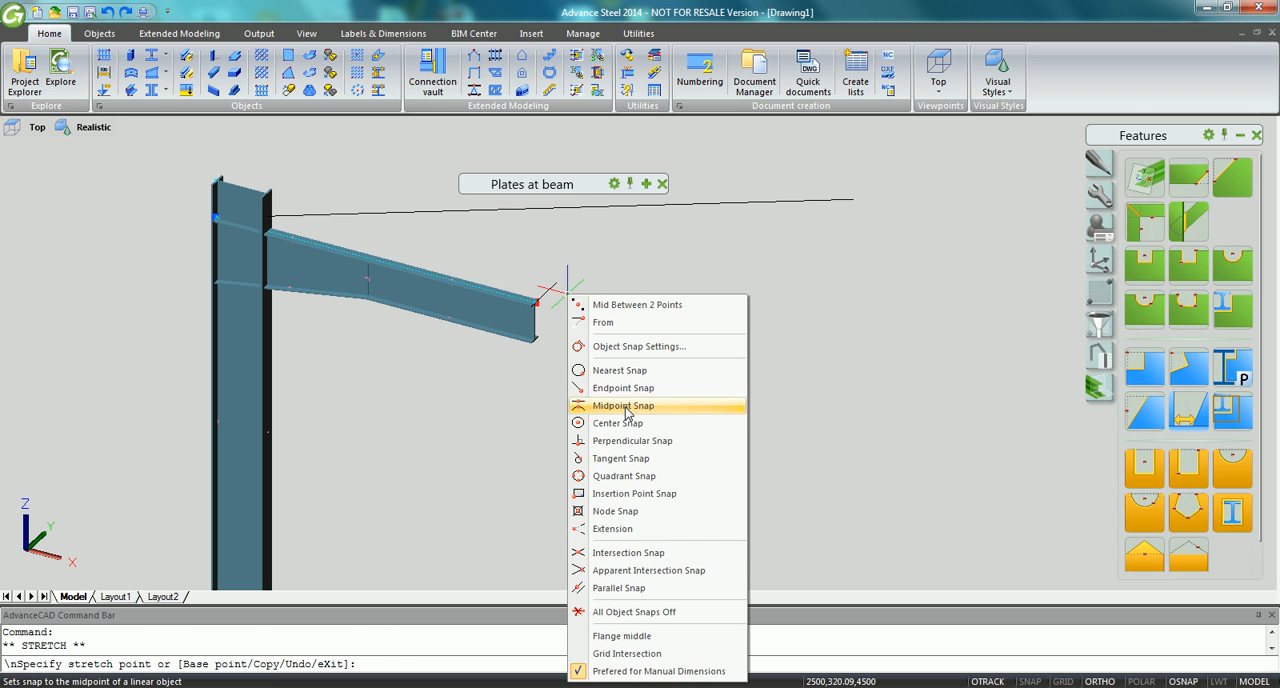
{"action": "left_click", "coordinate": [621, 405]}
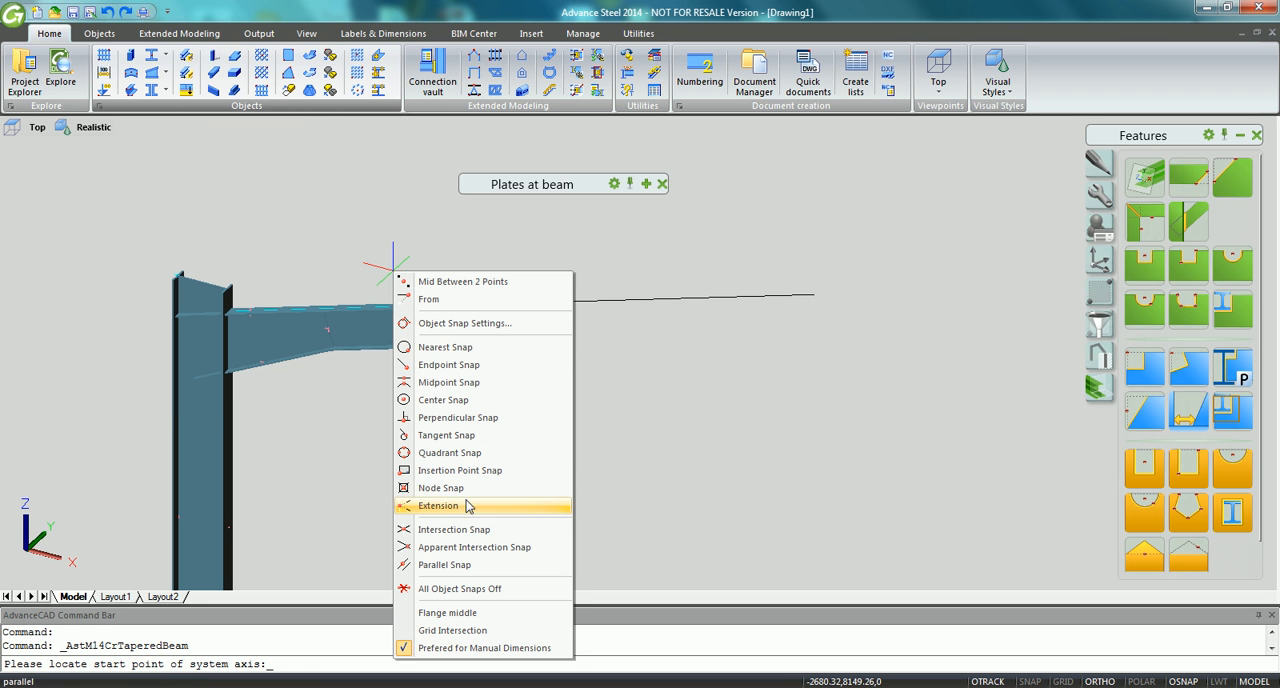
- Place a tapered beam from rafter end to guide line end, delete segment 3, heights 300/300 and 300/400
{"action": "left_click", "coordinate": [435, 505]}
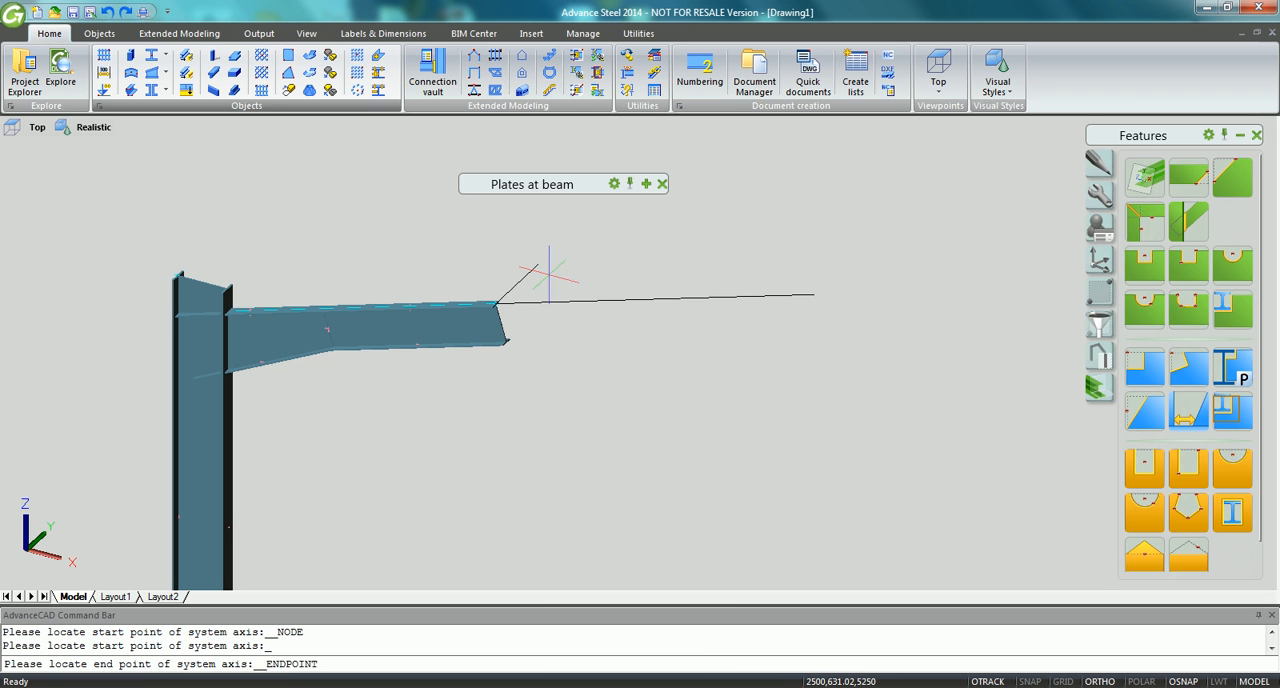
{"action": "left_click", "coordinate": [793, 300]}
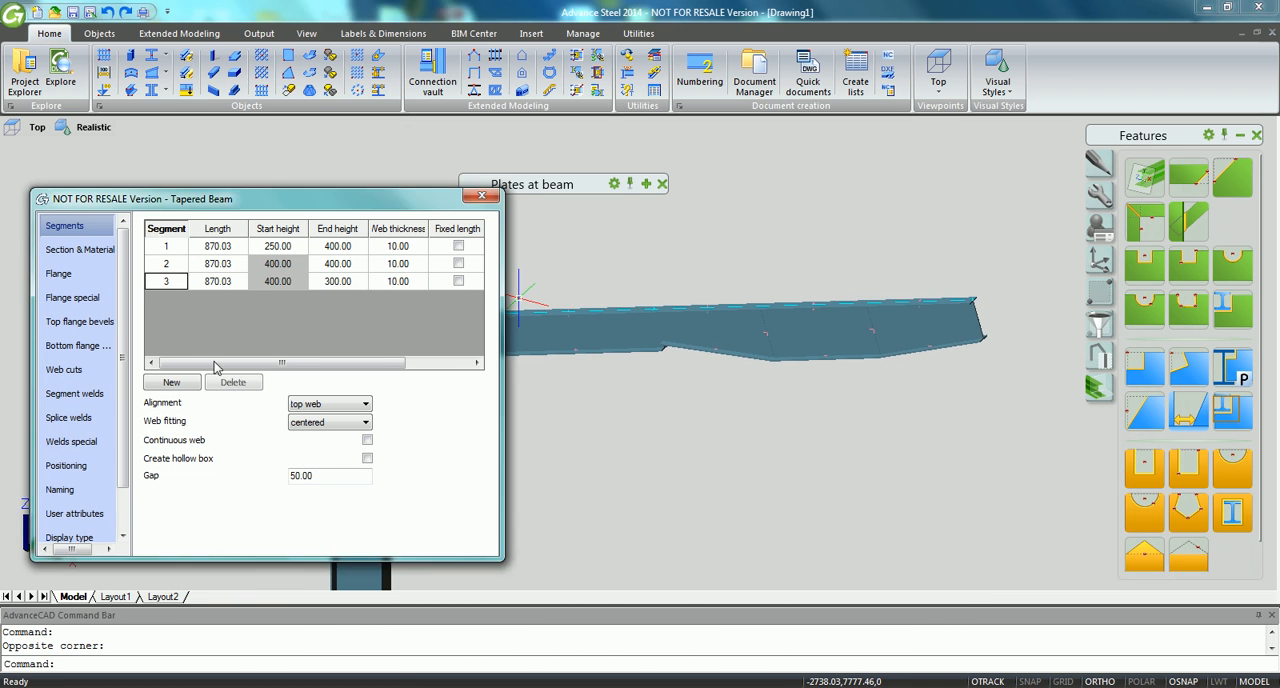
{"action": "left_click", "coordinate": [233, 382]}
{"action": "type", "text": "850"}
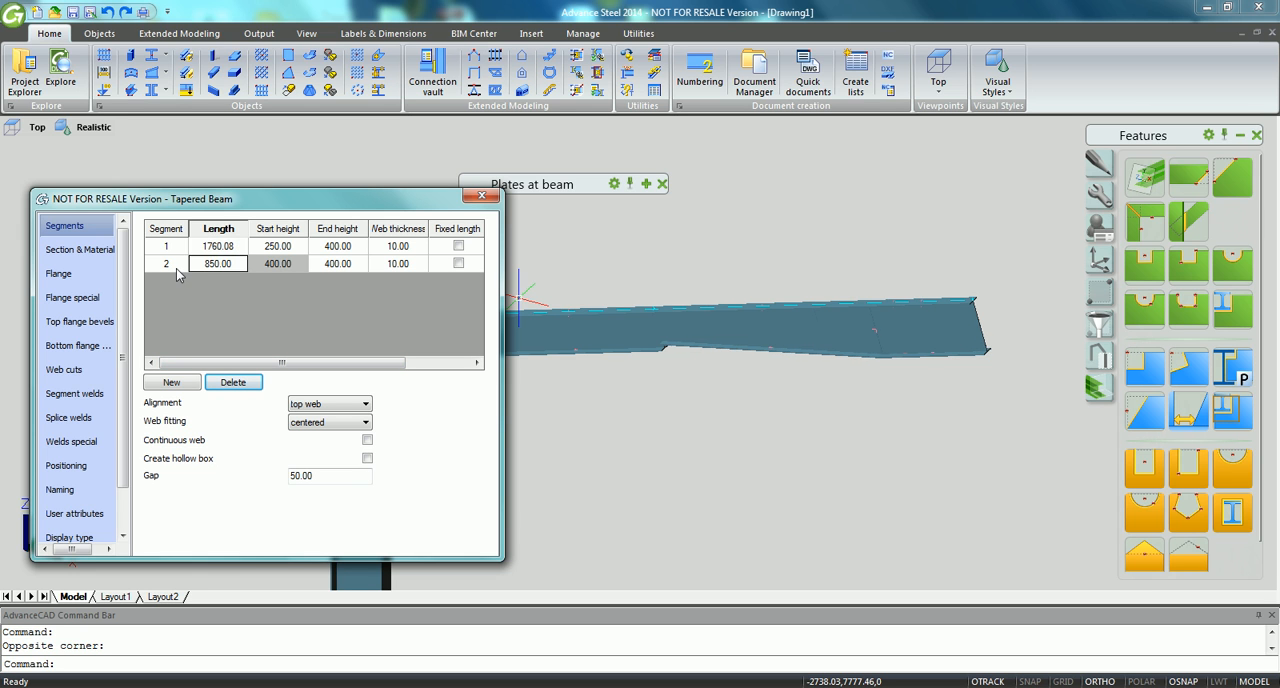
{"action": "left_click", "coordinate": [277, 246]}
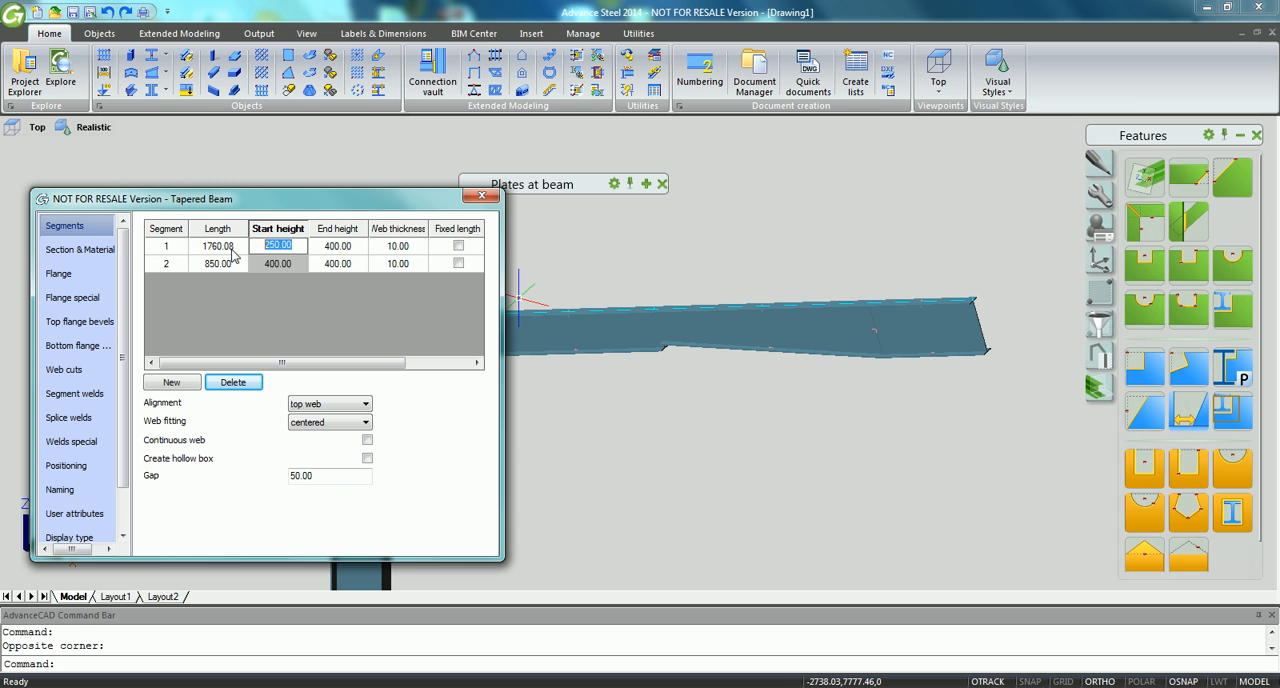
{"action": "type", "text": "300.00"}
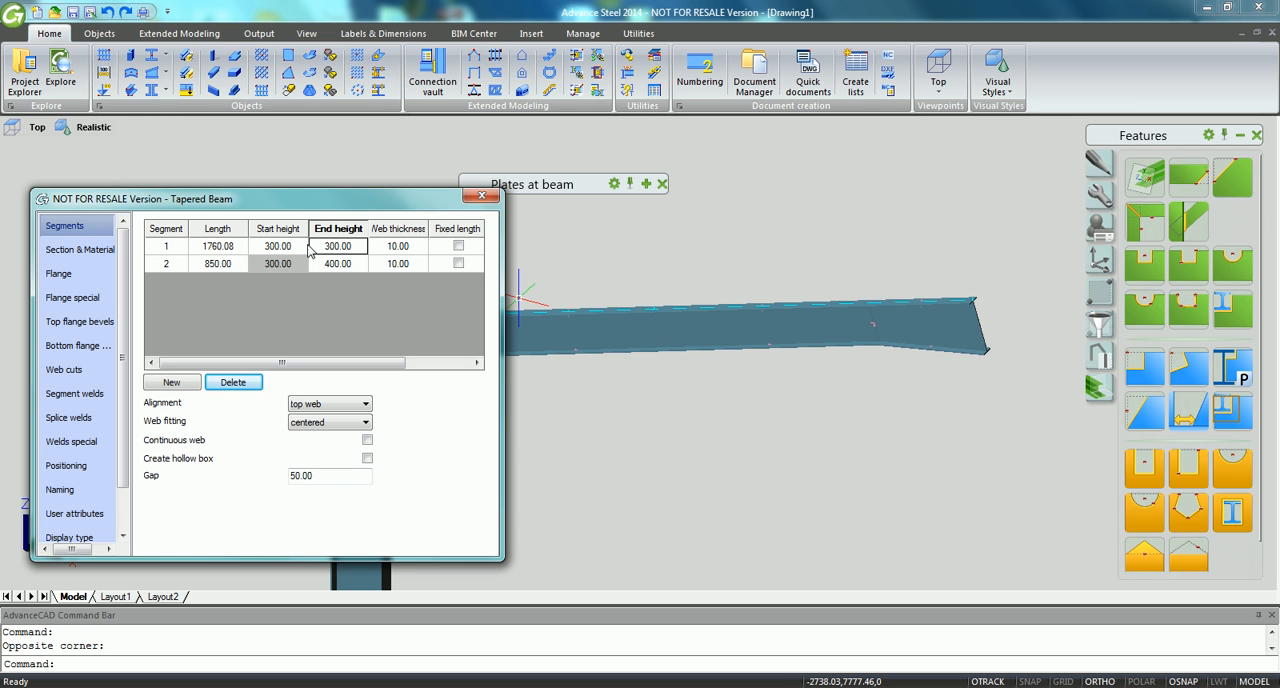
{"action": "left_click", "coordinate": [338, 263]}
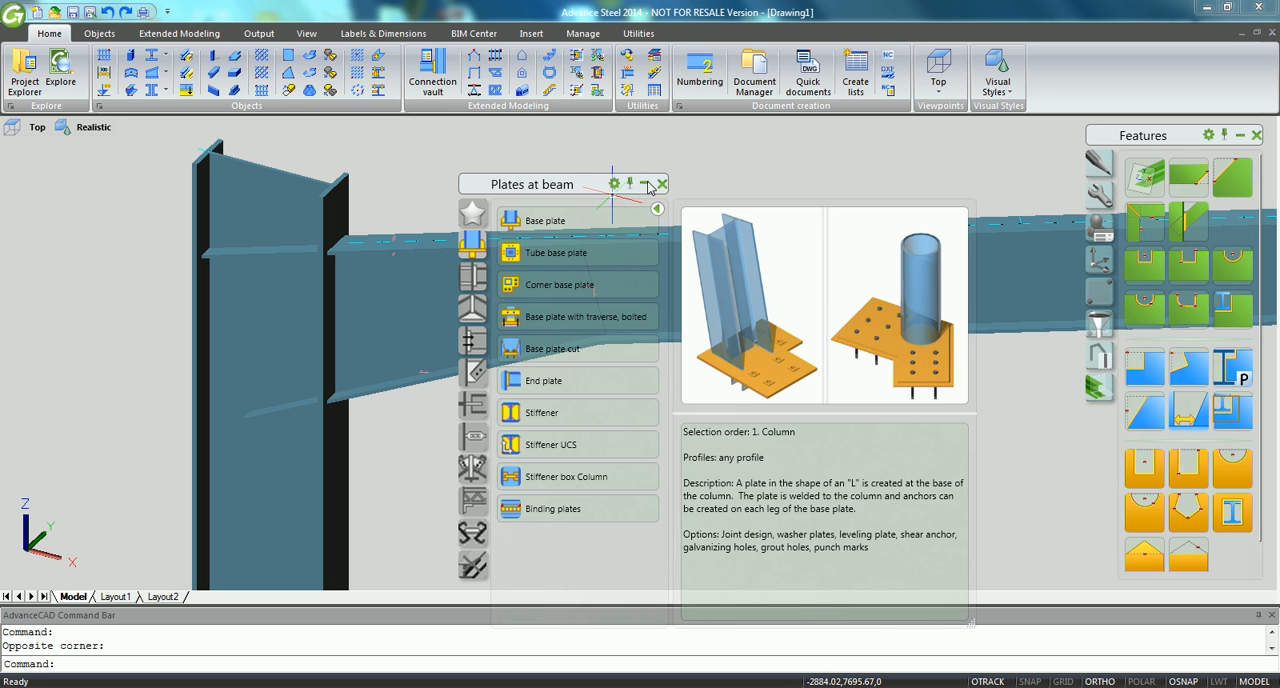
- Place a Moment end plate connection between the column and the rafter
{"action": "left_click", "coordinate": [471, 275]}
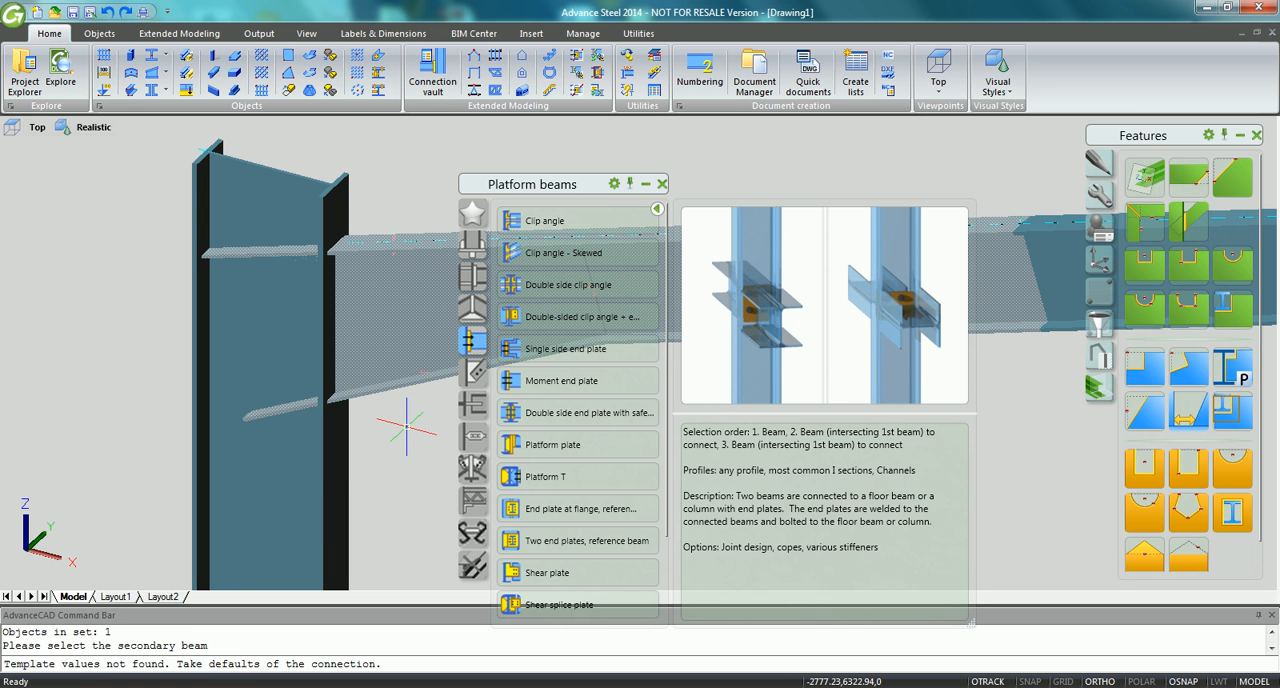
{"action": "left_click", "coordinate": [558, 380]}
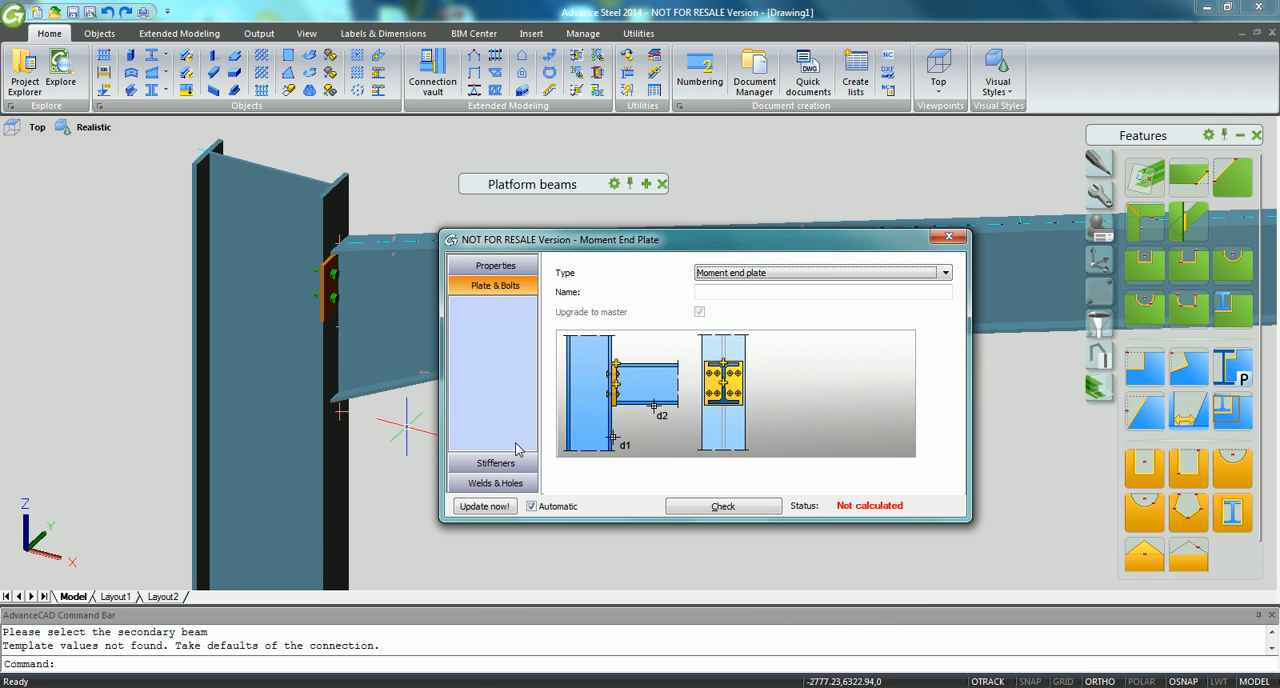
- Set the end plate's vertical bolts to a Centered layout with 6 lines in Group 1
{"action": "left_click", "coordinate": [494, 285]}
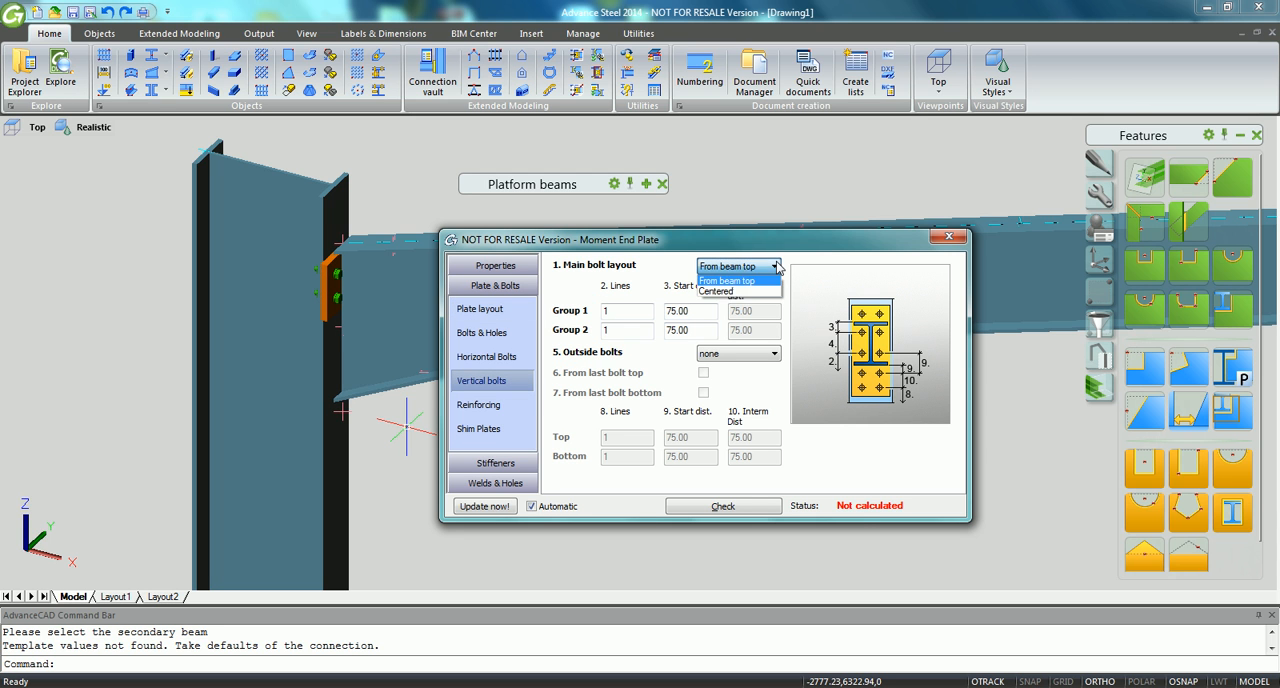
{"action": "left_click", "coordinate": [738, 291]}
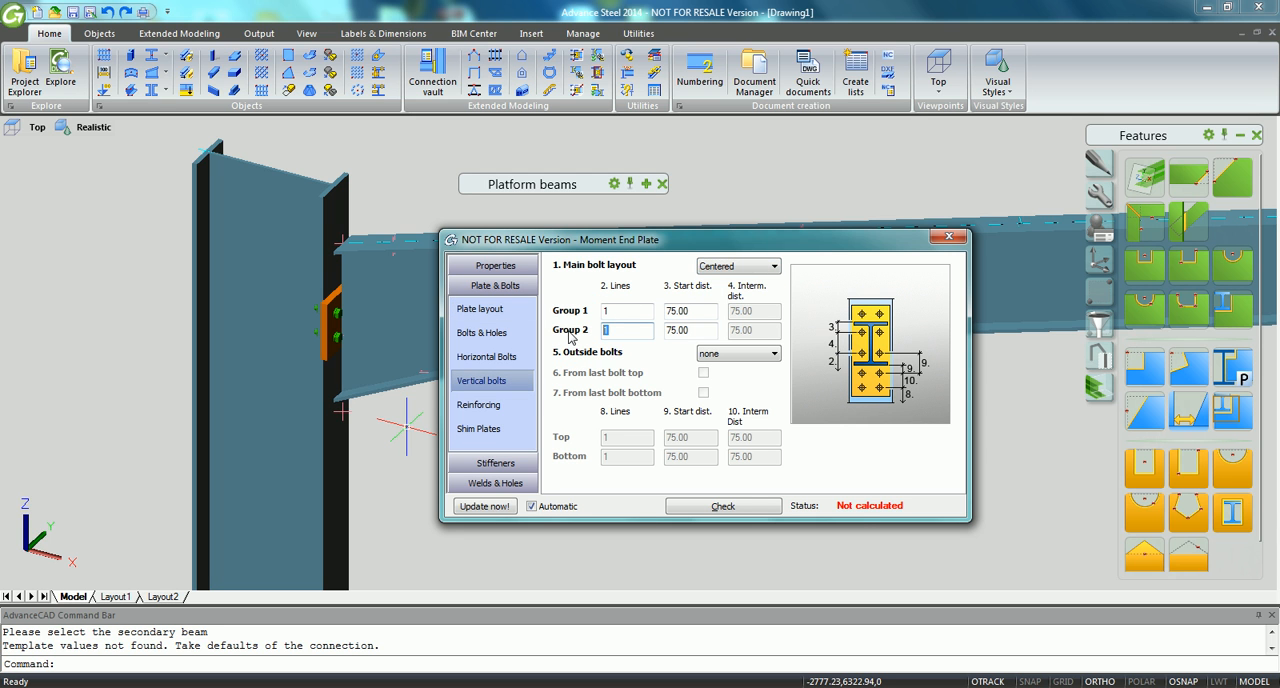
{"action": "type", "text": "6"}
{"action": "type", "text": "0"}
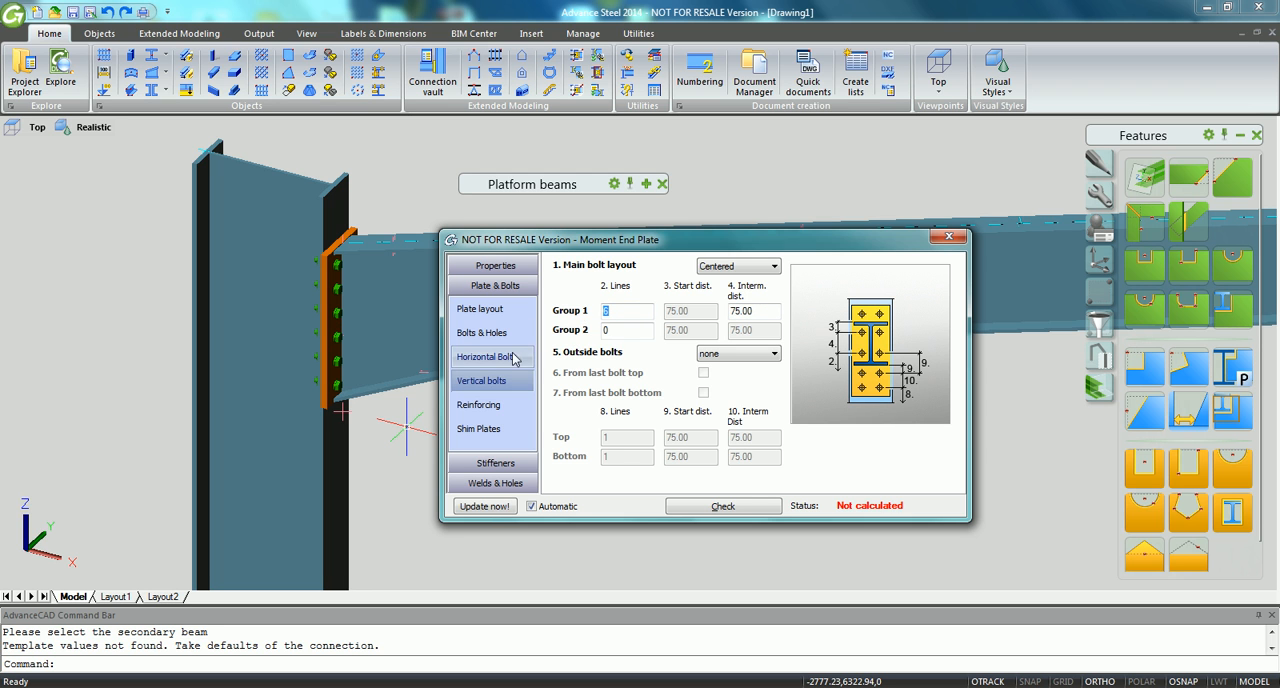
{"action": "left_click", "coordinate": [483, 356]}
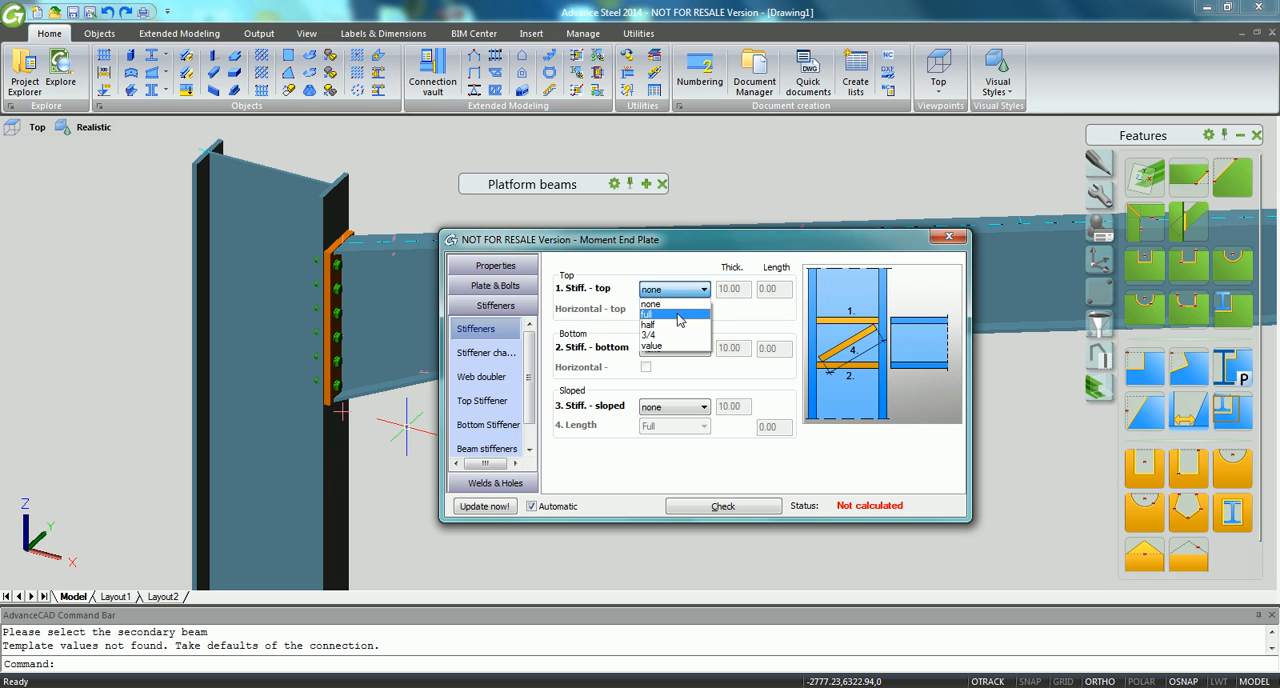
- Add full horizontal top and bottom stiffeners and a full-length Front-Back sloped stiffener
{"action": "left_click", "coordinate": [660, 324]}
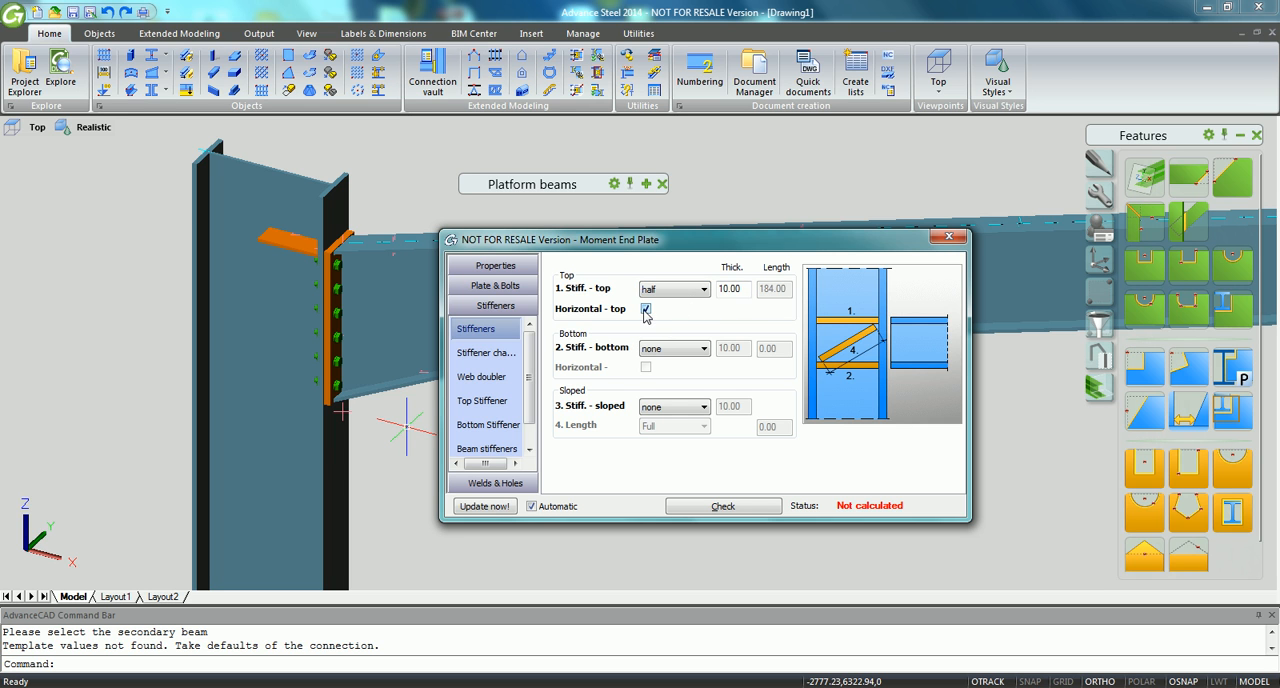
{"action": "left_click", "coordinate": [699, 289]}
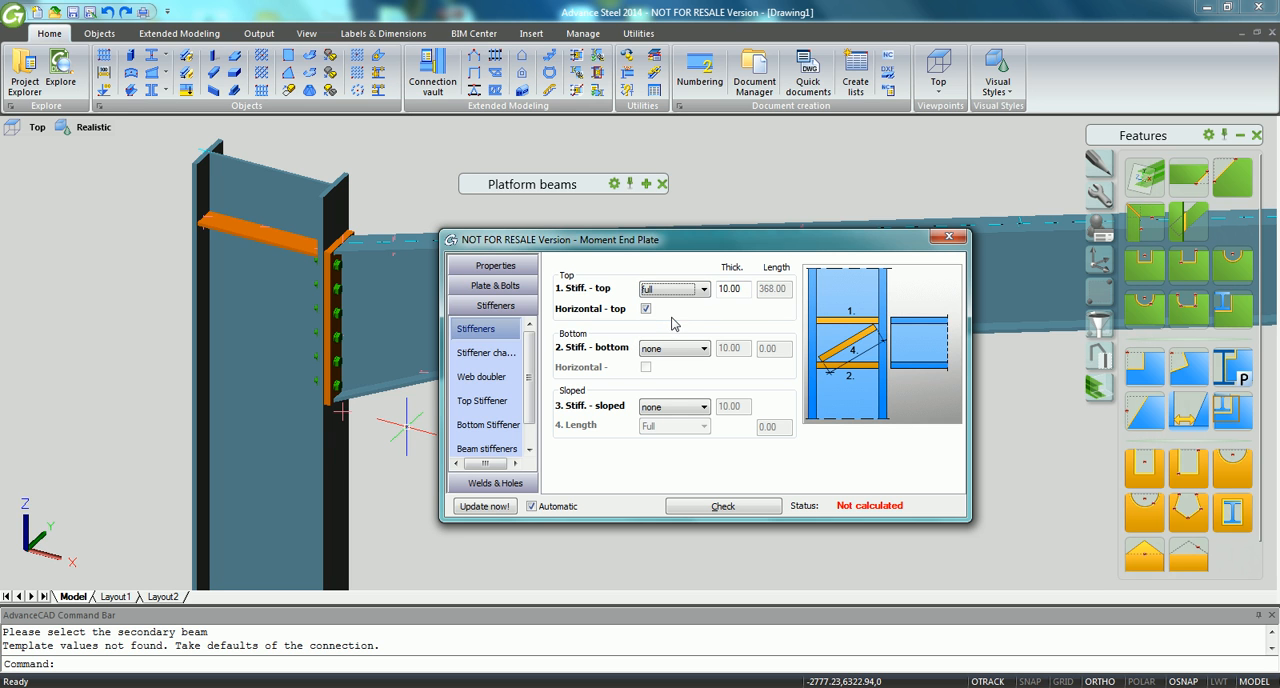
{"action": "left_click", "coordinate": [702, 347]}
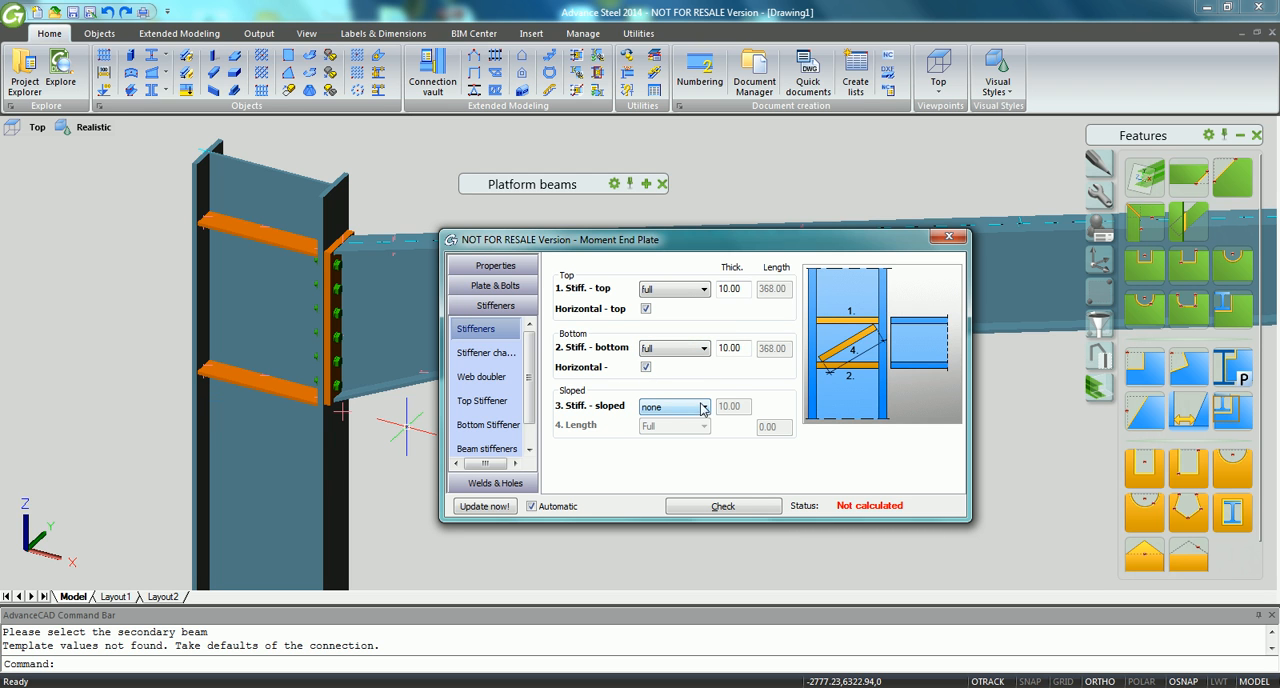
{"action": "left_click", "coordinate": [702, 406]}
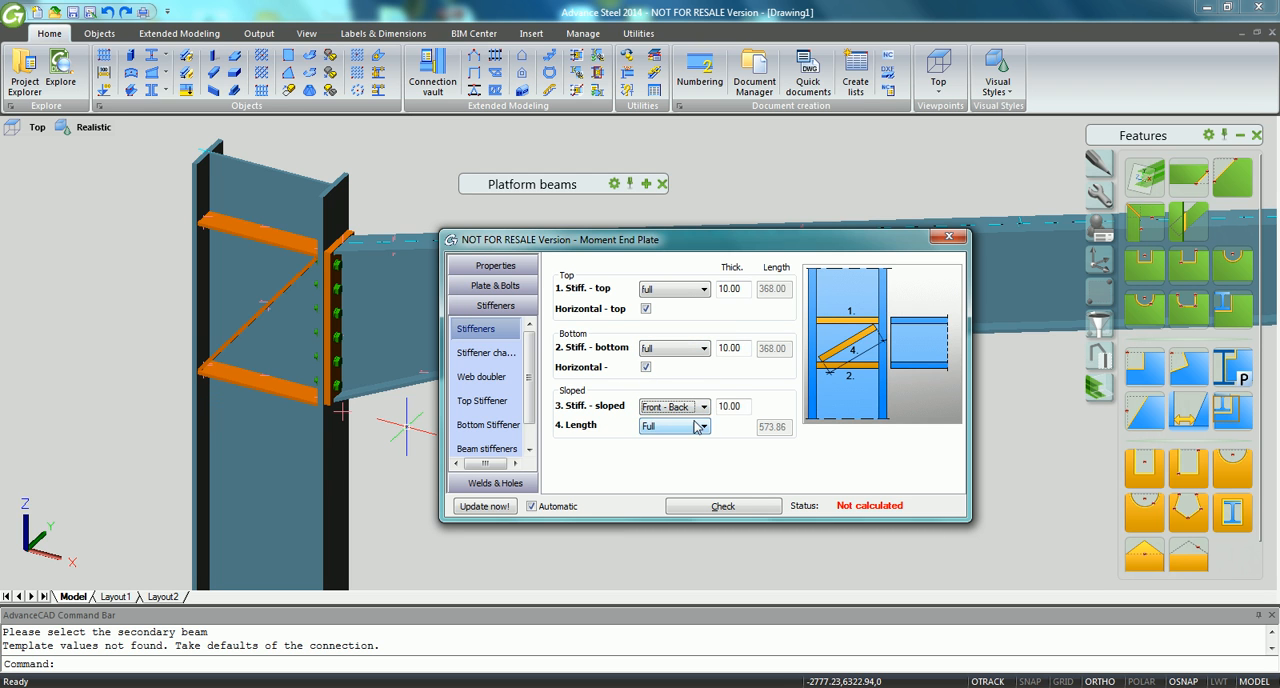
{"action": "left_click", "coordinate": [703, 406]}
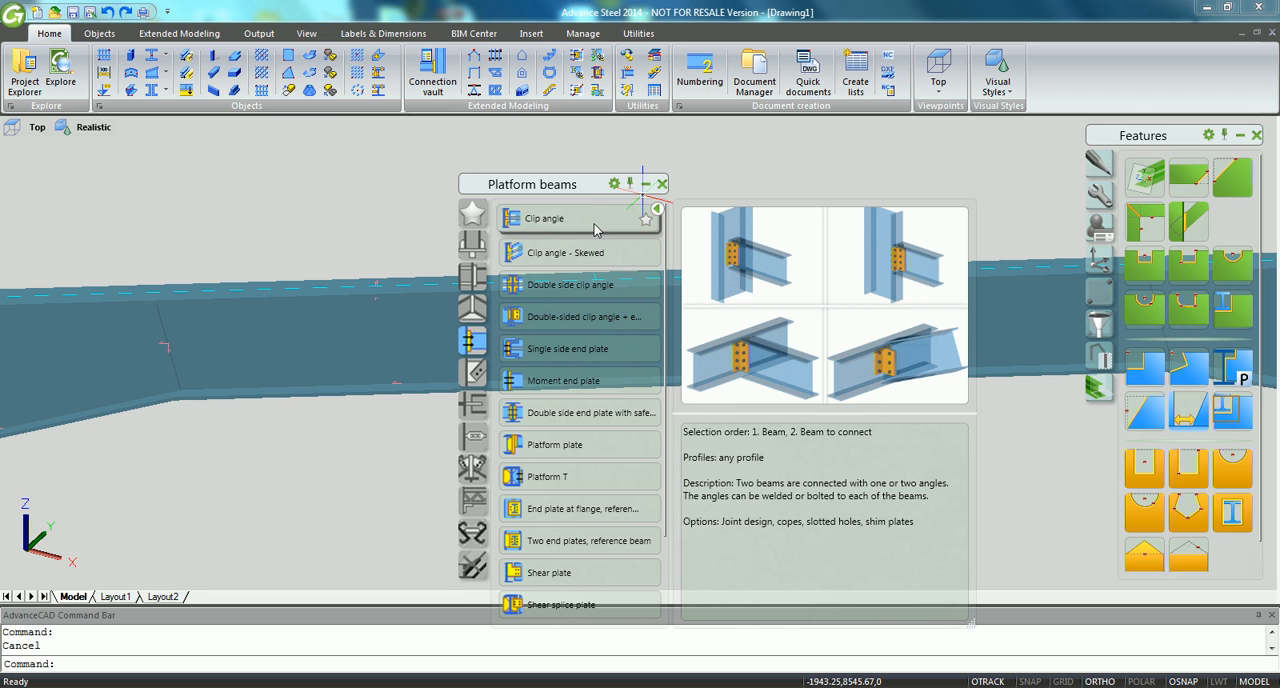
- Place a Beam end to end splice joint with bolted web plates between both rafters
{"action": "left_click", "coordinate": [472, 310]}
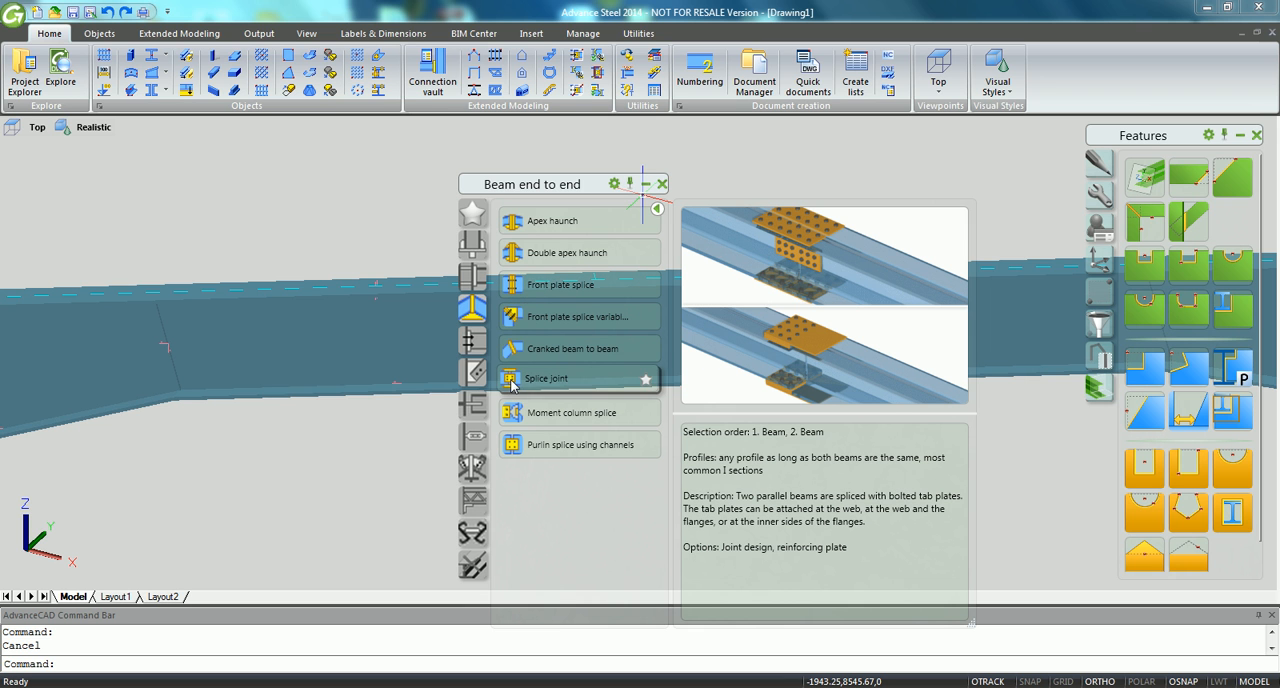
{"action": "left_click", "coordinate": [556, 380]}
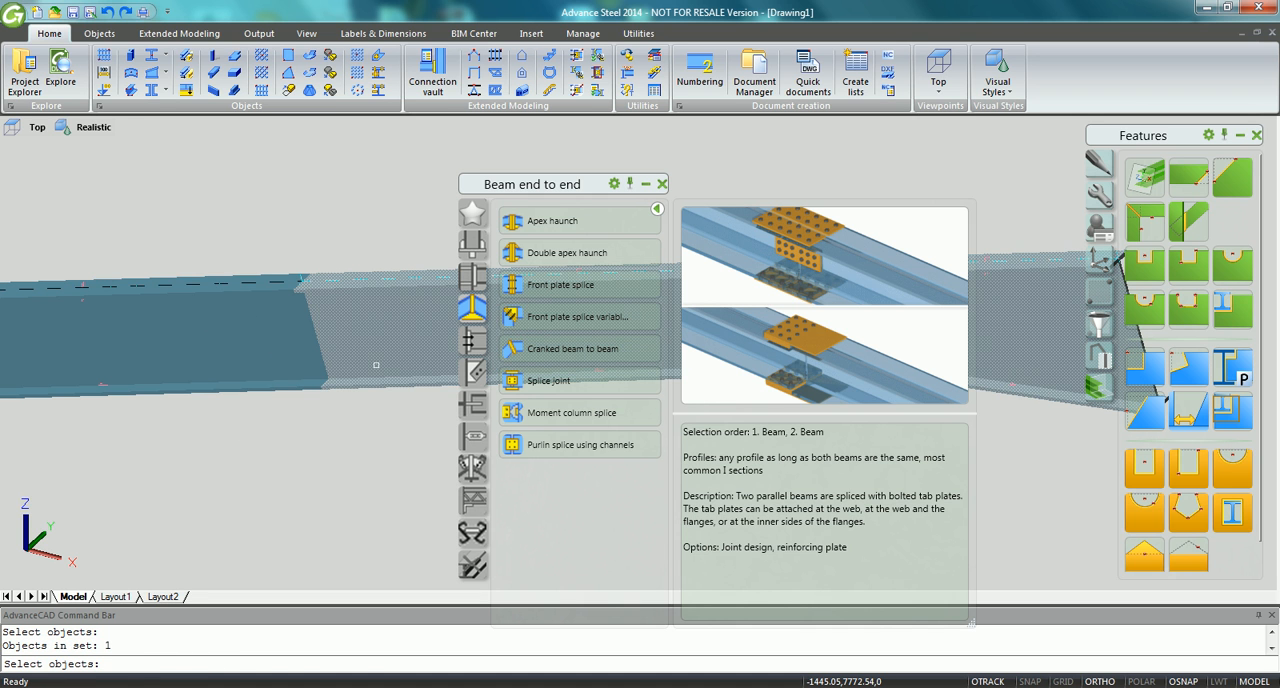
{"action": "left_click", "coordinate": [548, 381]}
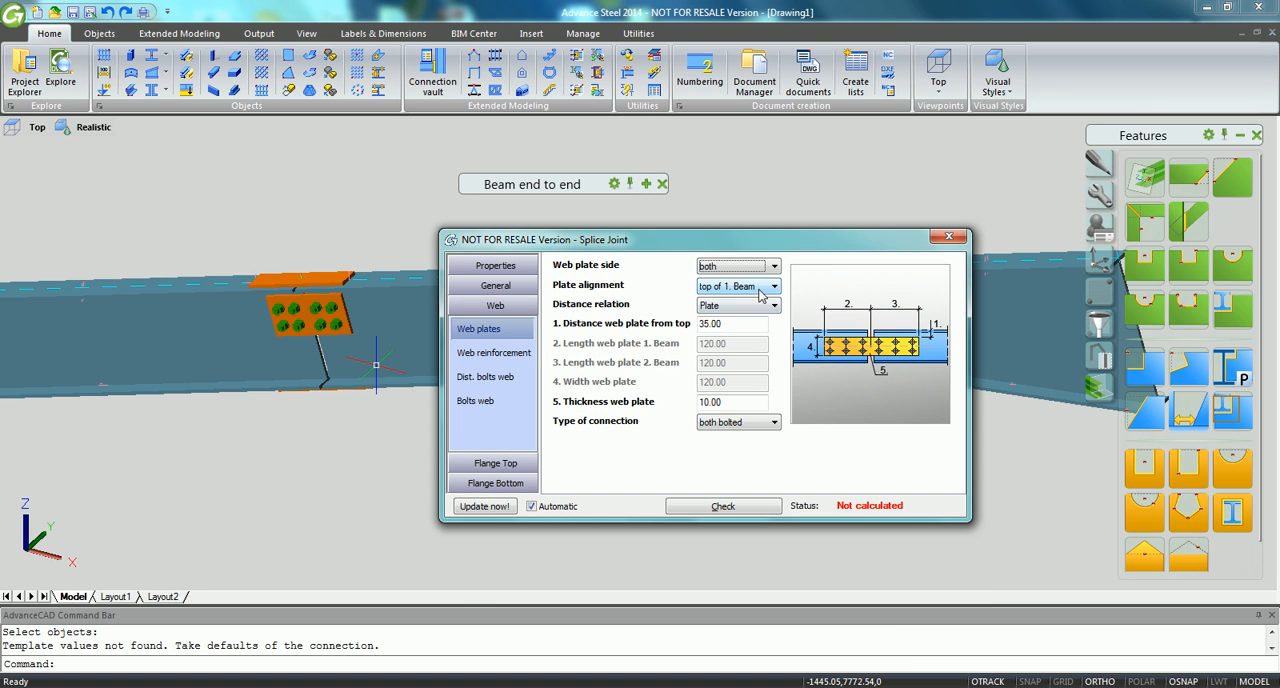
- Centre the web plates on 1. Beam, set both web bolt staggers to 2nd - 1, and close
{"action": "left_click", "coordinate": [770, 286]}
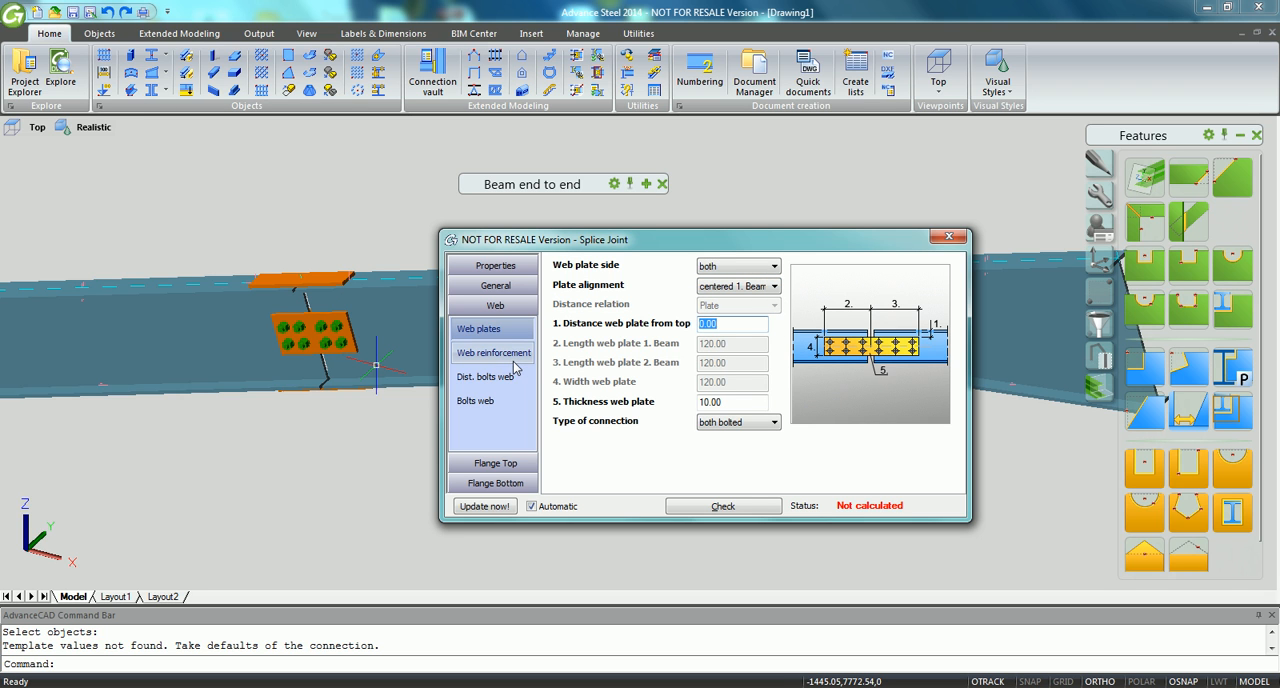
{"action": "left_click", "coordinate": [492, 376]}
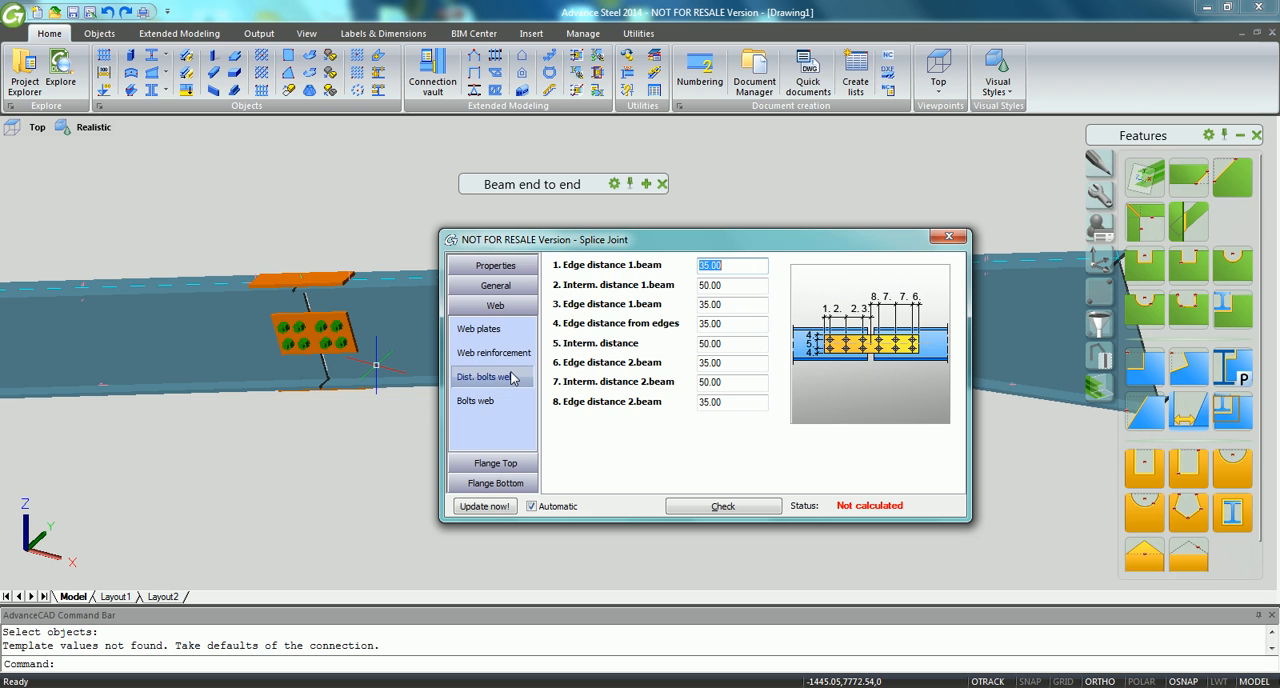
{"action": "left_click", "coordinate": [474, 400]}
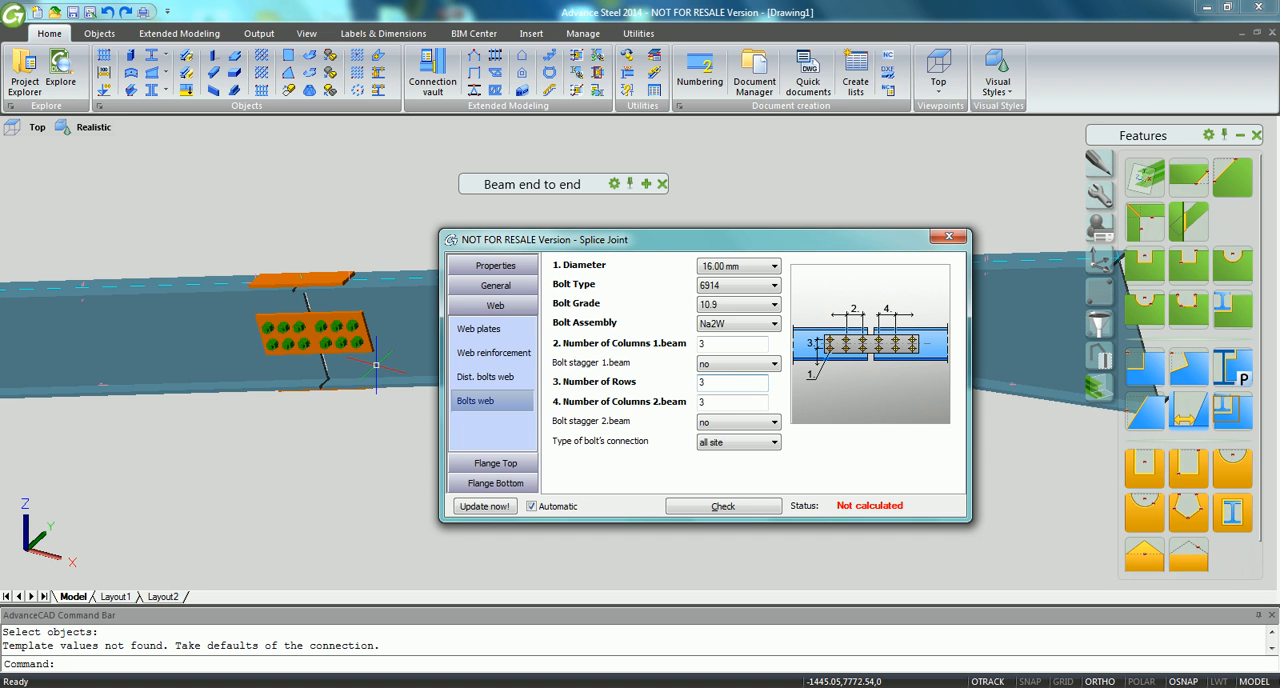
{"action": "left_click", "coordinate": [492, 376]}
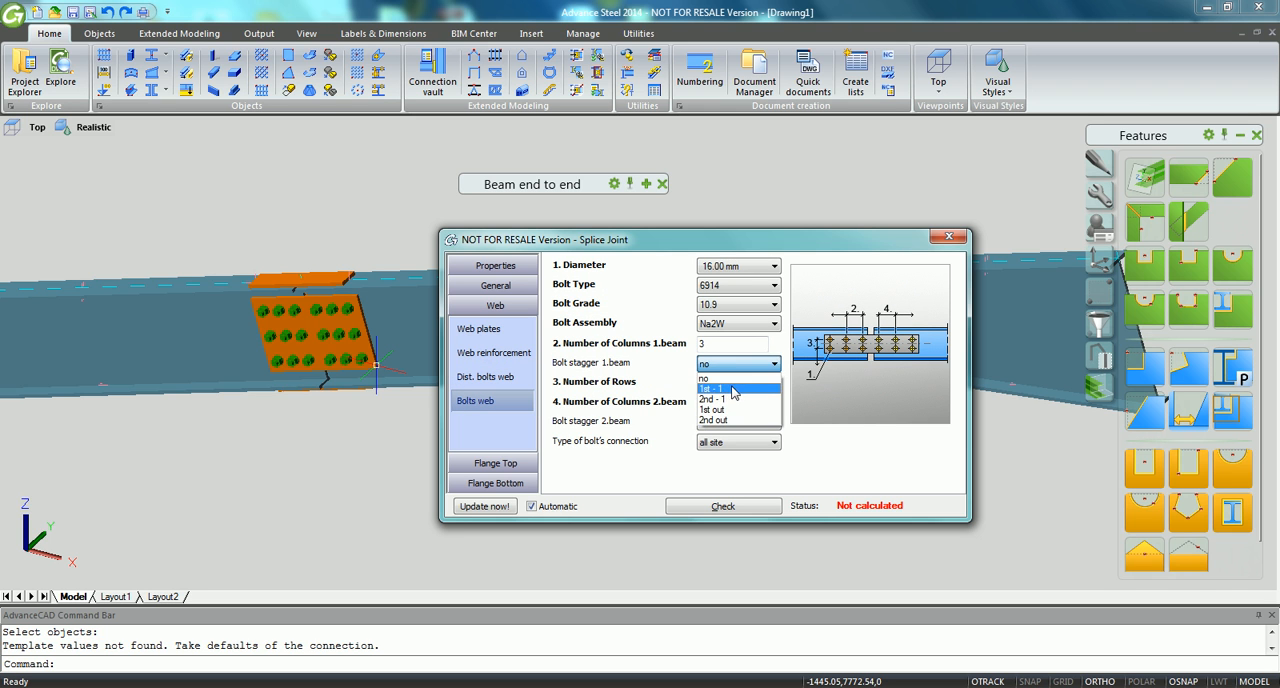
{"action": "left_click", "coordinate": [713, 398]}
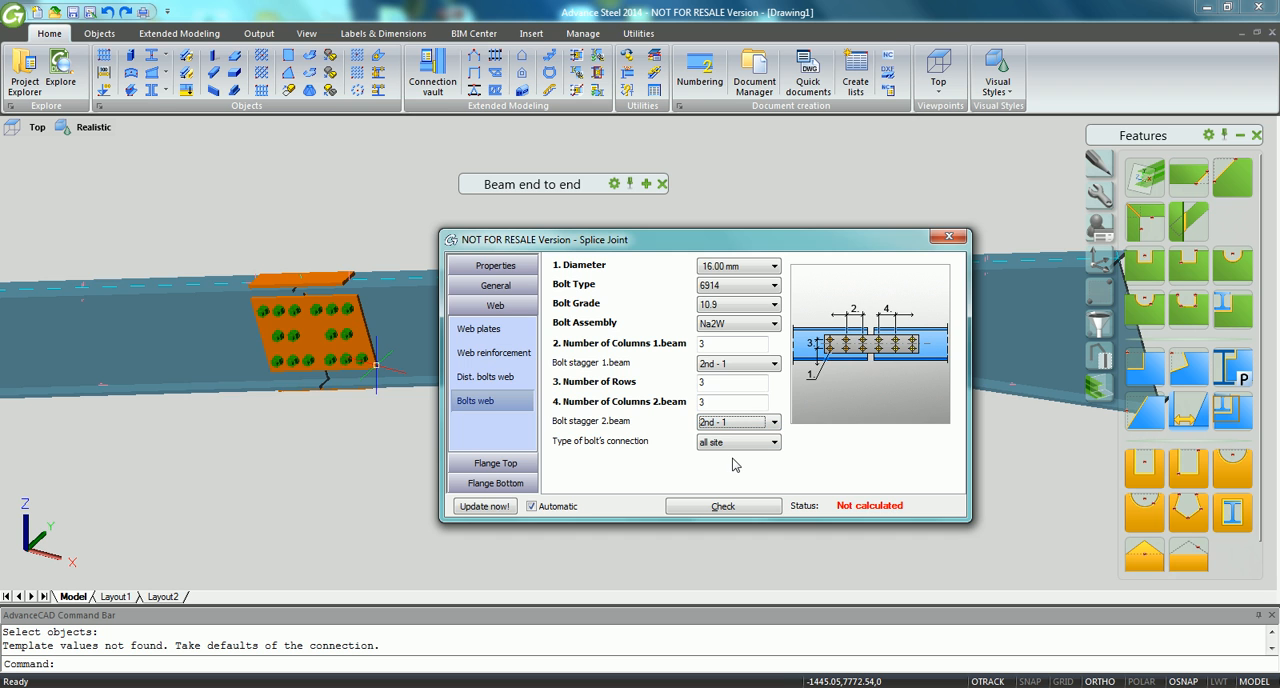
{"action": "left_click", "coordinate": [949, 236]}
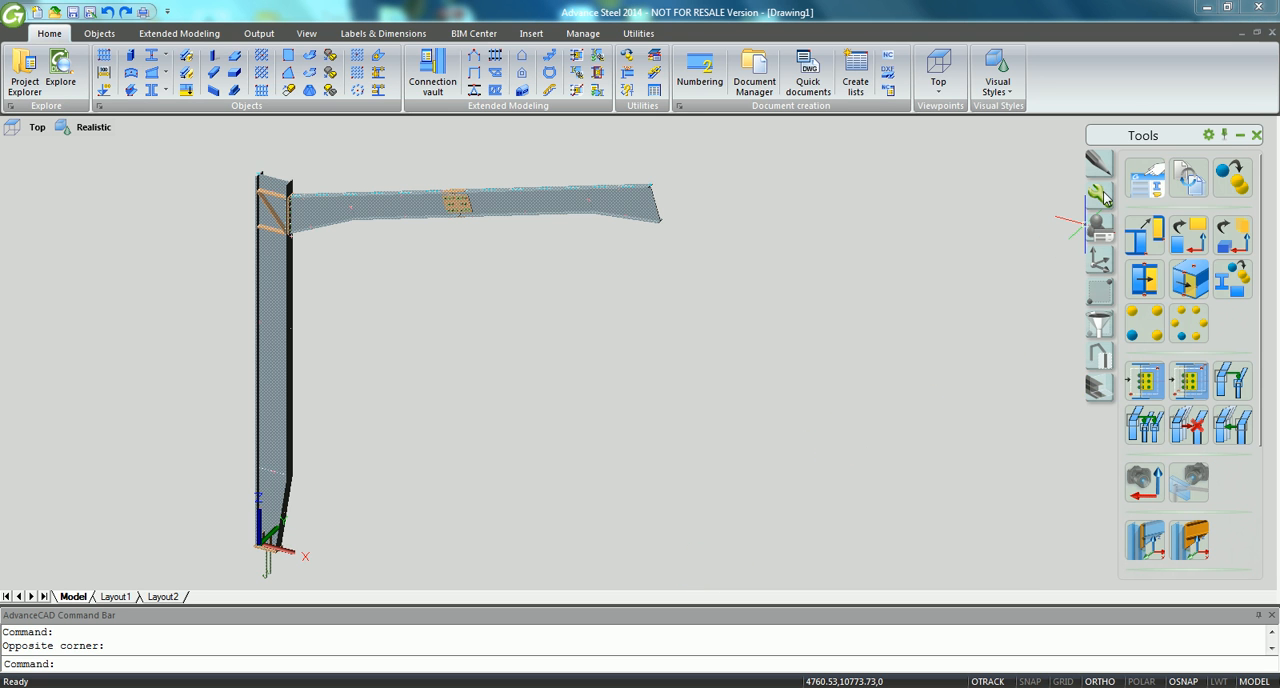
{"action": "mouse_move", "coordinate": [1232, 176]}
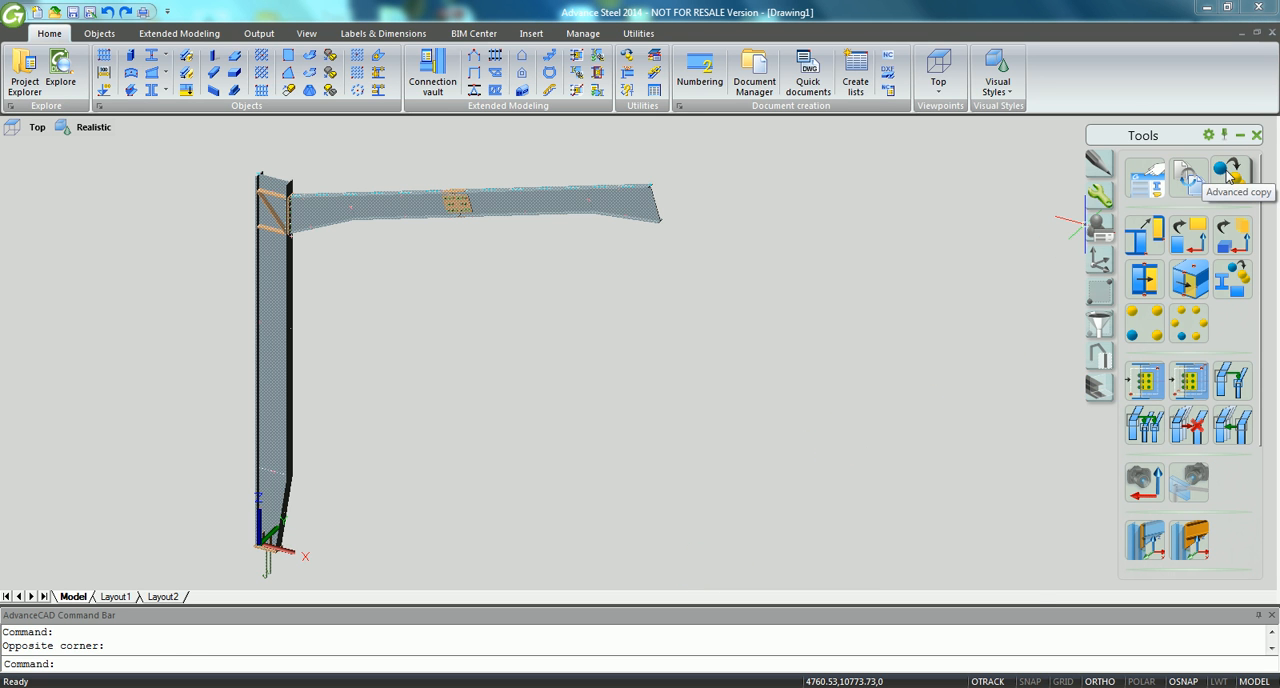
- Mirror the selected column and rafter with Advanced copy about a two-point mirror line
{"action": "left_click", "coordinate": [1224, 174]}
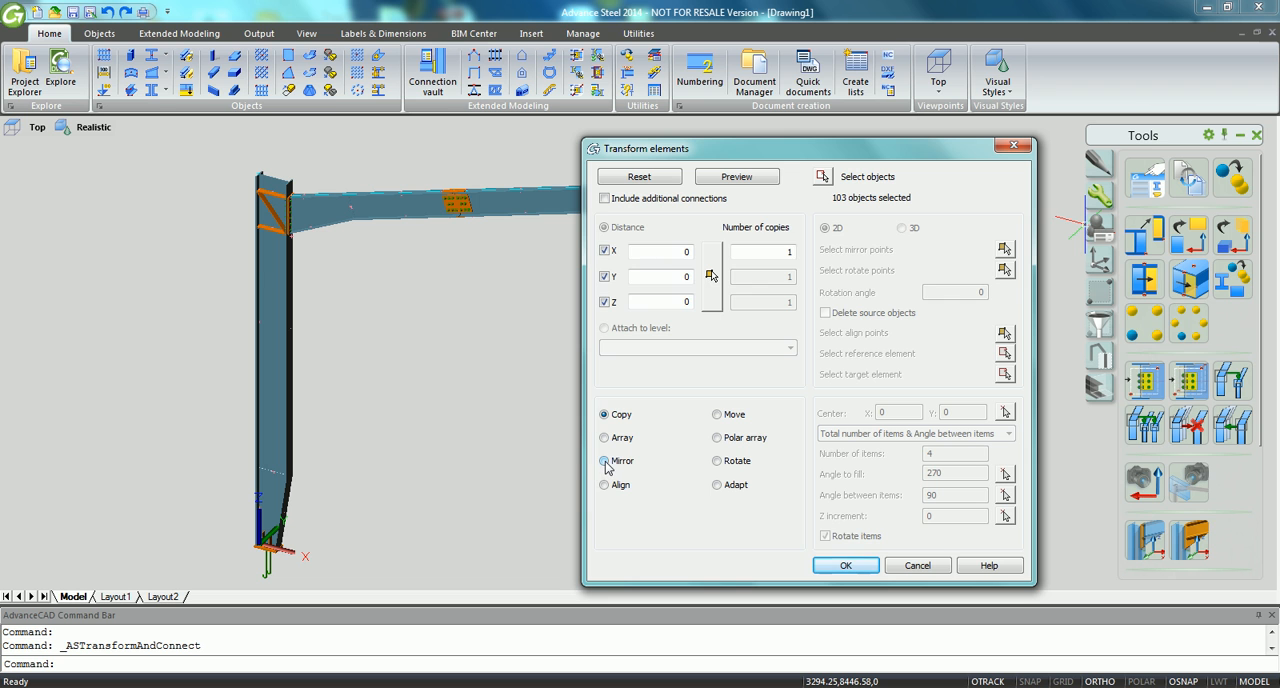
{"action": "left_click", "coordinate": [605, 461]}
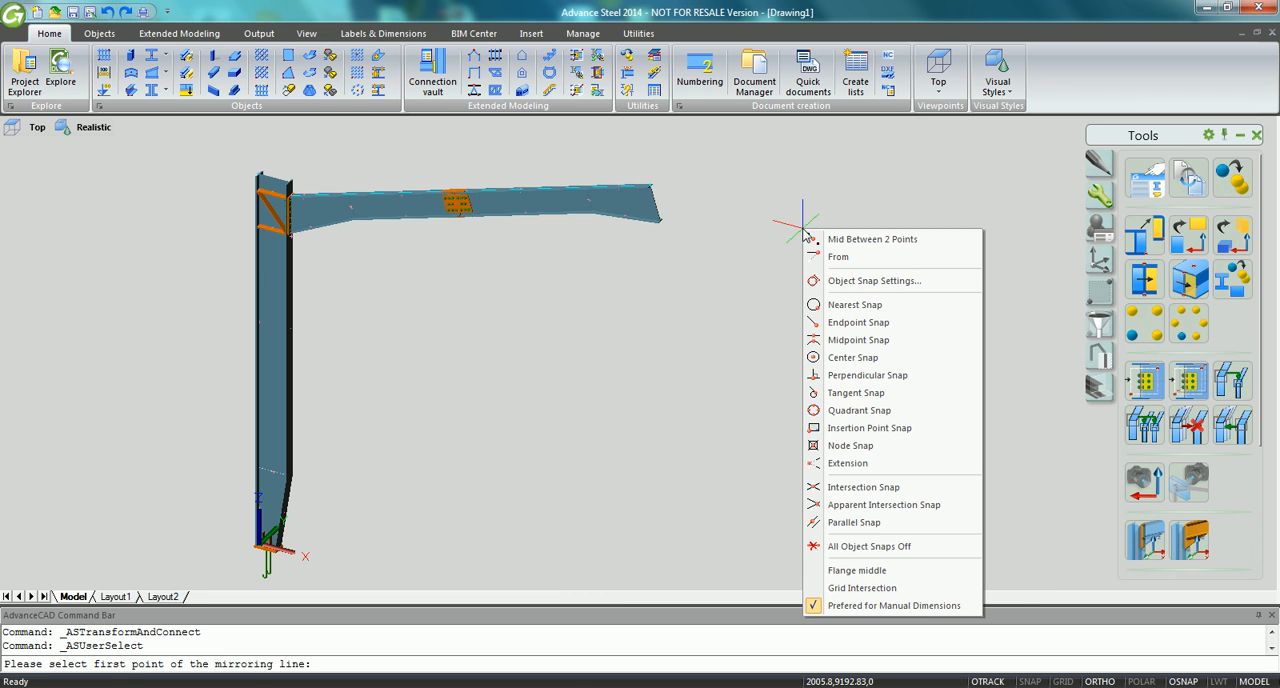
{"action": "left_click", "coordinate": [850, 445]}
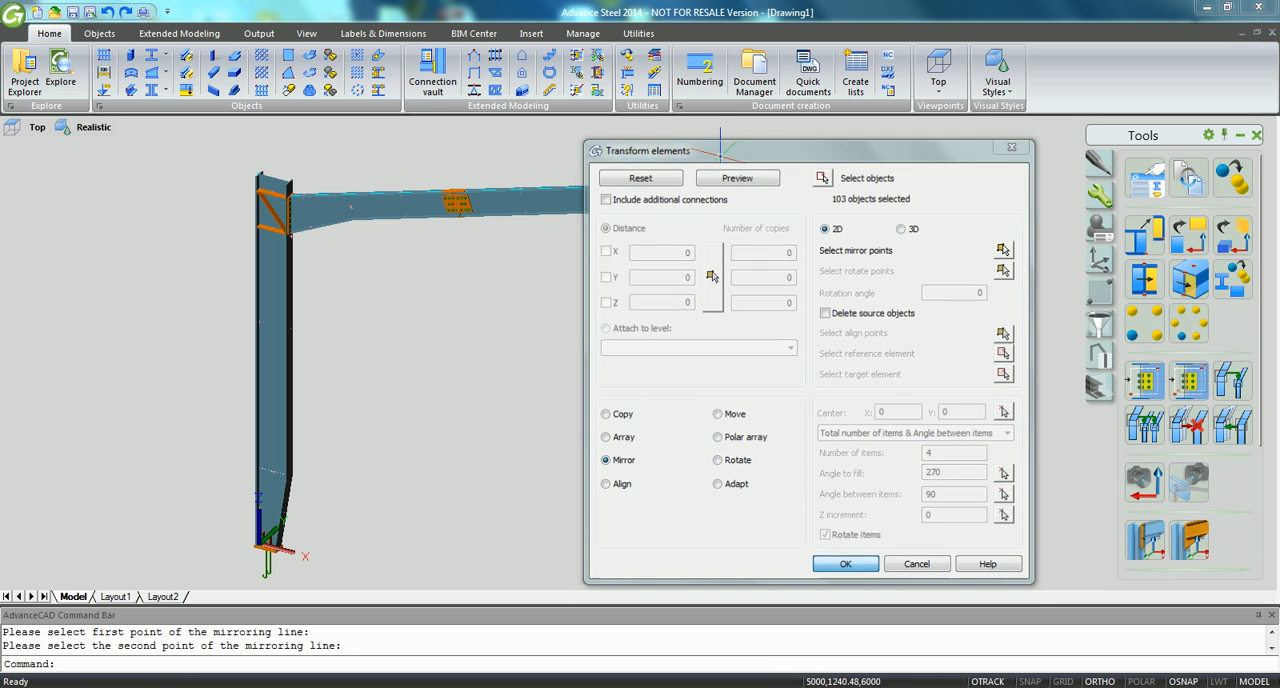
{"action": "left_click", "coordinate": [846, 564]}
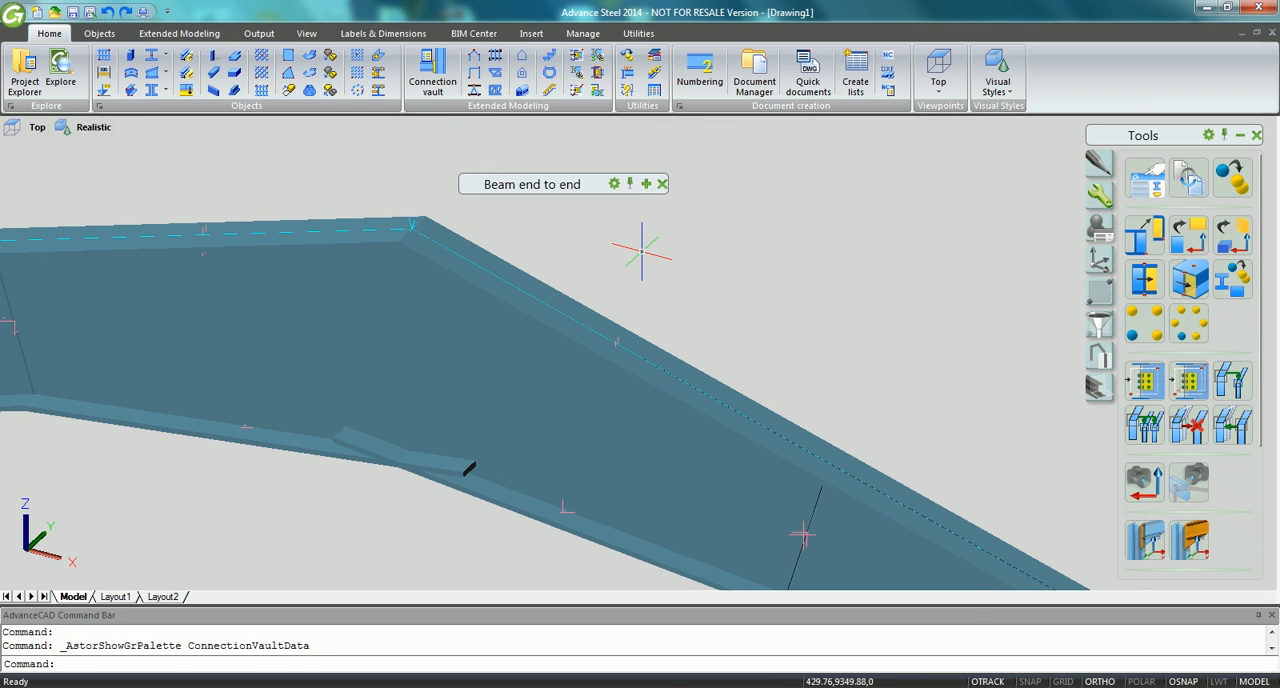
- Add a front plate splice at the apex with centred Group 1, 4 bolt lines 120 apart
{"action": "left_click", "coordinate": [650, 183]}
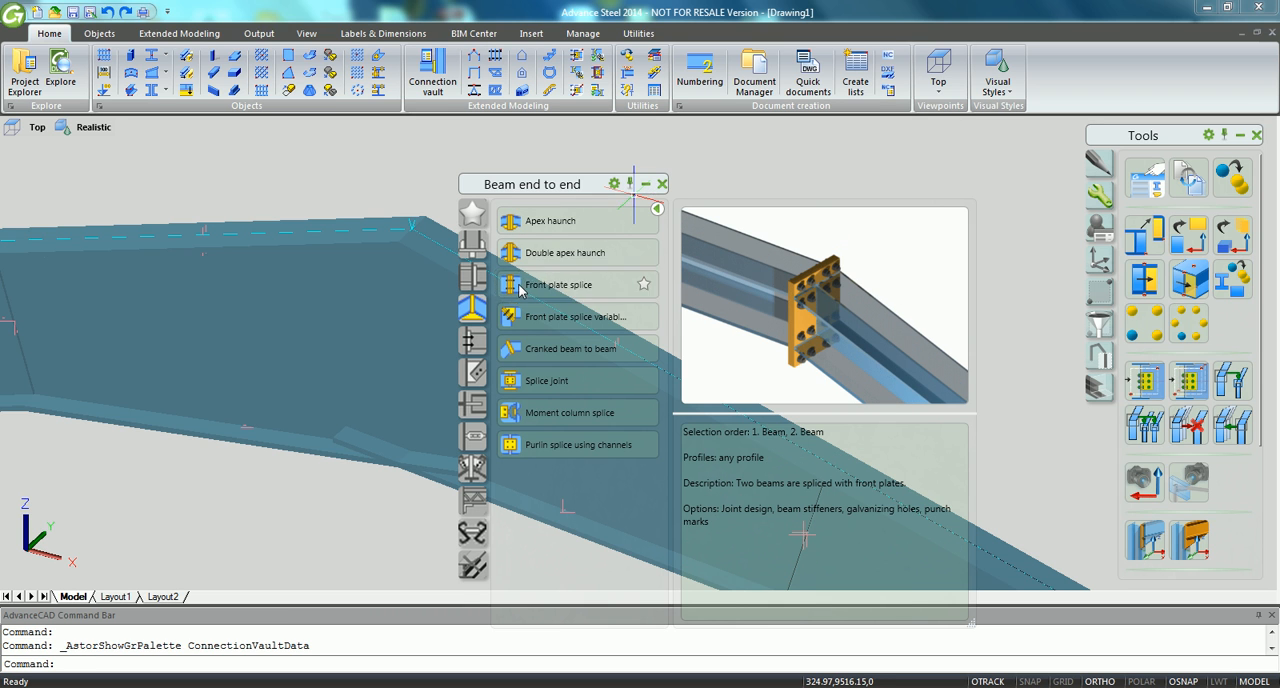
{"action": "left_click", "coordinate": [184, 385]}
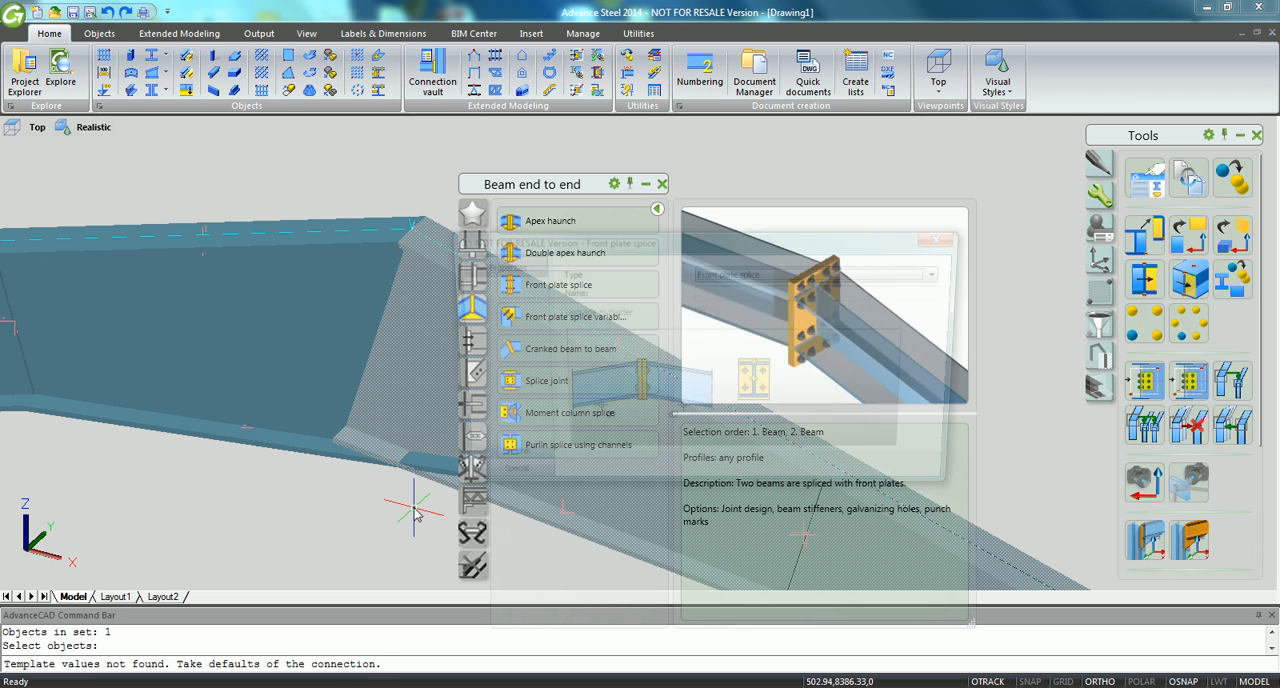
{"action": "left_click", "coordinate": [555, 285]}
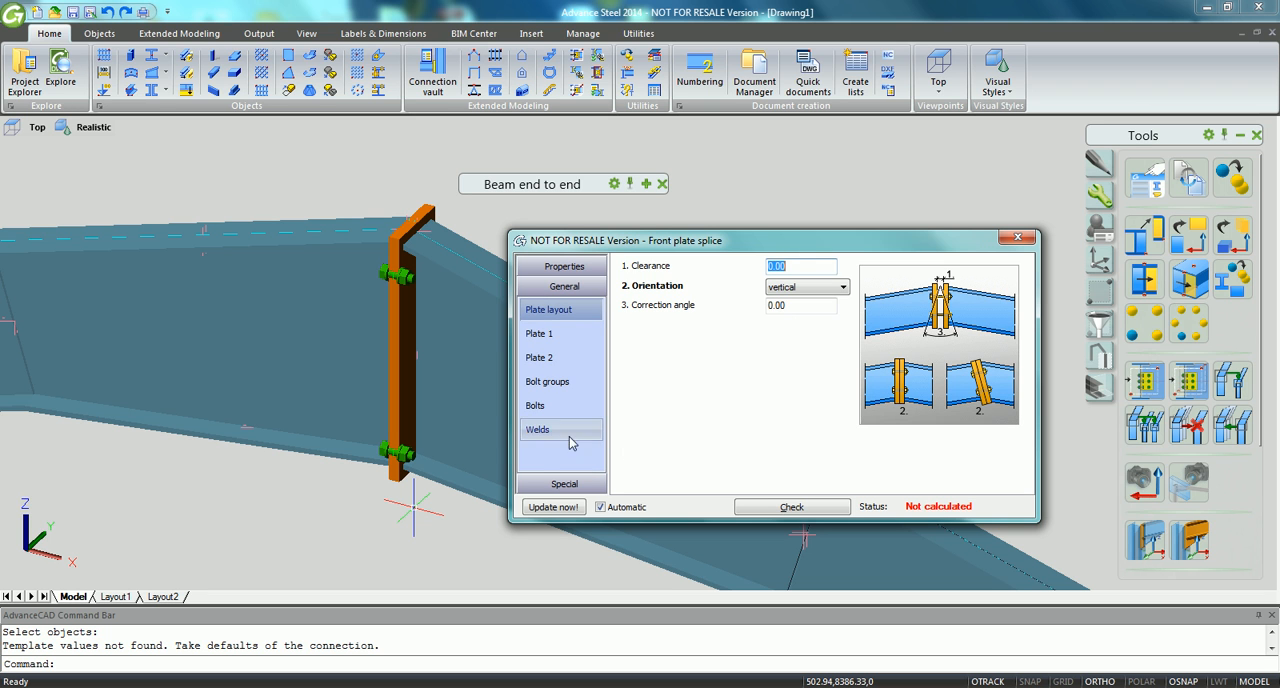
{"action": "left_click", "coordinate": [545, 381]}
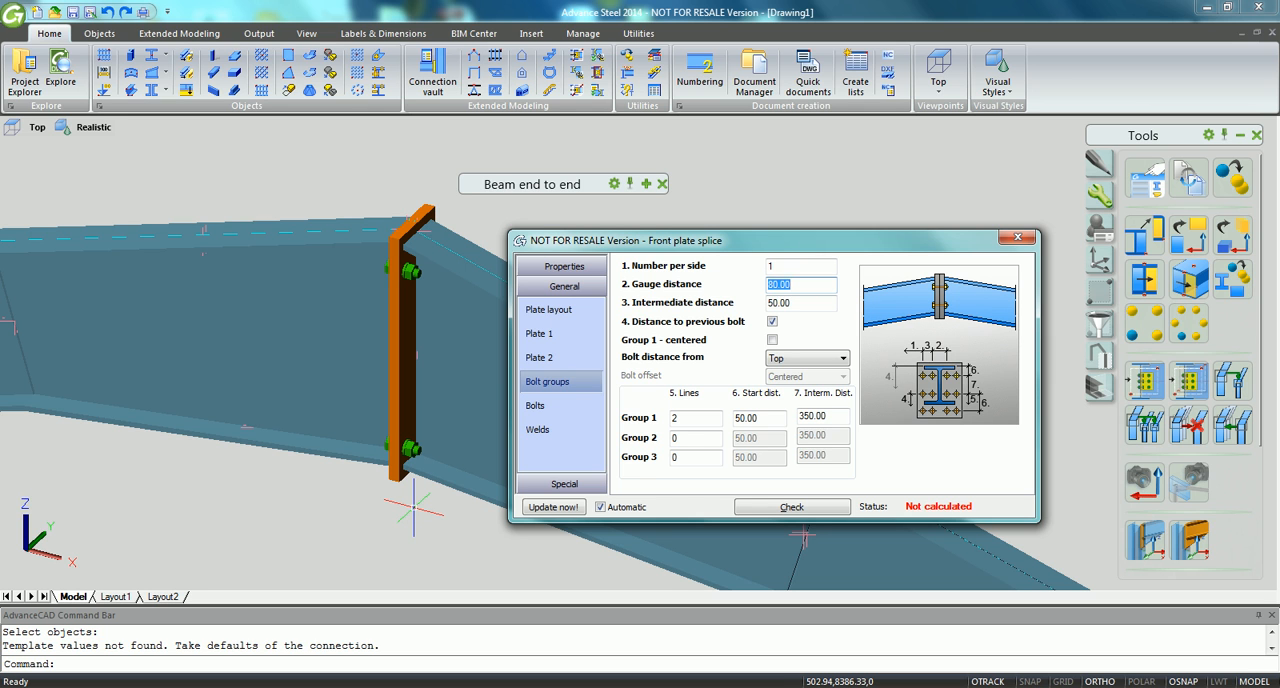
{"action": "left_click", "coordinate": [840, 358]}
{"action": "type", "text": "4"}
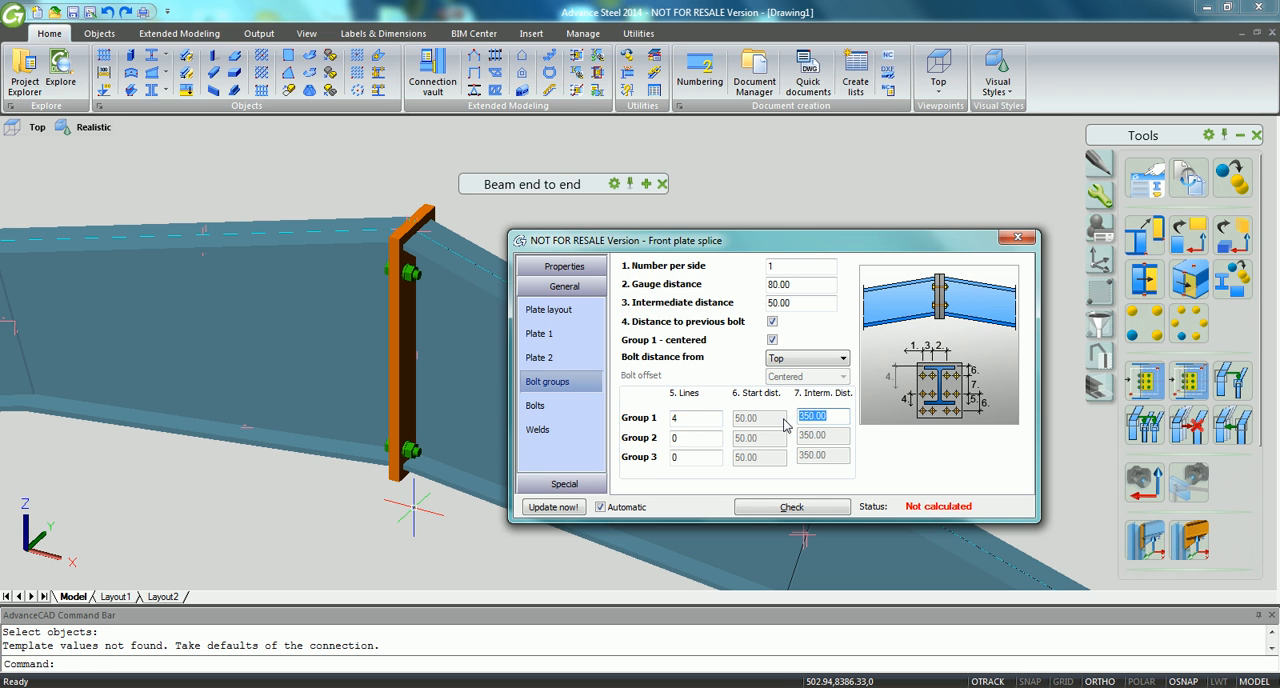
{"action": "type", "text": "120"}
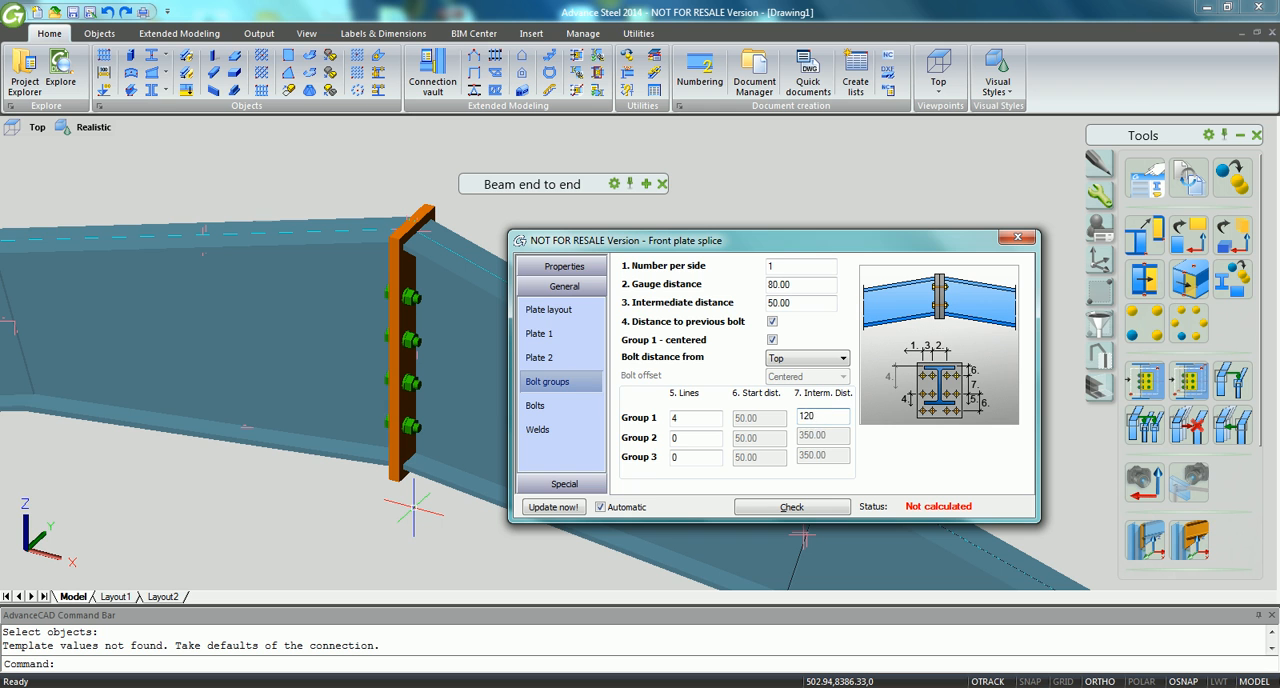
- Give the splice perpendicular beam stiffeners on both sides with straight corners and 15 chamfers
{"action": "left_click", "coordinate": [564, 306]}
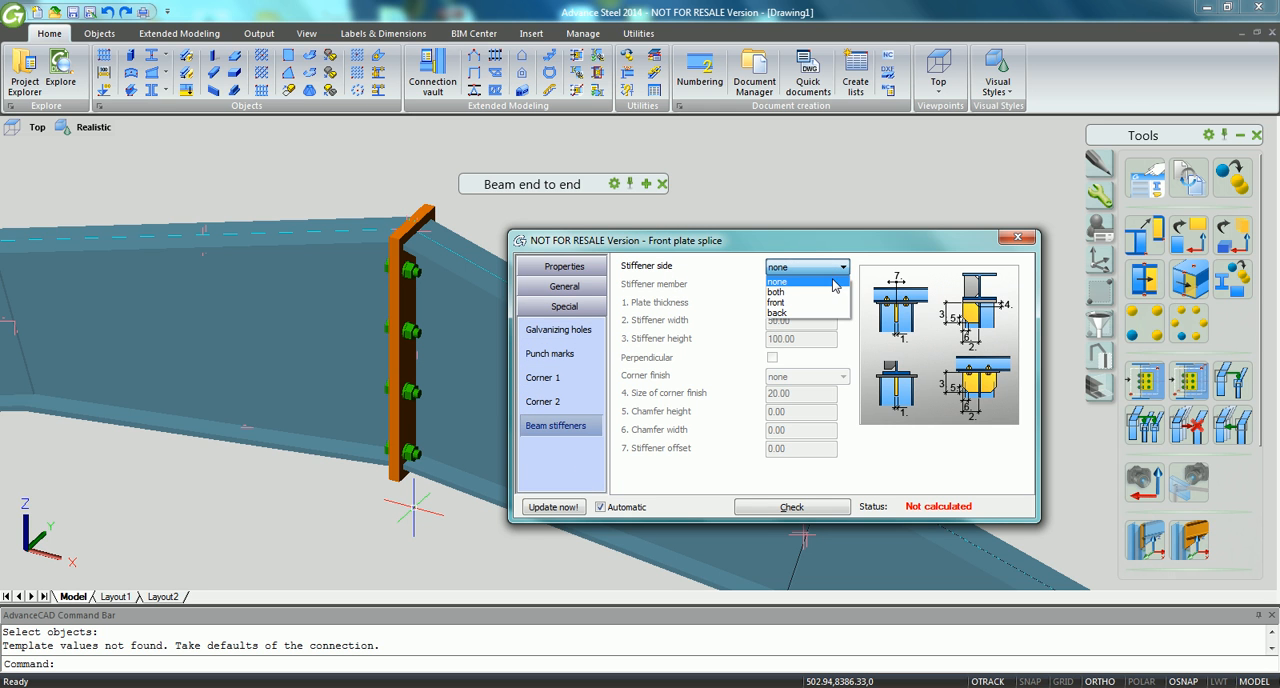
{"action": "left_click", "coordinate": [776, 291]}
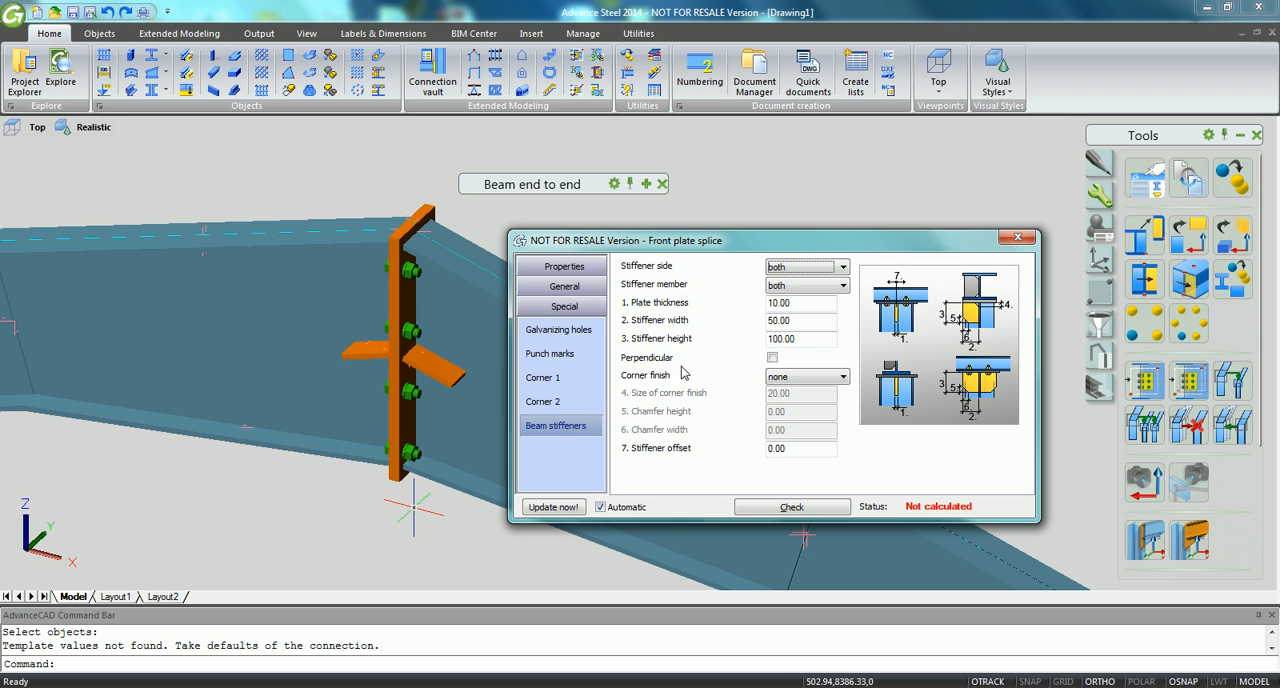
{"action": "left_click", "coordinate": [772, 357]}
{"action": "type", "text": "15"}
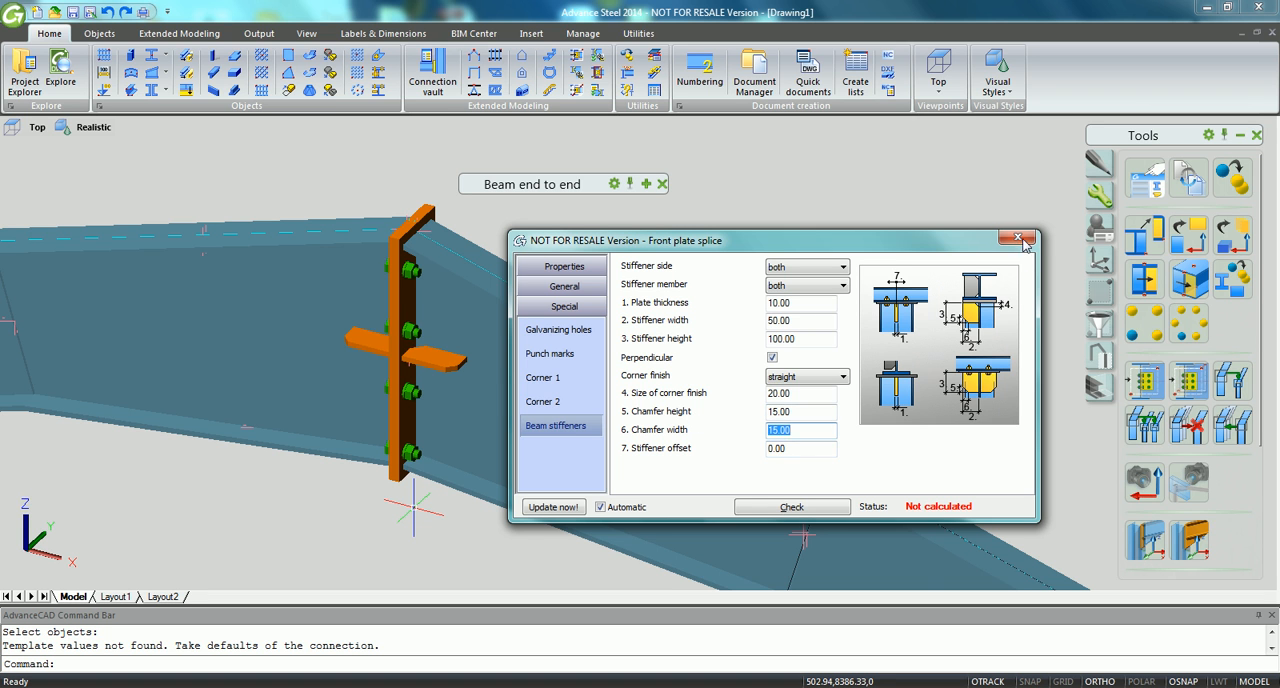
- Set the tapered beam's segment 1 and segment 2 End heights to 500
{"action": "left_click", "coordinate": [1018, 240]}
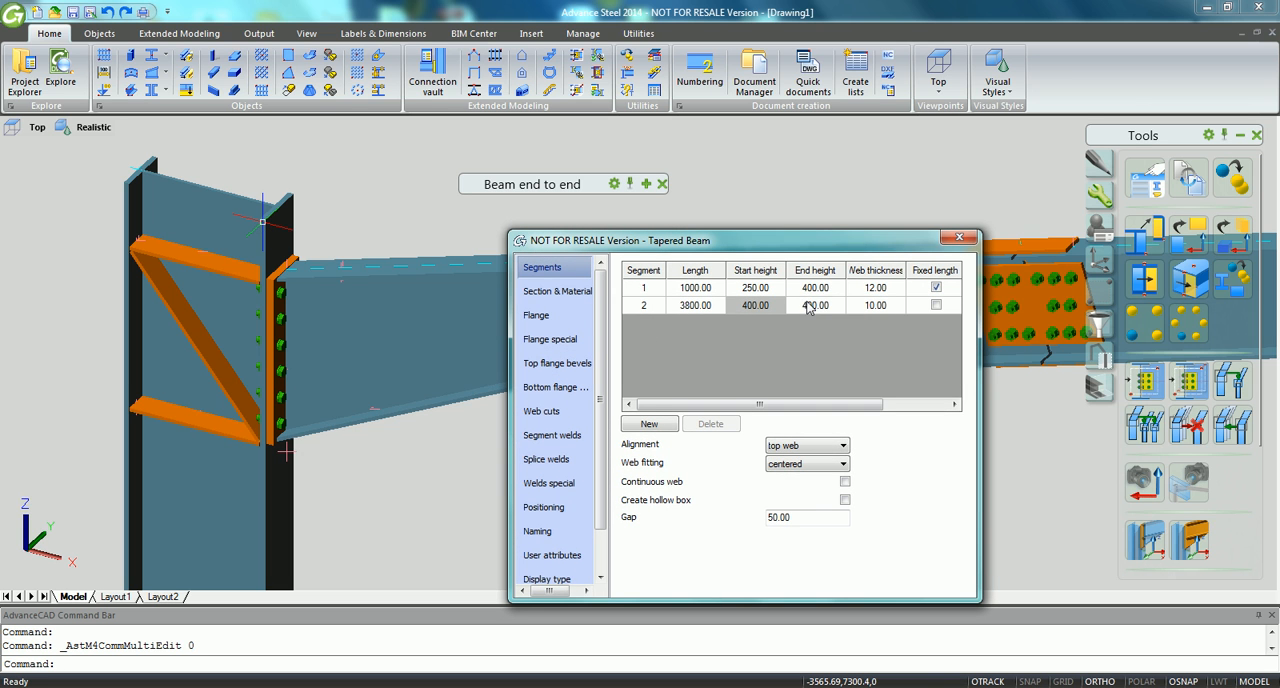
{"action": "mouse_move", "coordinate": [836, 293]}
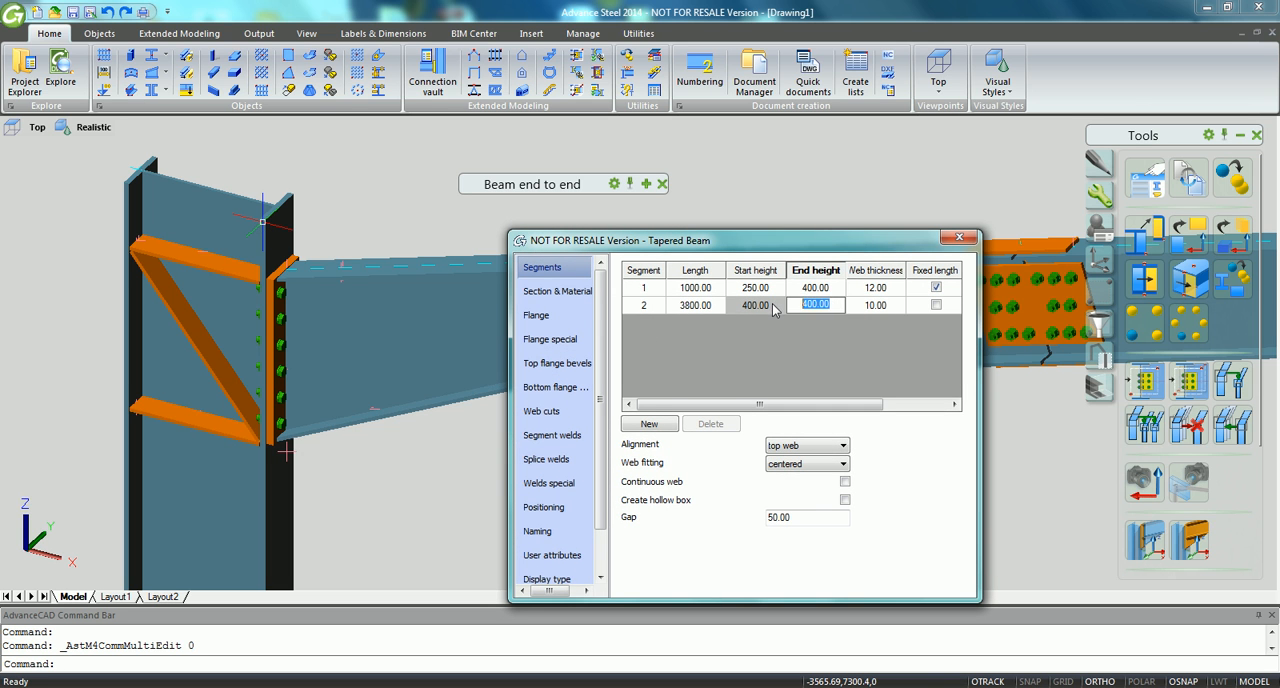
{"action": "type", "text": "500"}
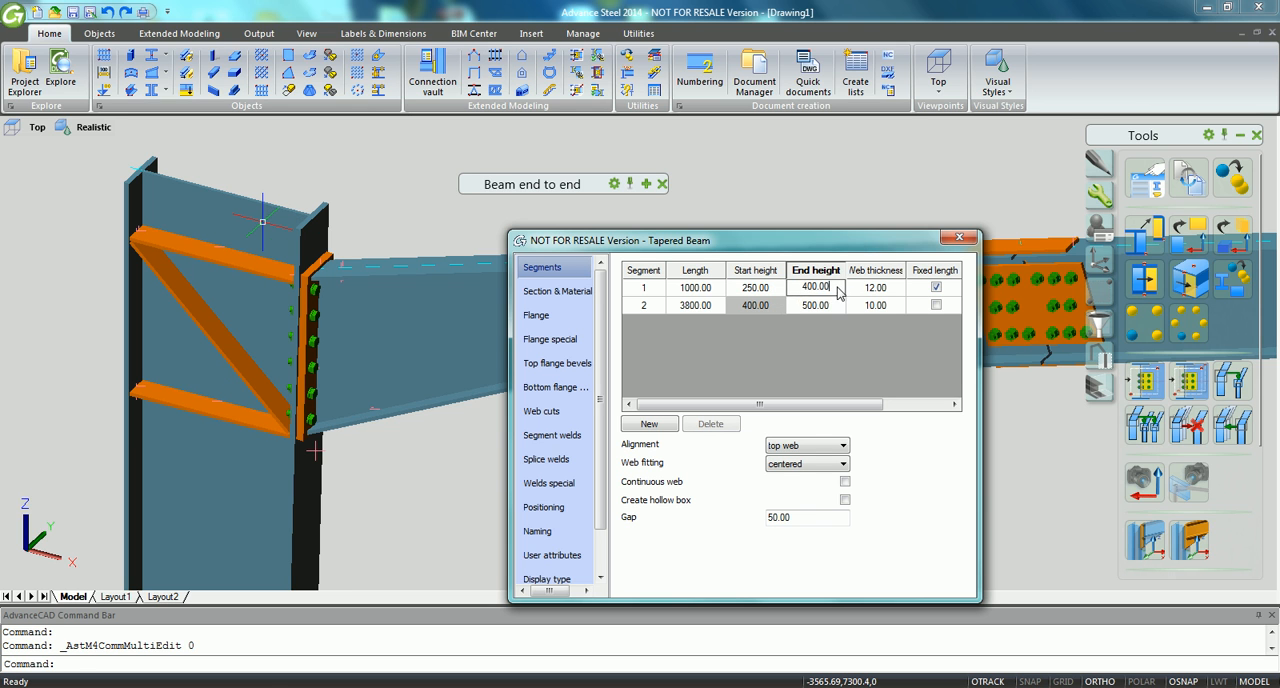
{"action": "type", "text": "500"}
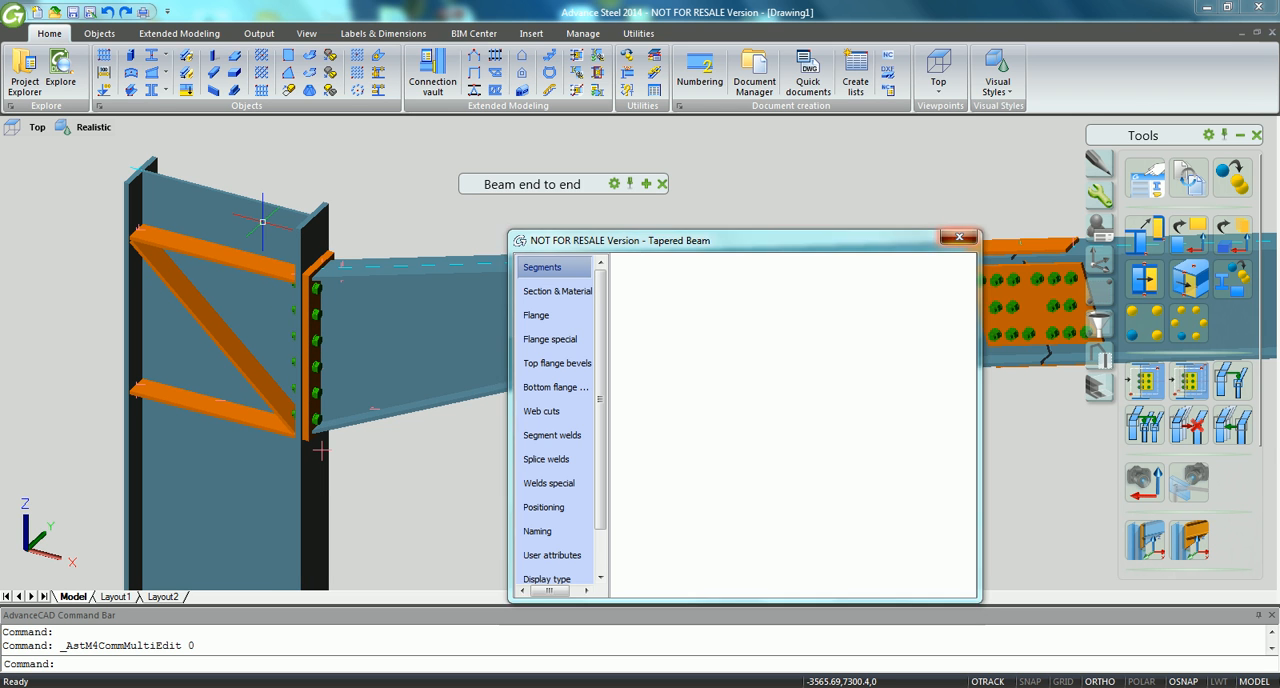
- Add a stiffener plate at the tapered column's midpoint with plate thickness 15
{"action": "left_click", "coordinate": [957, 237]}
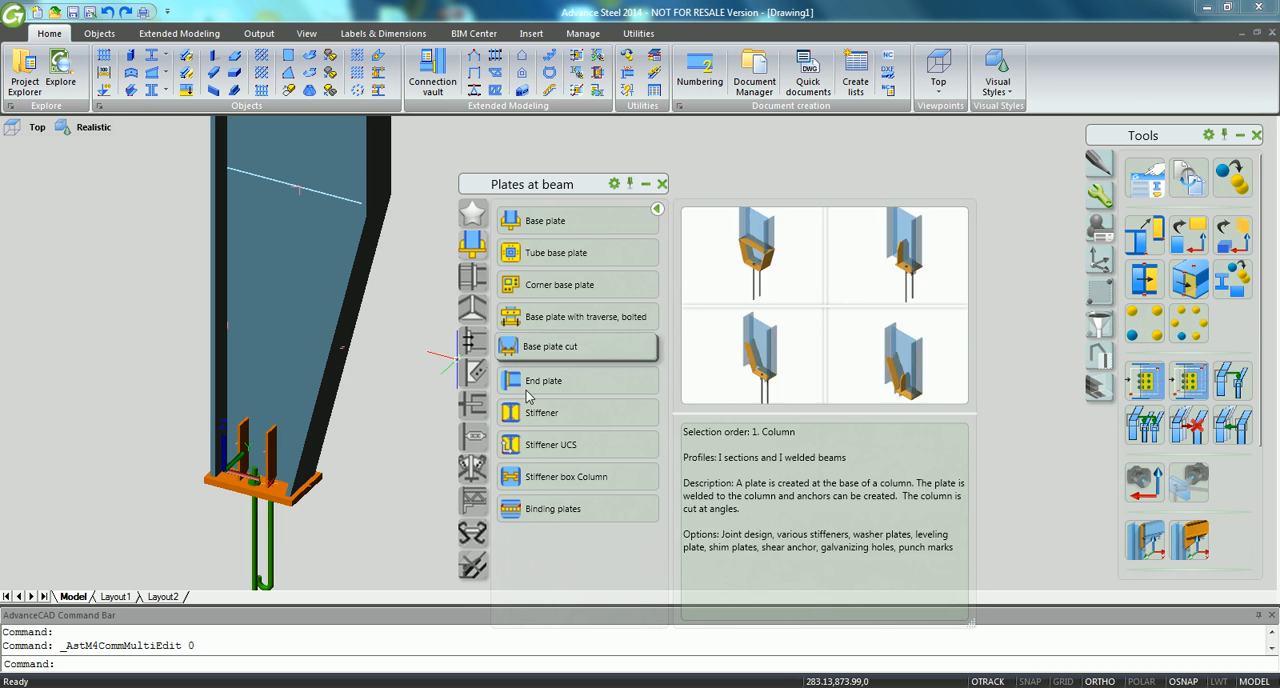
{"action": "left_click", "coordinate": [552, 412]}
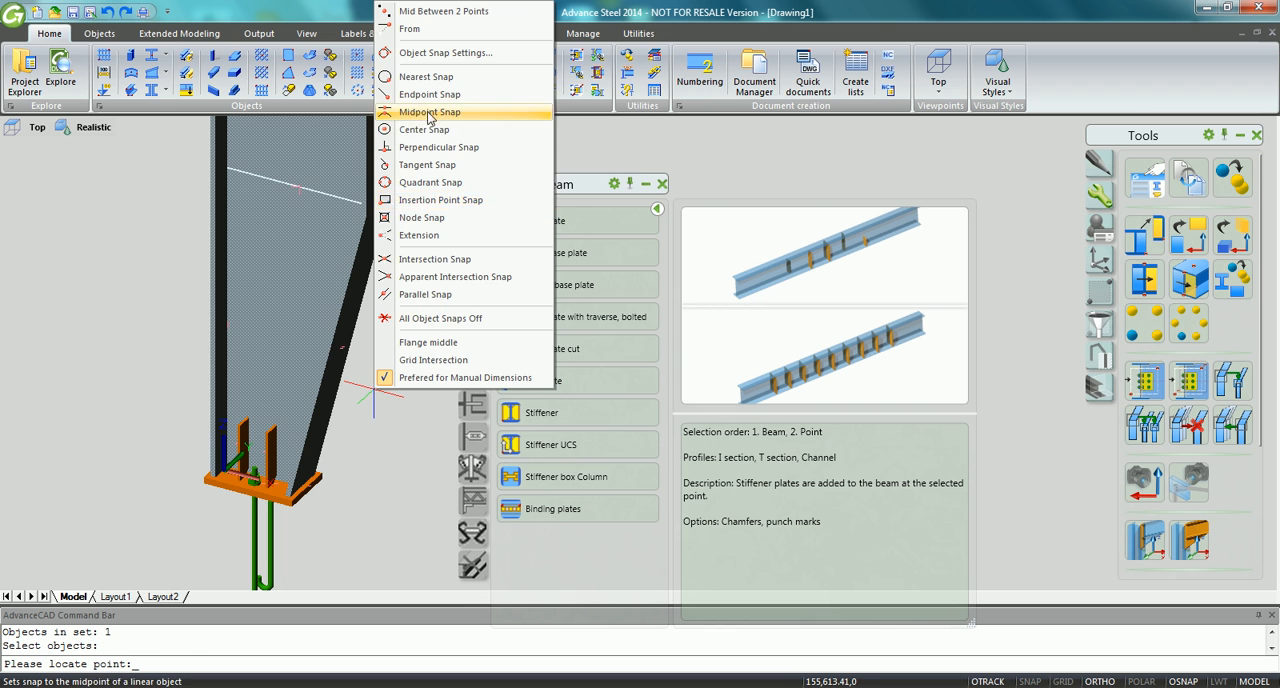
{"action": "left_click", "coordinate": [435, 111]}
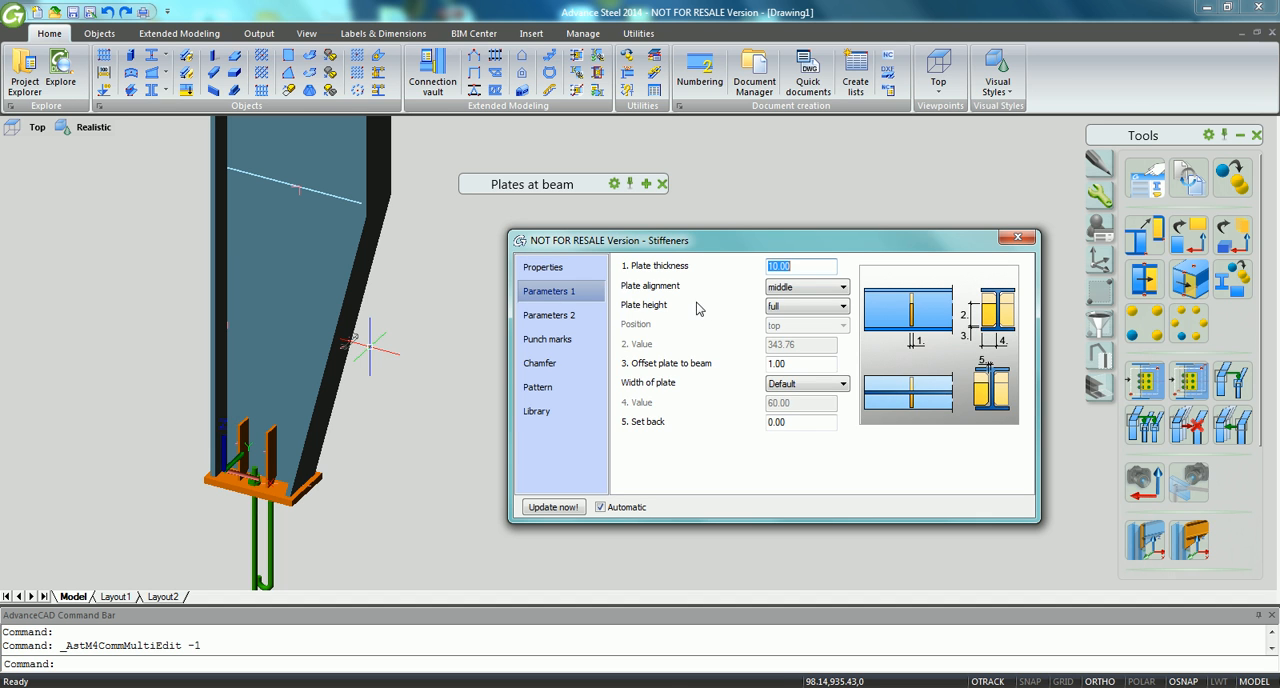
{"action": "left_click", "coordinate": [548, 315]}
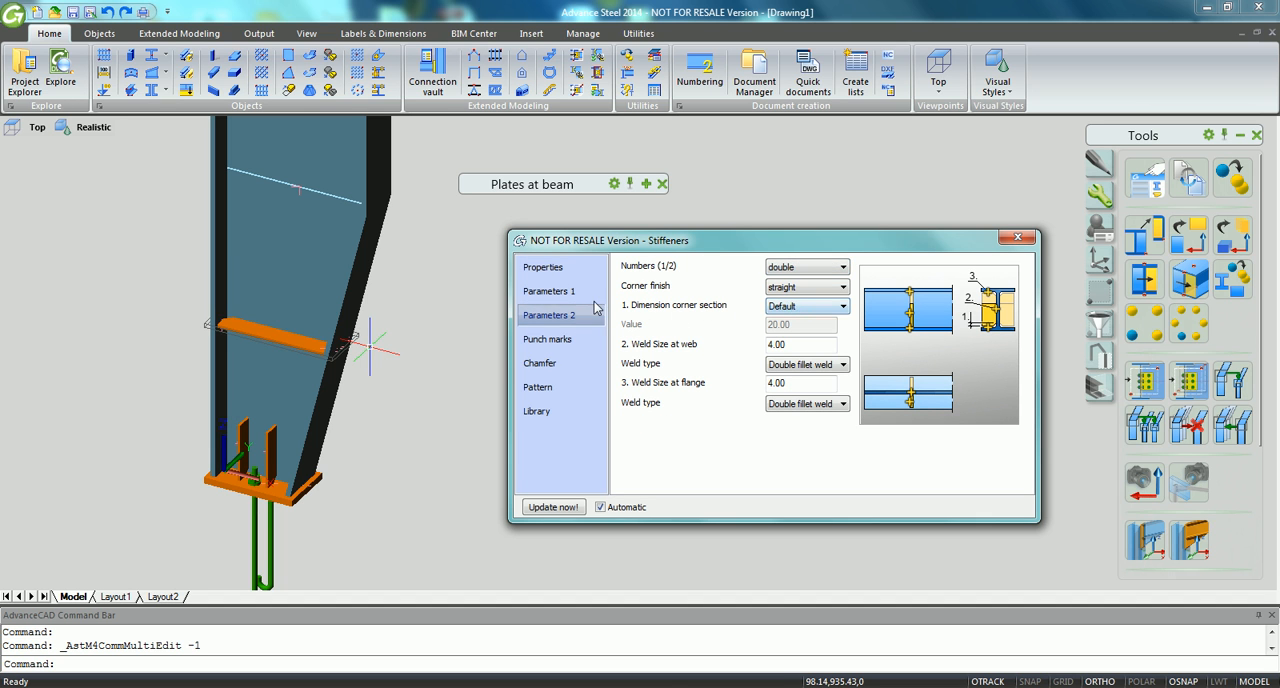
{"action": "left_click", "coordinate": [551, 290]}
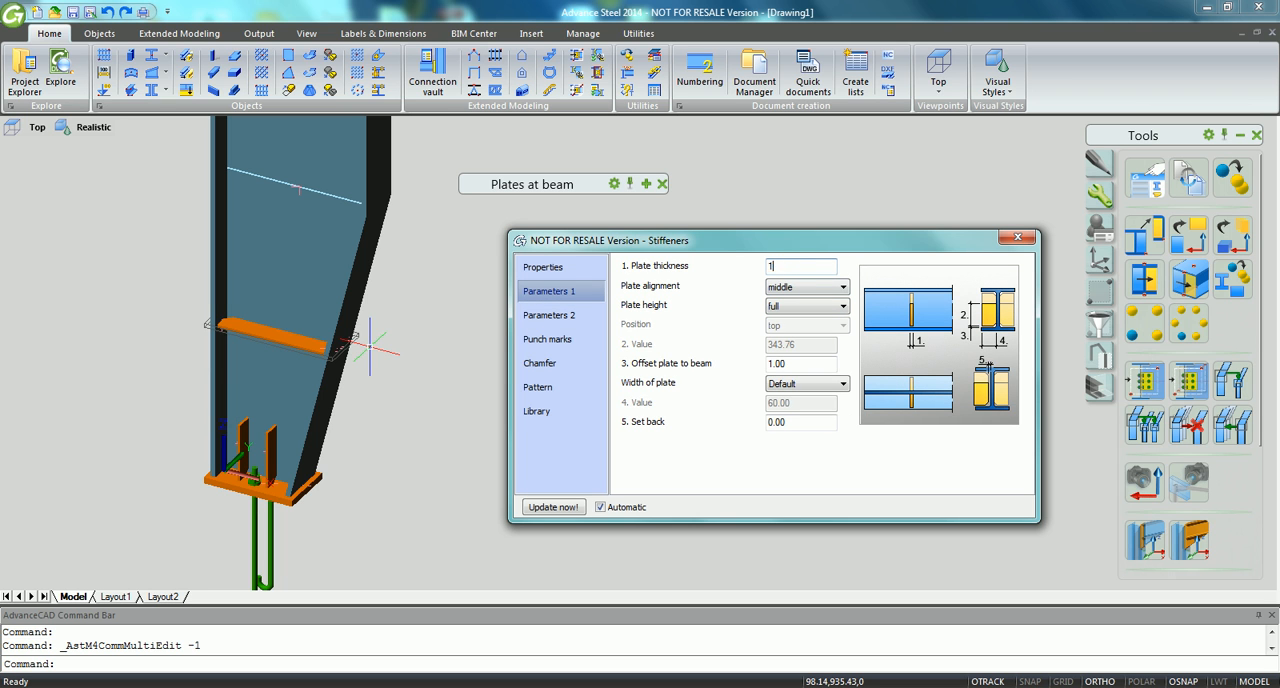
{"action": "type", "text": "15.00"}
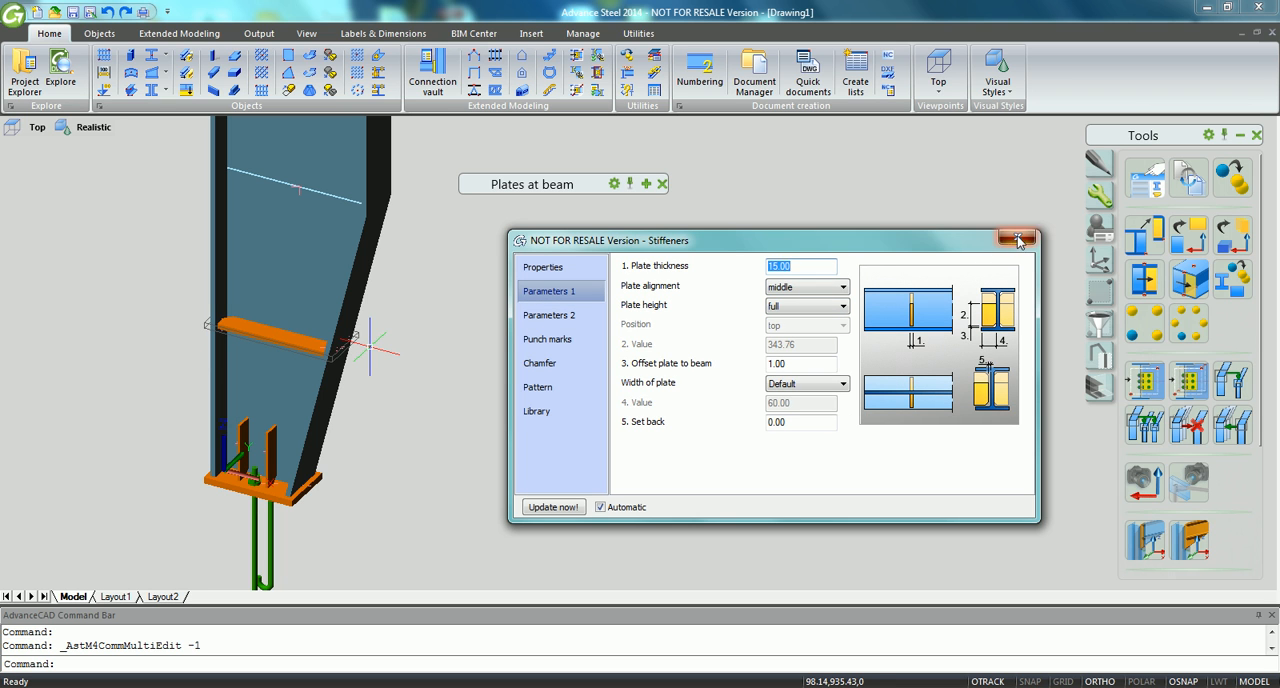
- Set segment 1 and 2 End heights to 550 and grip-stretch the stiffener by 125
{"action": "left_click", "coordinate": [1018, 240]}
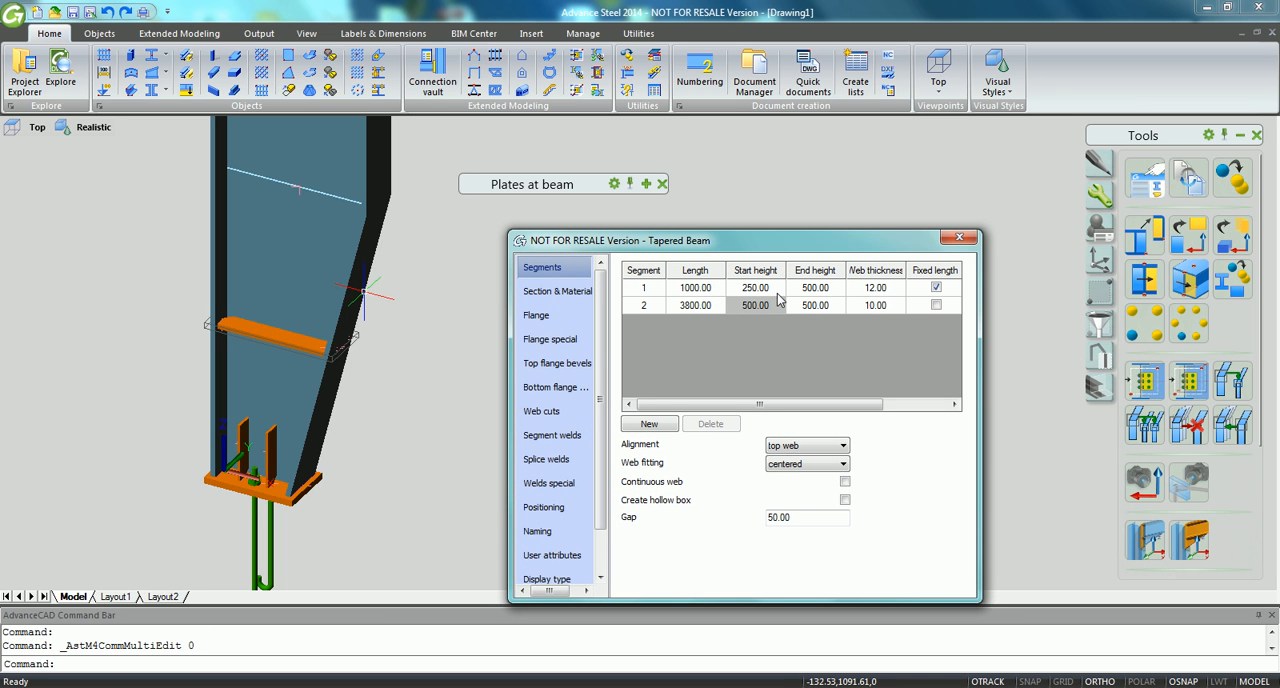
{"action": "left_click", "coordinate": [815, 287]}
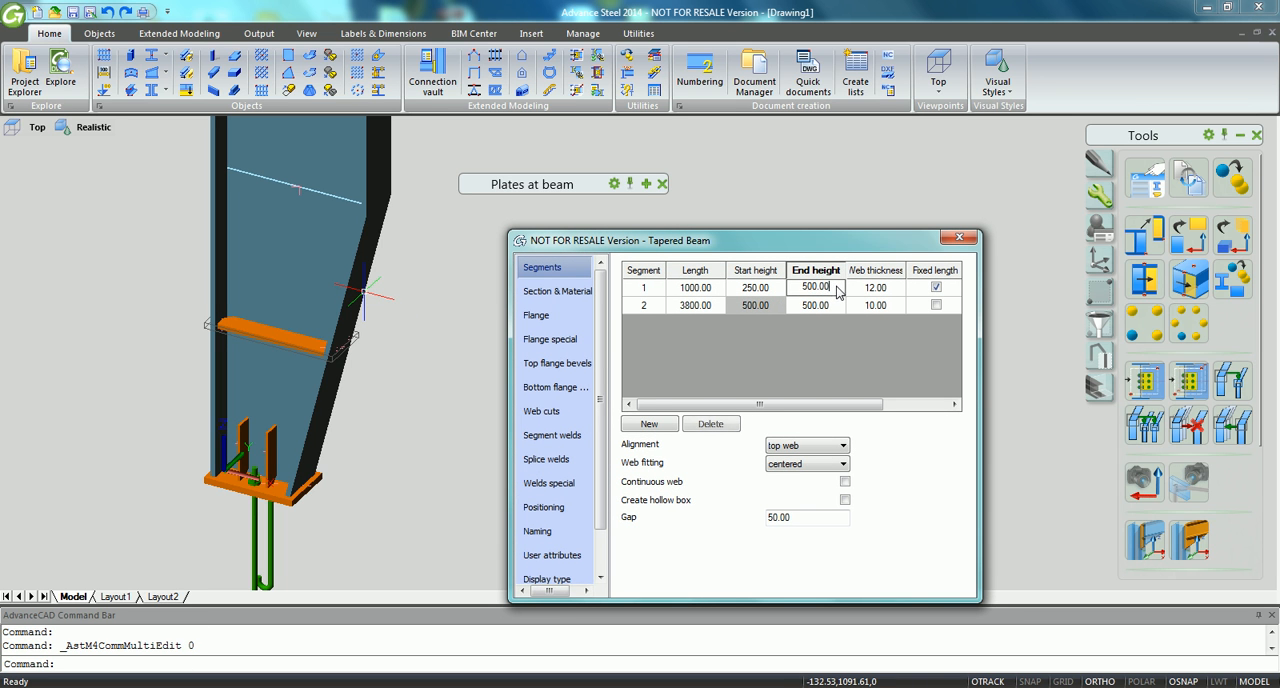
{"action": "type", "text": "550"}
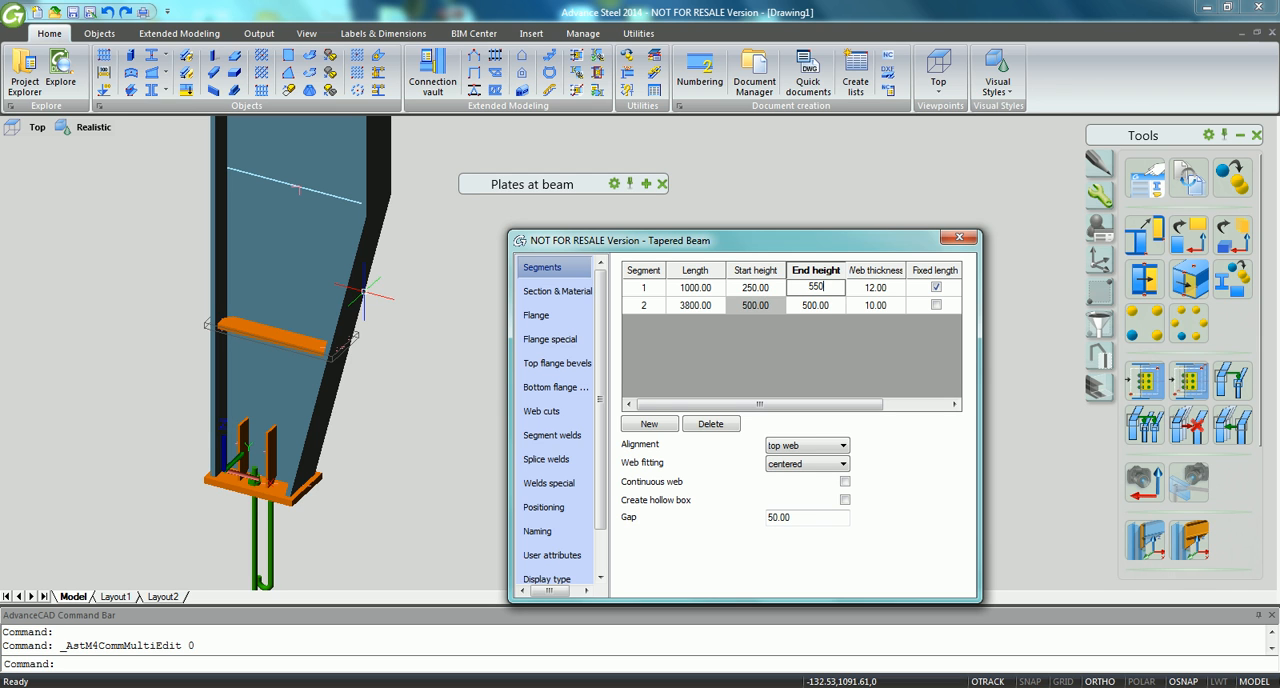
{"action": "left_click", "coordinate": [815, 305]}
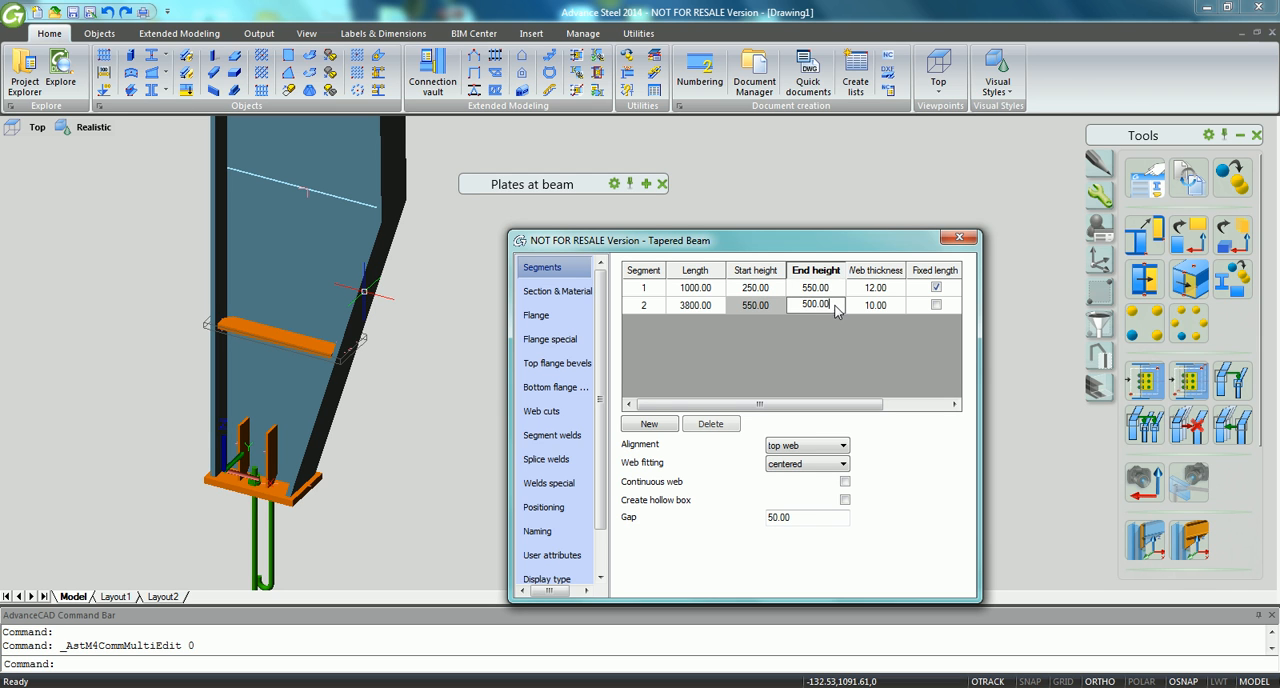
{"action": "type", "text": "550"}
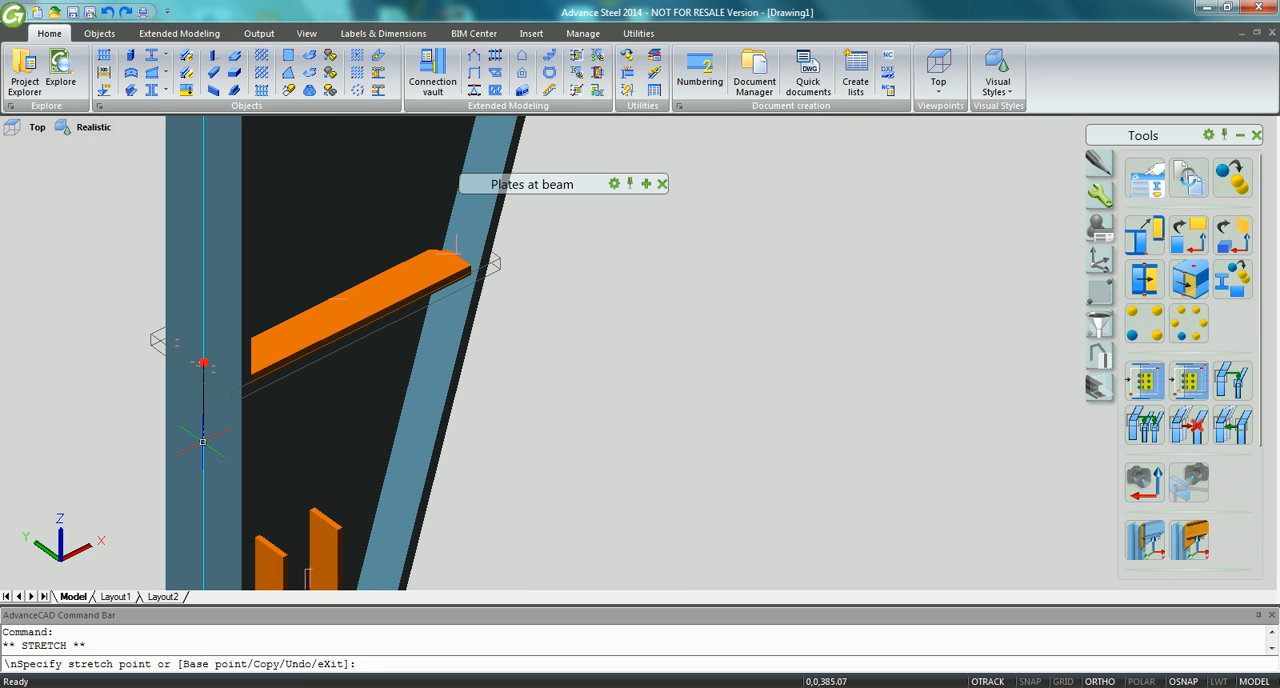
{"action": "type", "text": "125"}
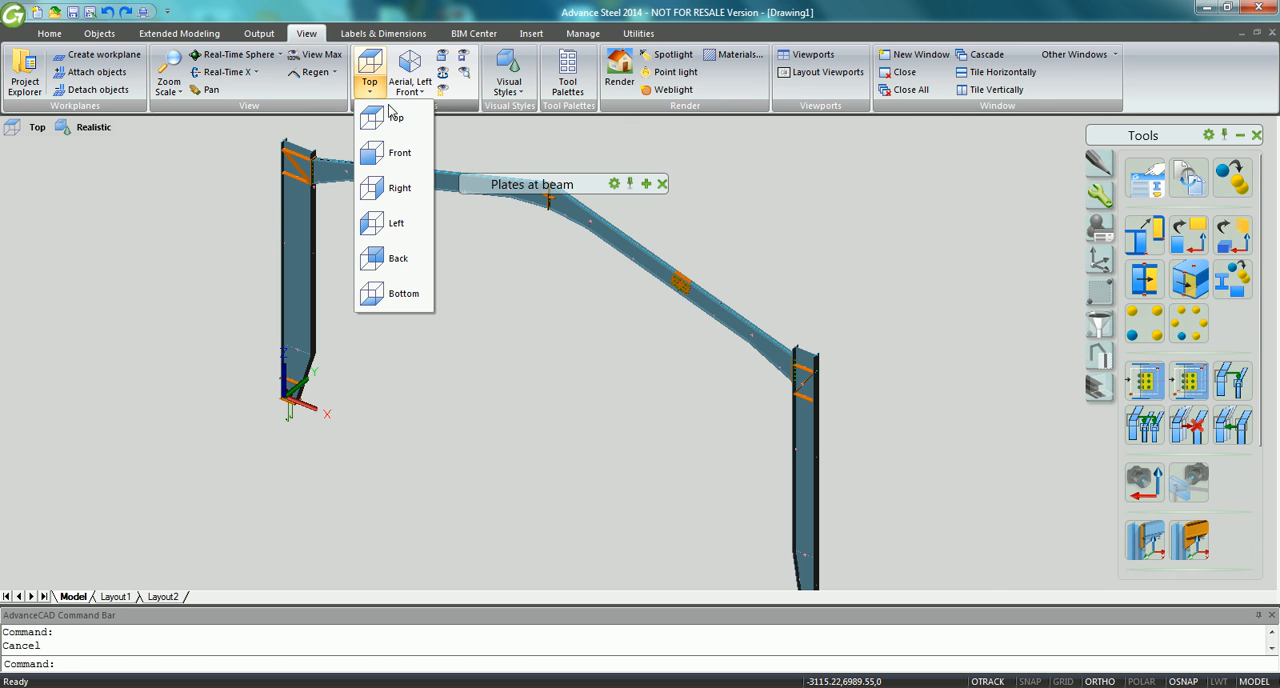
- View the full mirrored portal frame from the Front viewpoint in 2D Wireframe style
{"action": "left_click", "coordinate": [397, 152]}
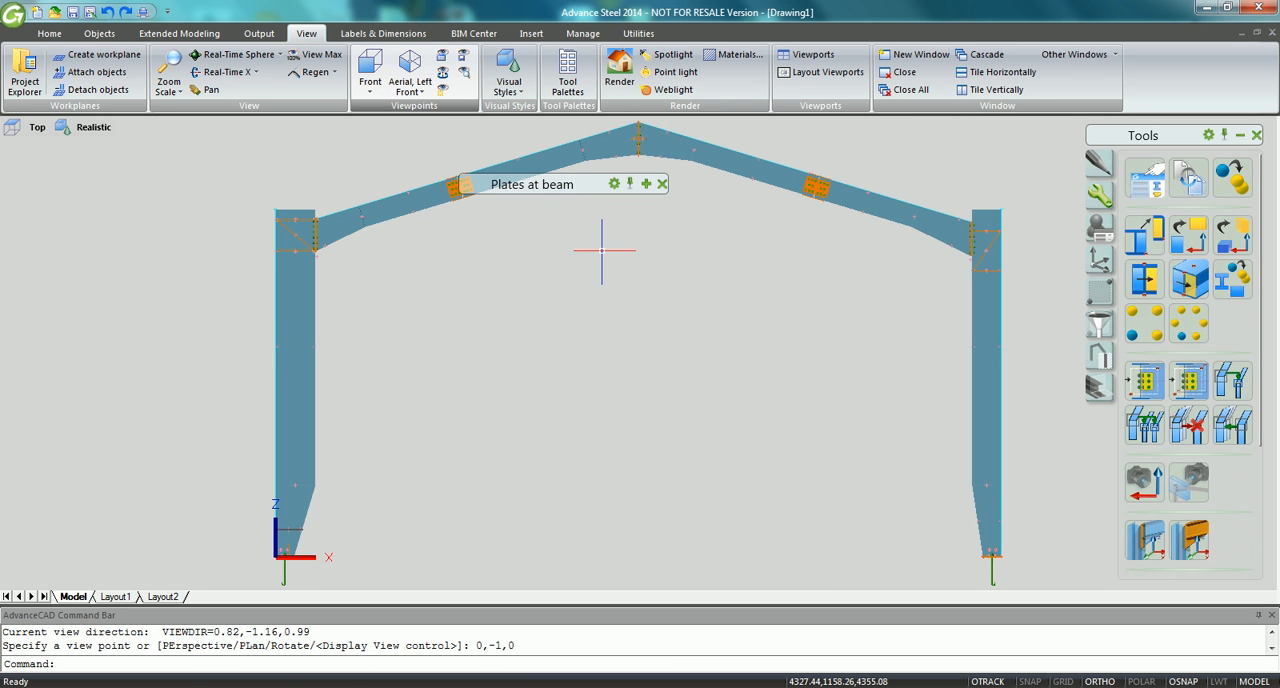
{"action": "left_click", "coordinate": [508, 72]}
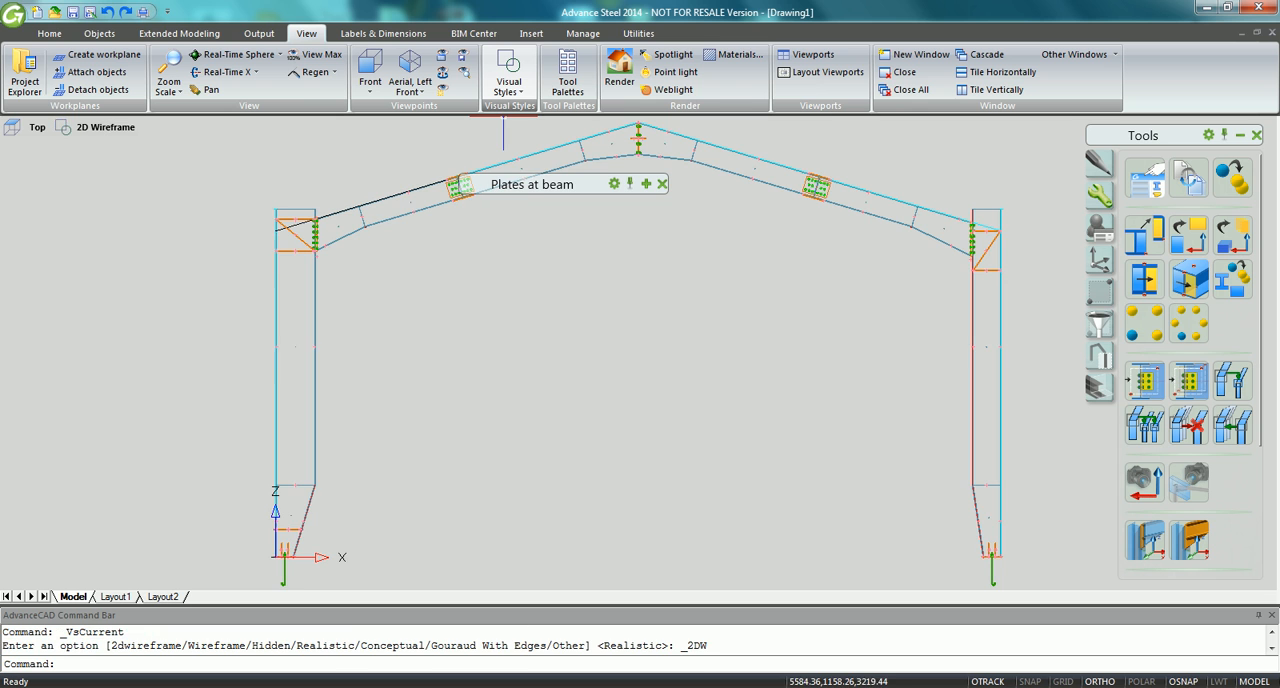